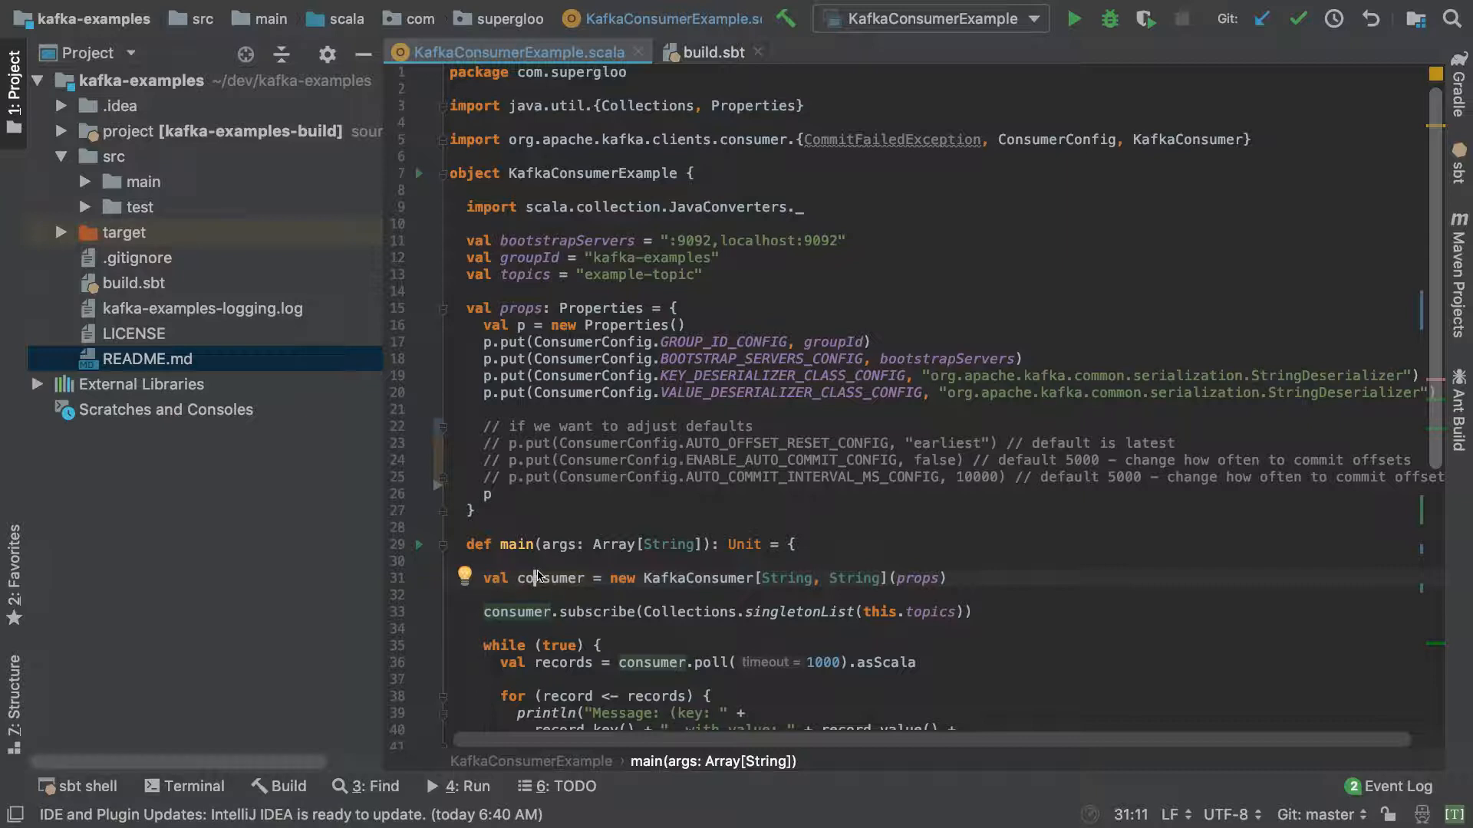
{"action": "mouse_move", "coordinate": [780, 611]}
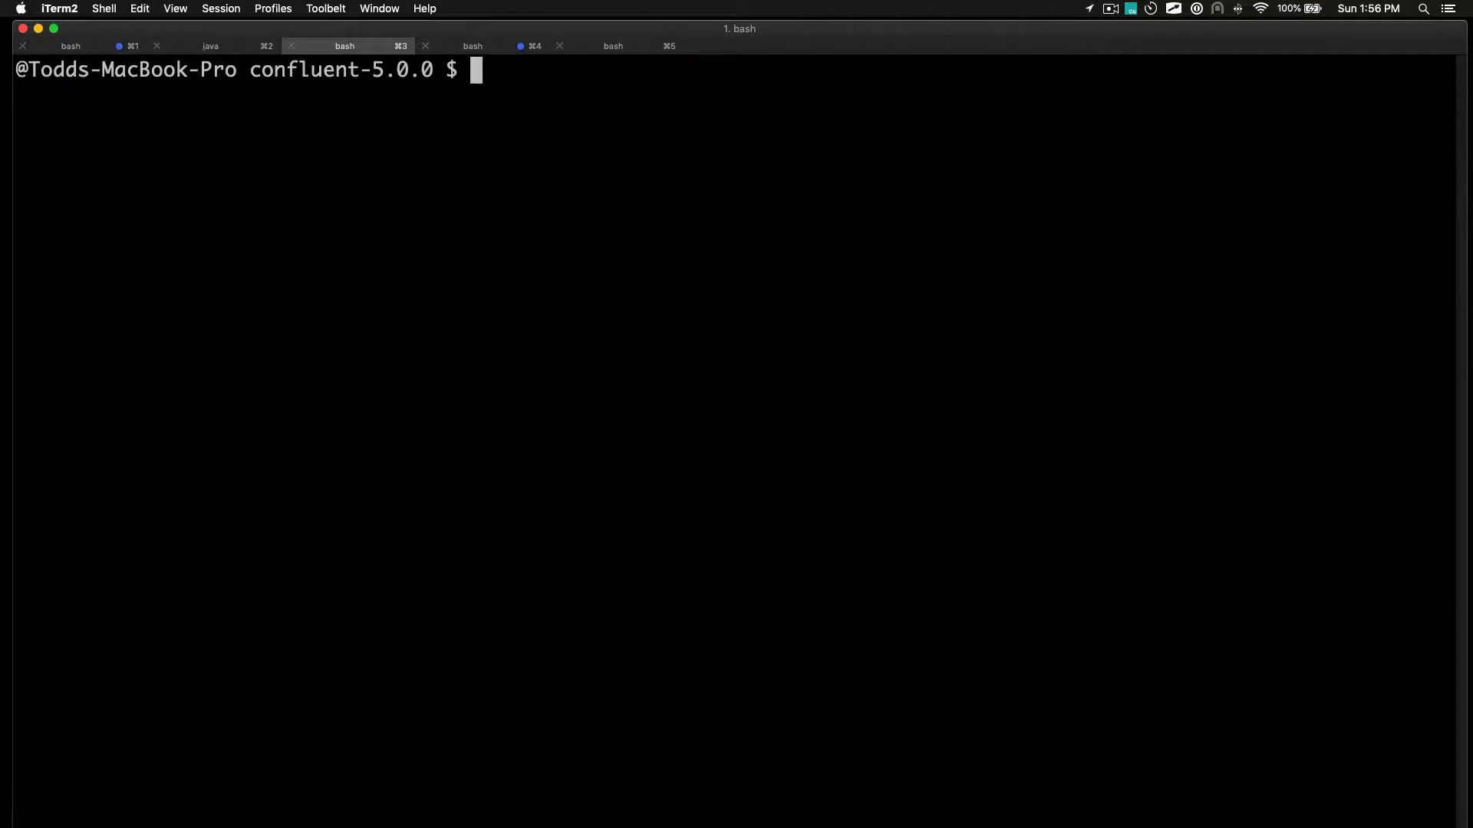
Launch the Kafka broker with bin/kafka-server-start ./etc/kafka/server.properties in its own session.
{"action": "type", "text": "clear"}
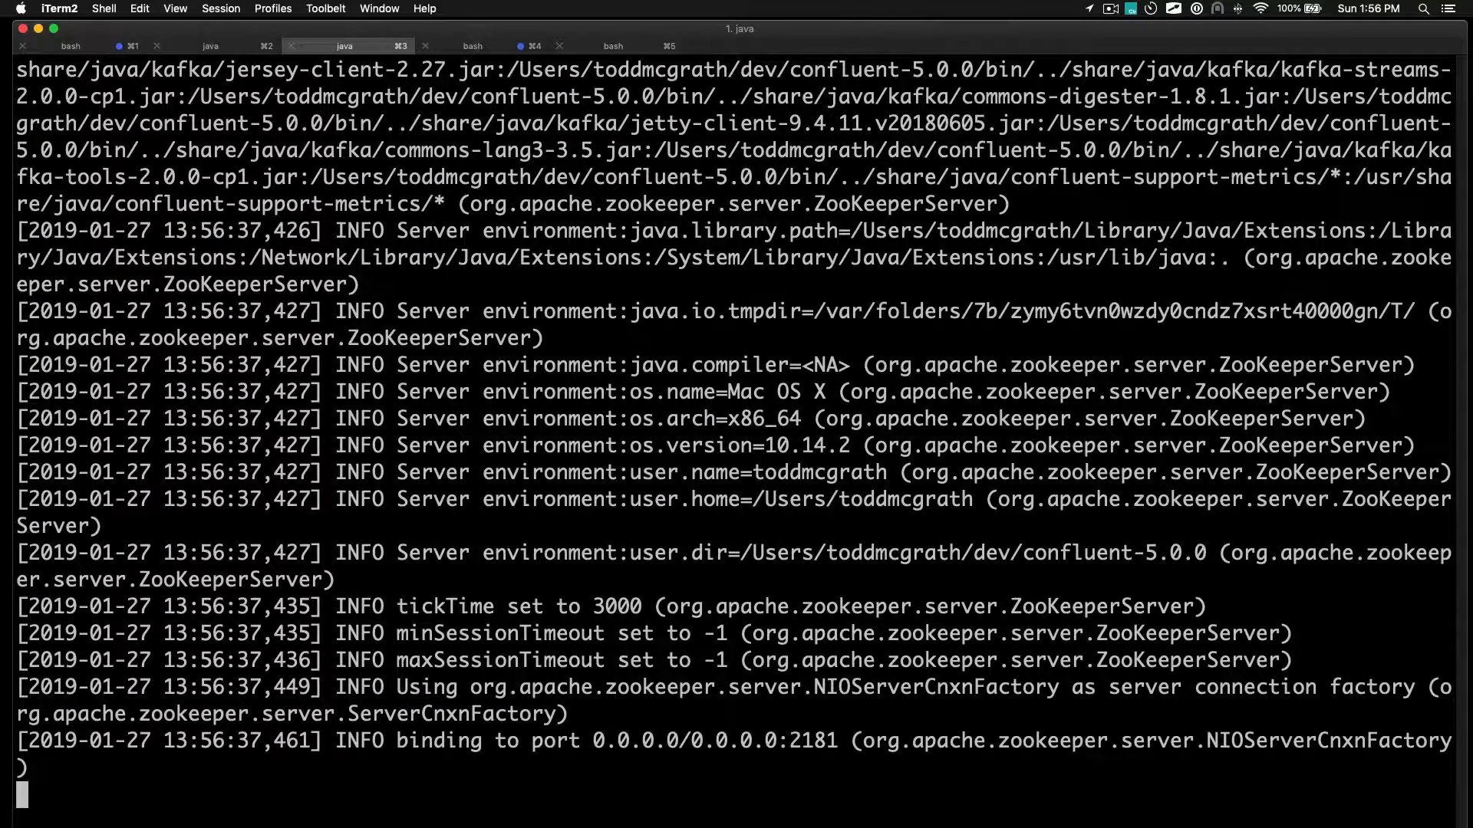
{"action": "mouse_move", "coordinate": [471, 46]}
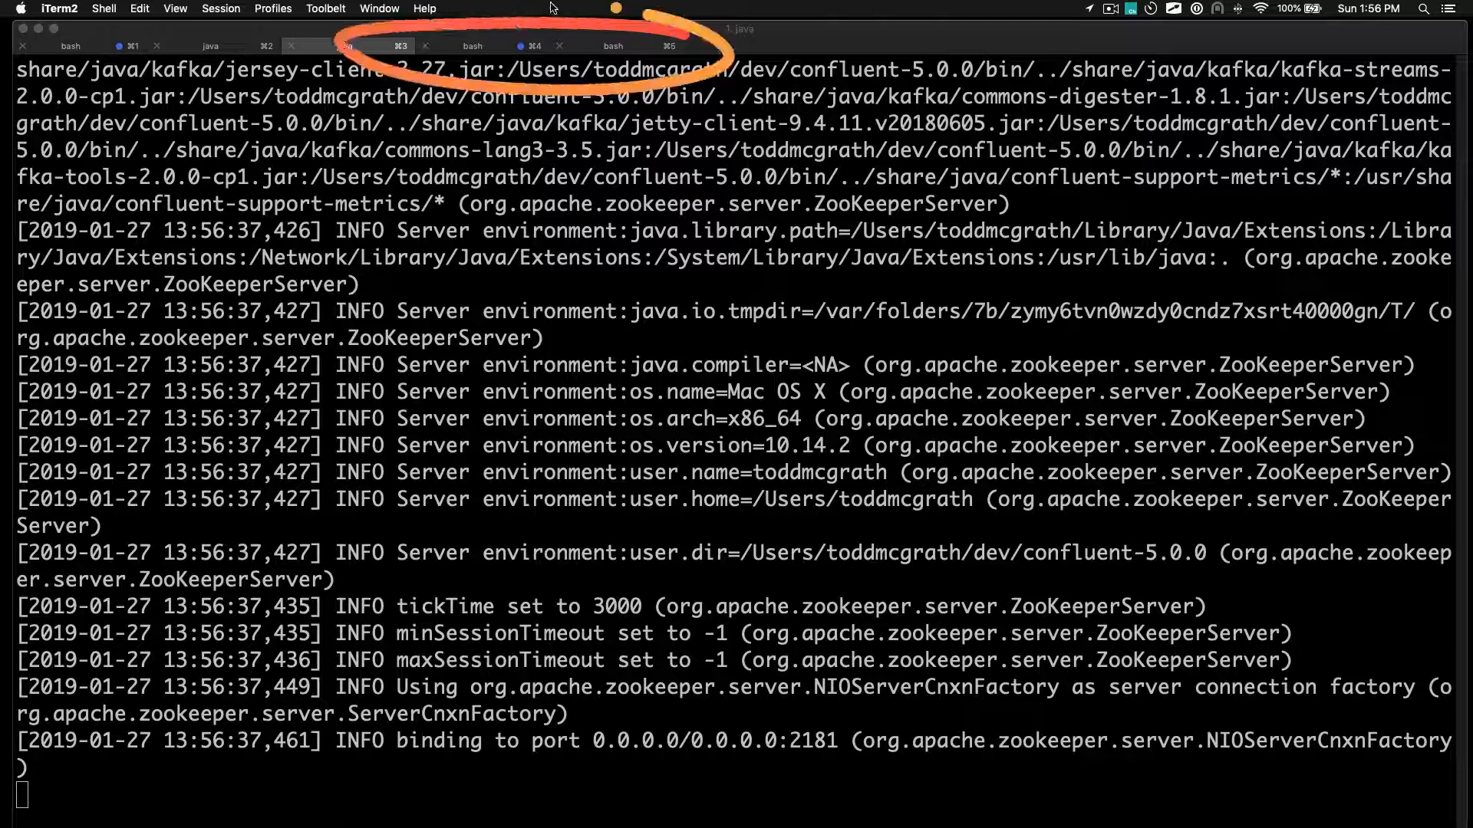
{"action": "left_click", "coordinate": [477, 44]}
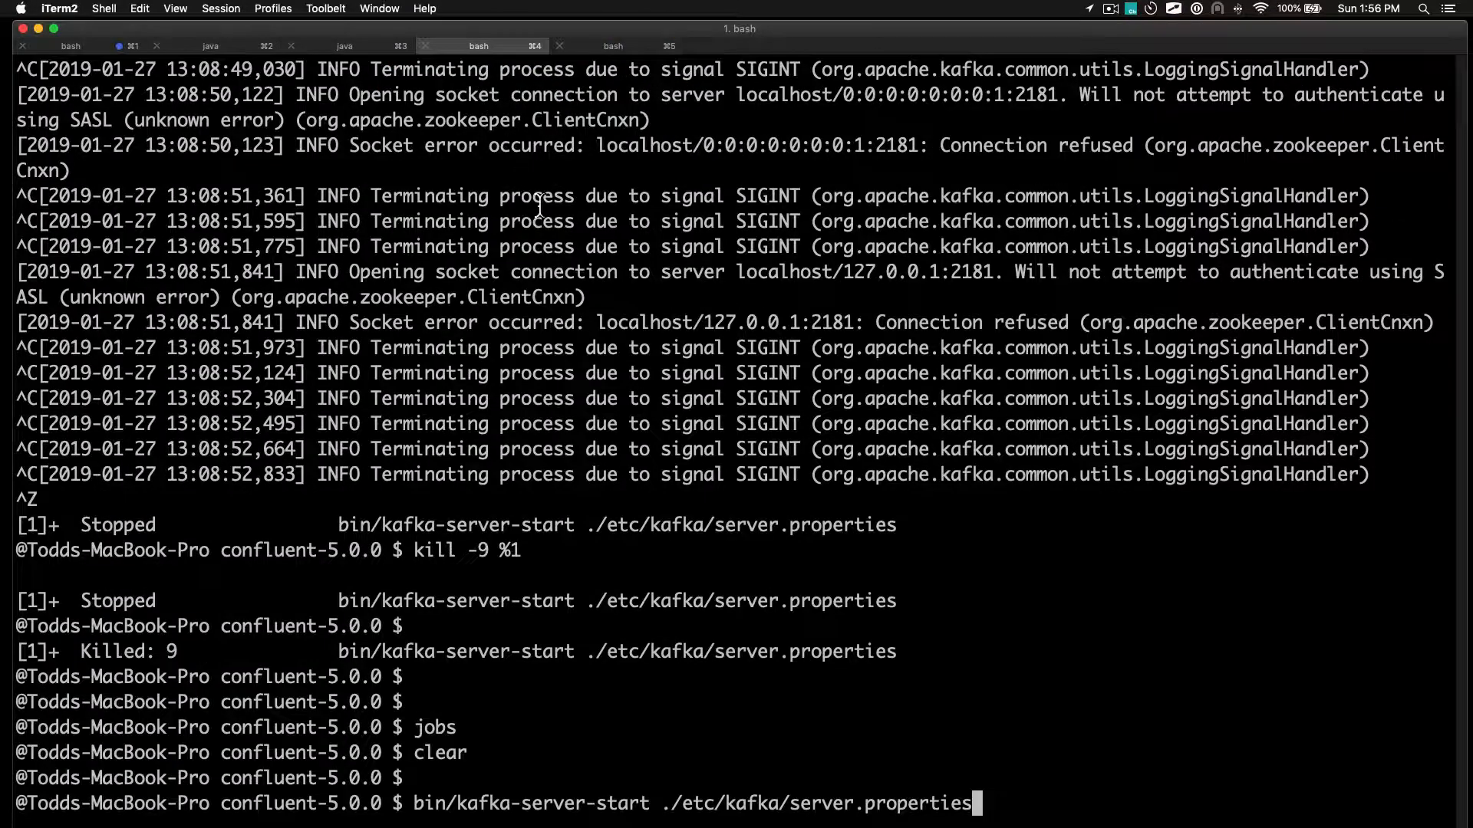
{"action": "type", "text": "kill -9"}
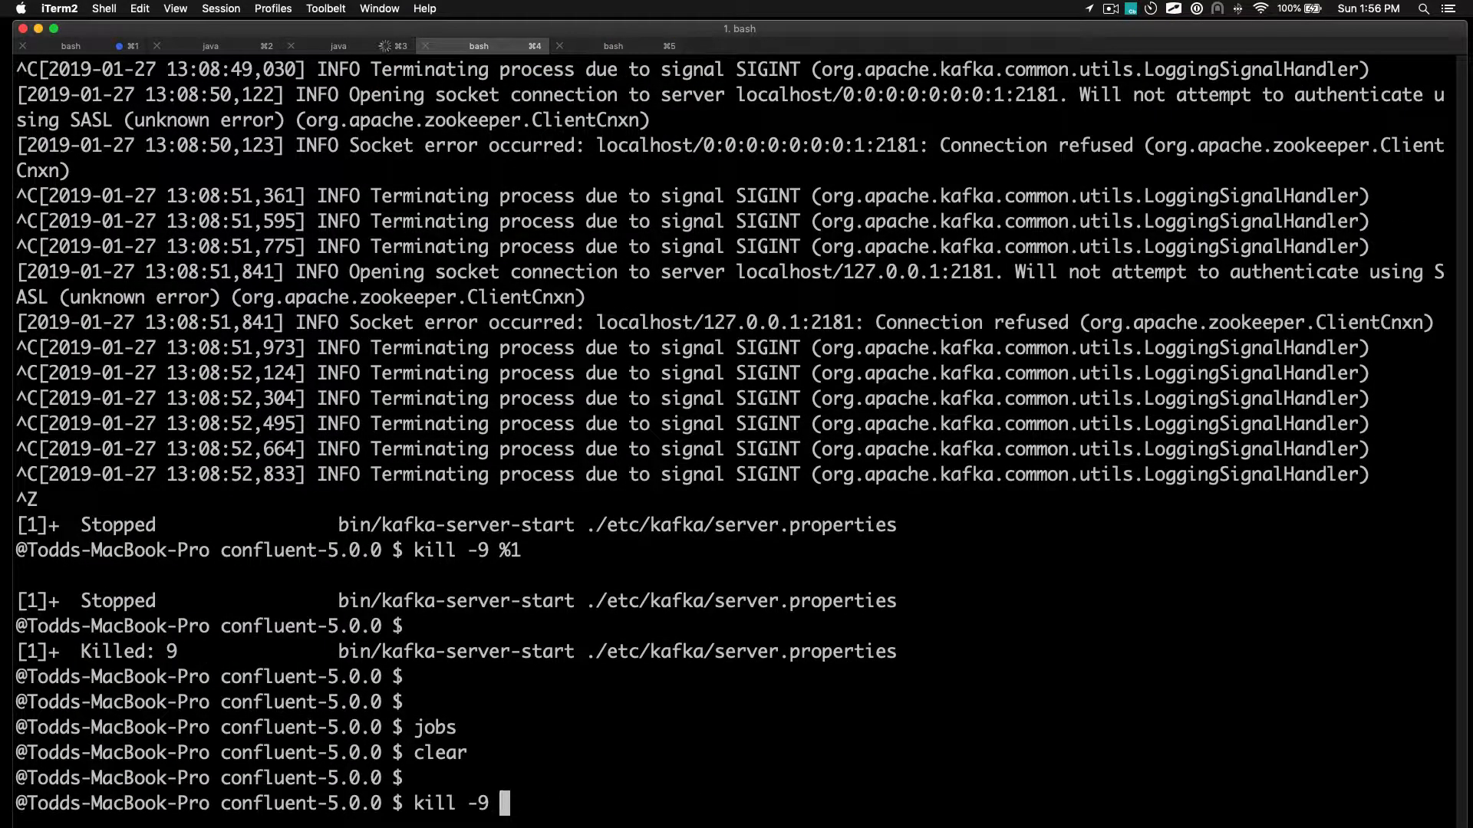
{"action": "type", "text": "ce"}
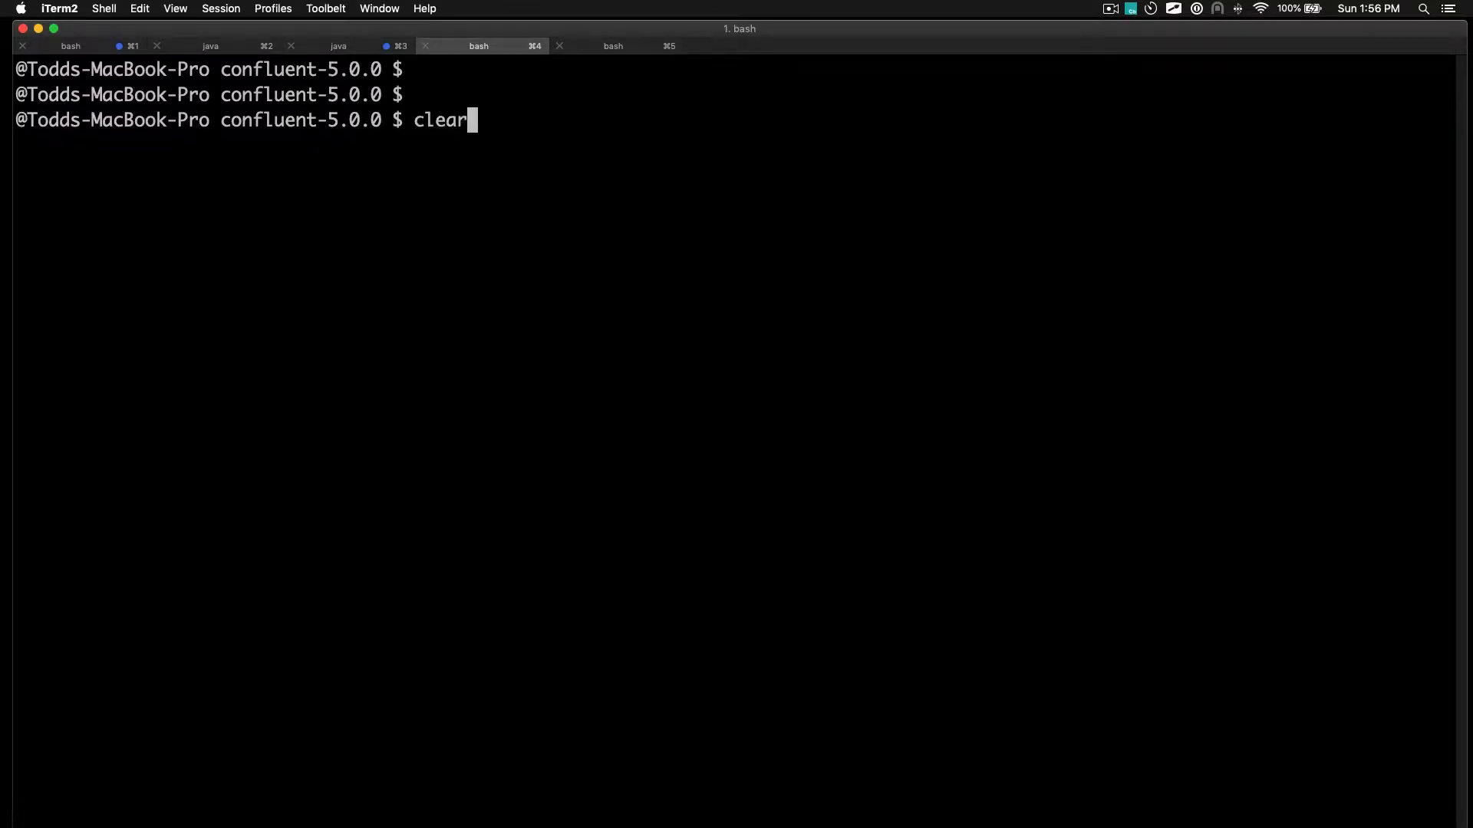
{"action": "type", "text": "bin/kafka-server-start ./etc/kafka/server.properties"}
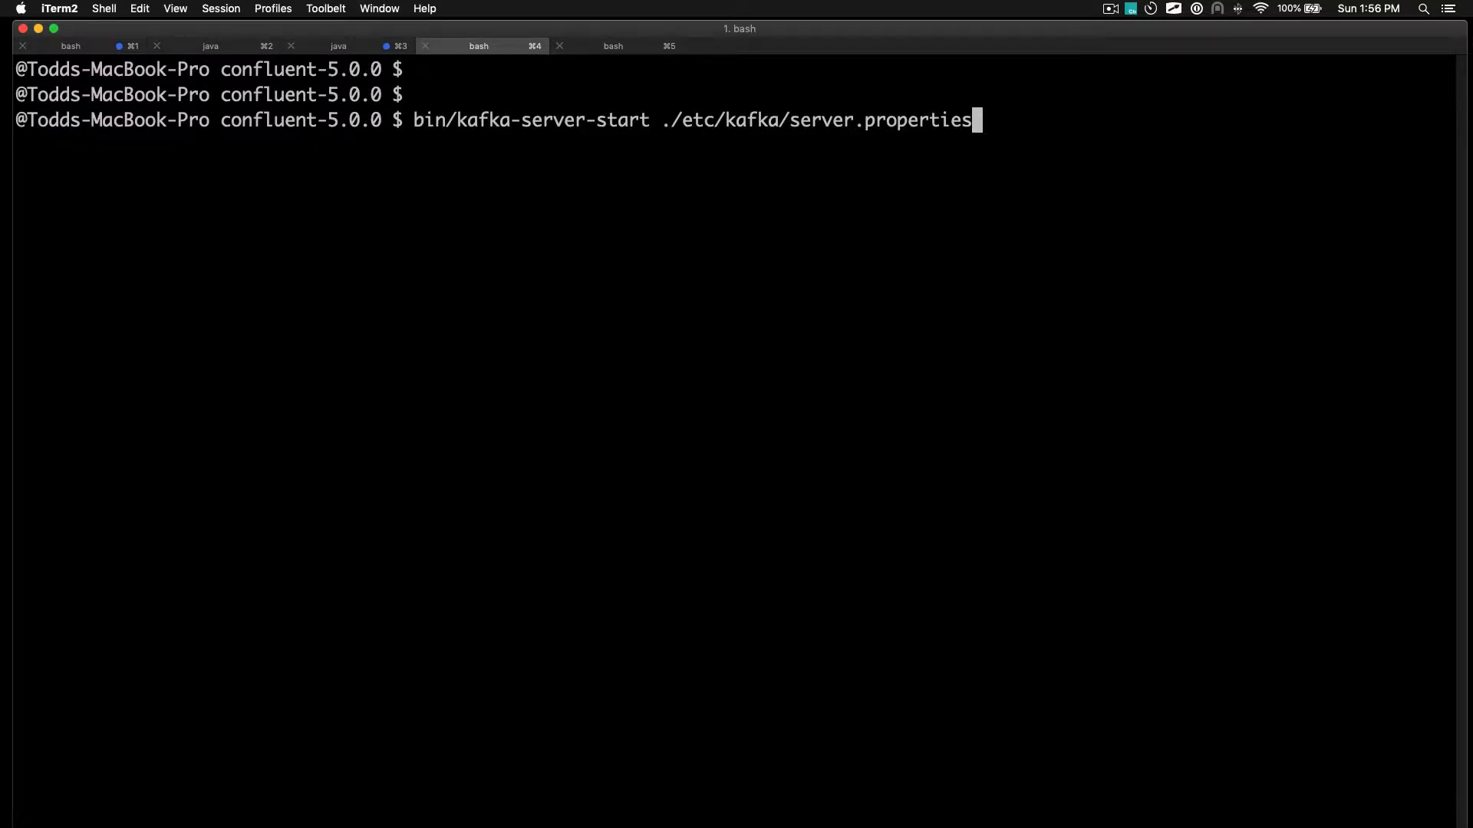
{"action": "key", "text": "Return"}
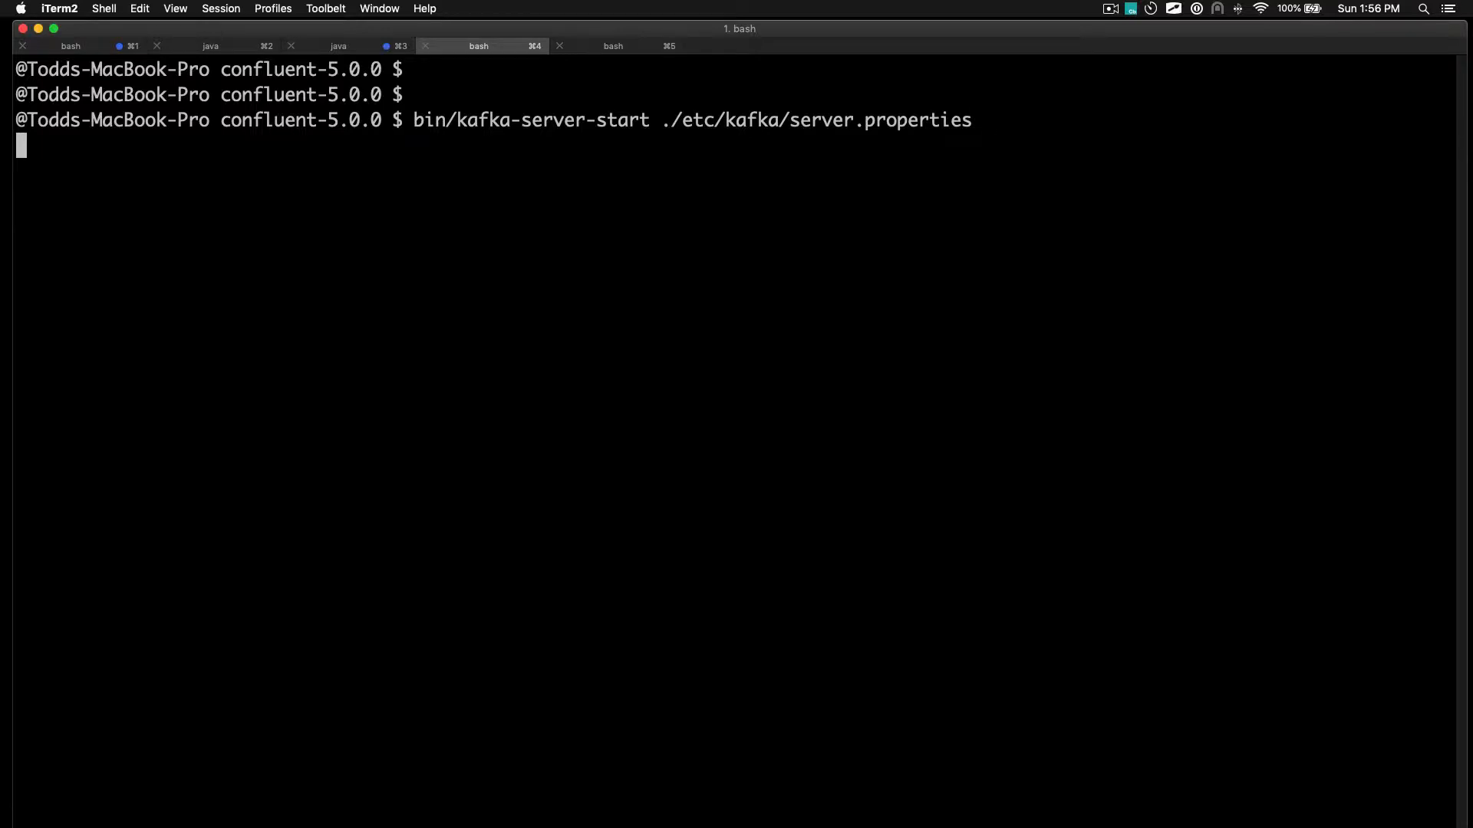
{"action": "key", "text": "Return"}
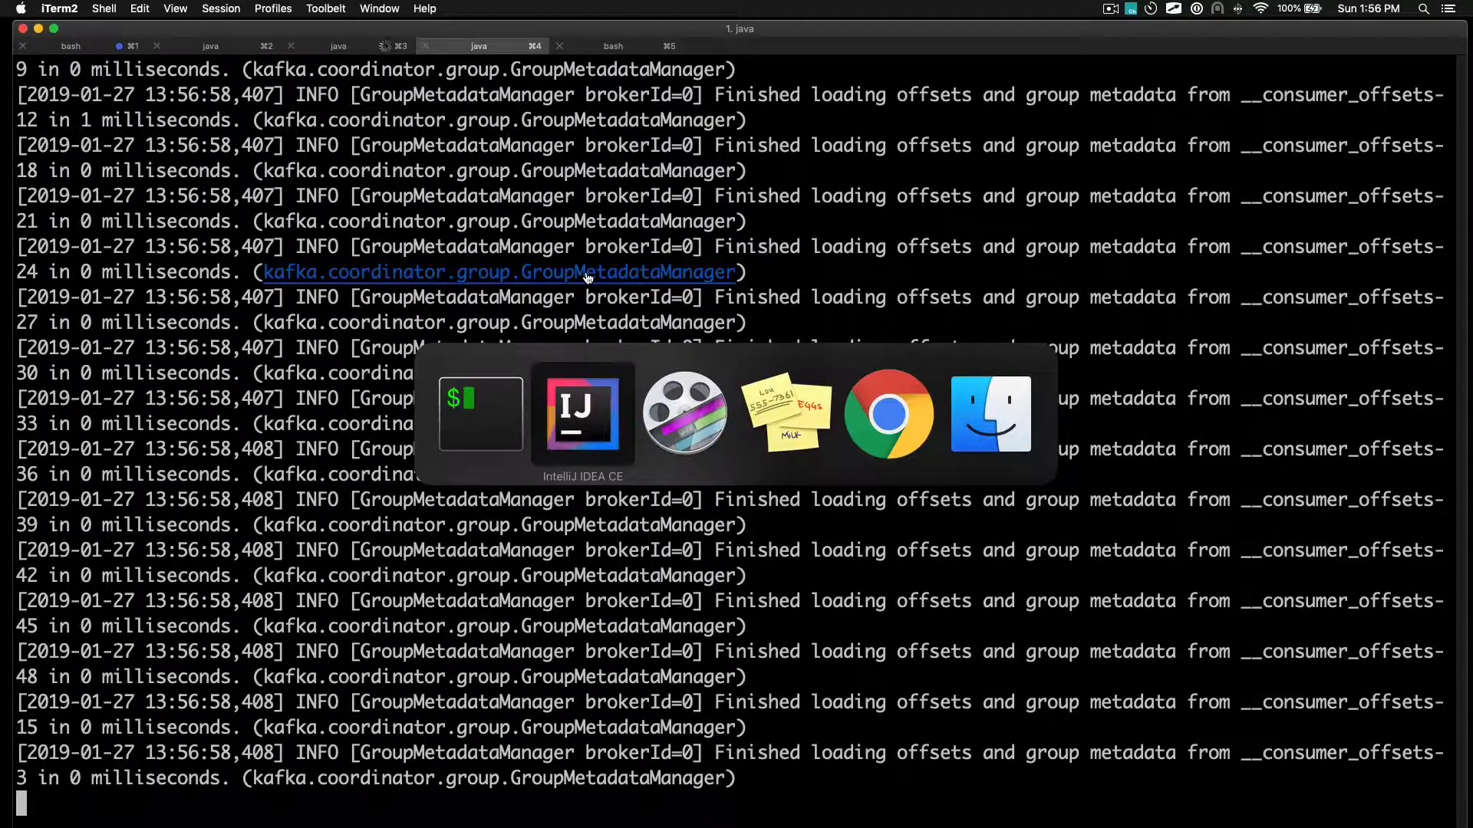
Review KafkaConsumerExample.scala's consumer properties and poll loop, then search Spotlight for chrome.
{"action": "left_click", "coordinate": [583, 412]}
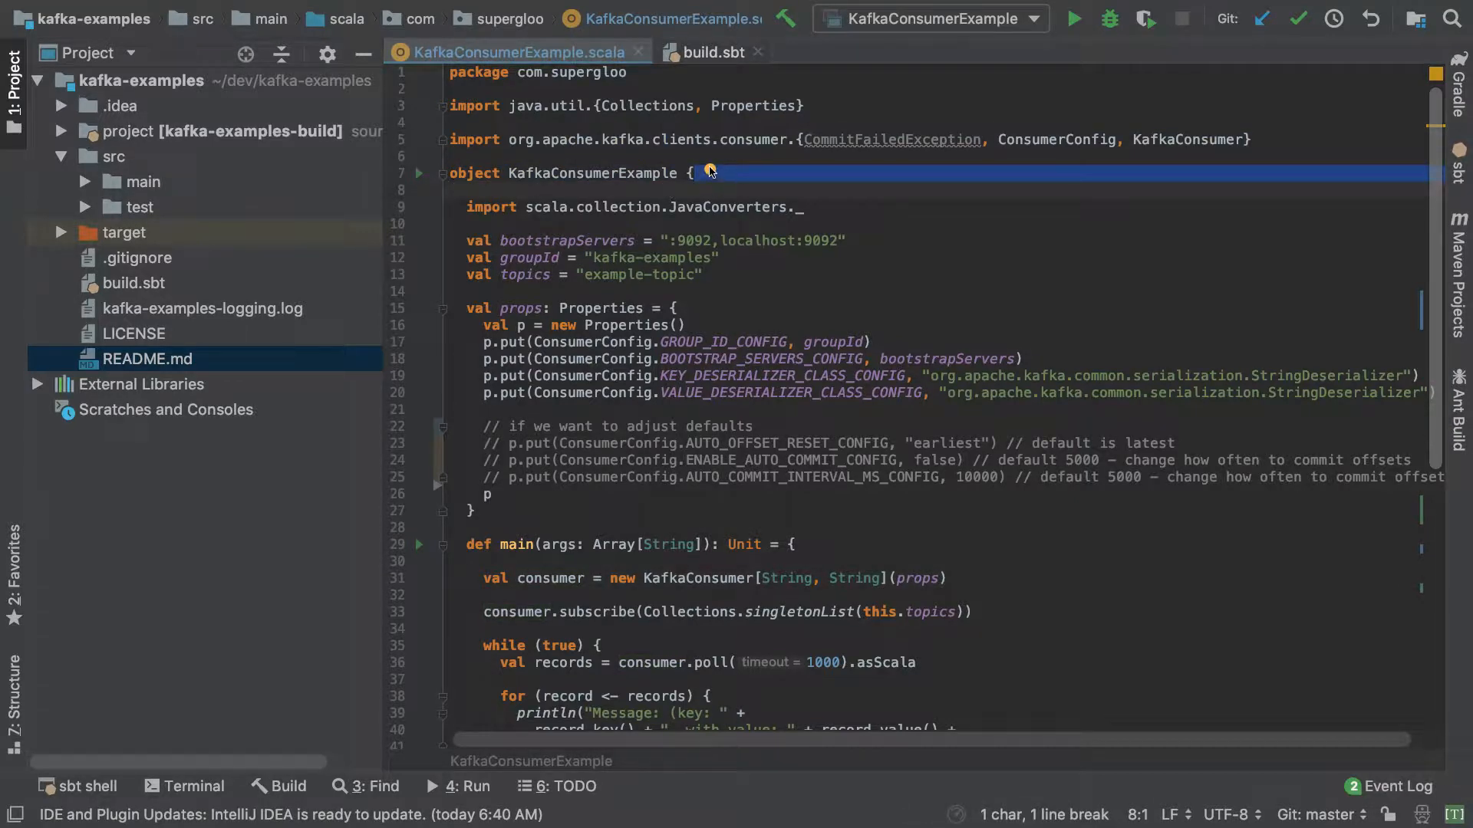
{"action": "mouse_move", "coordinate": [563, 197]}
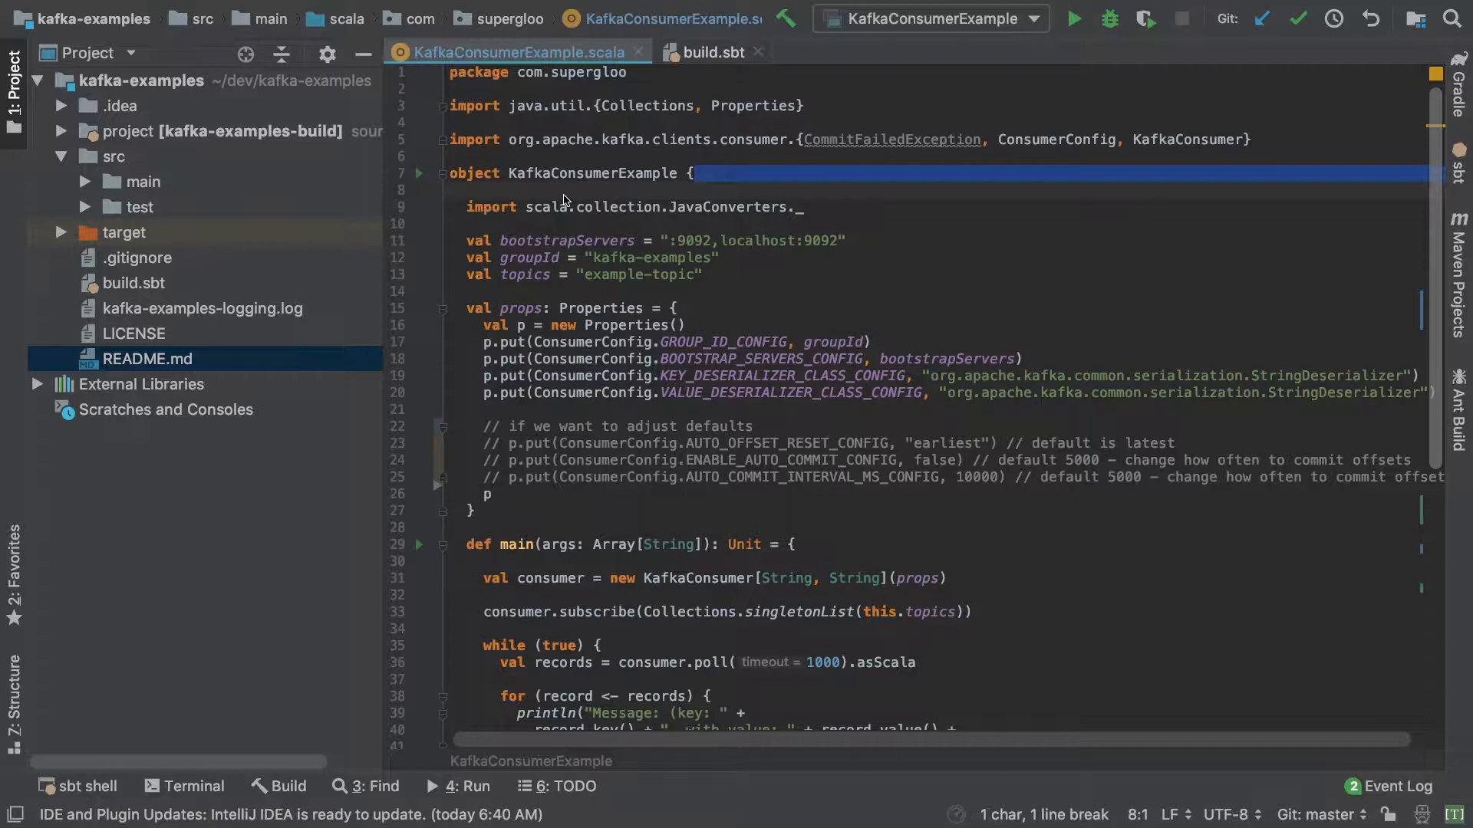
{"action": "mouse_move", "coordinate": [683, 310]}
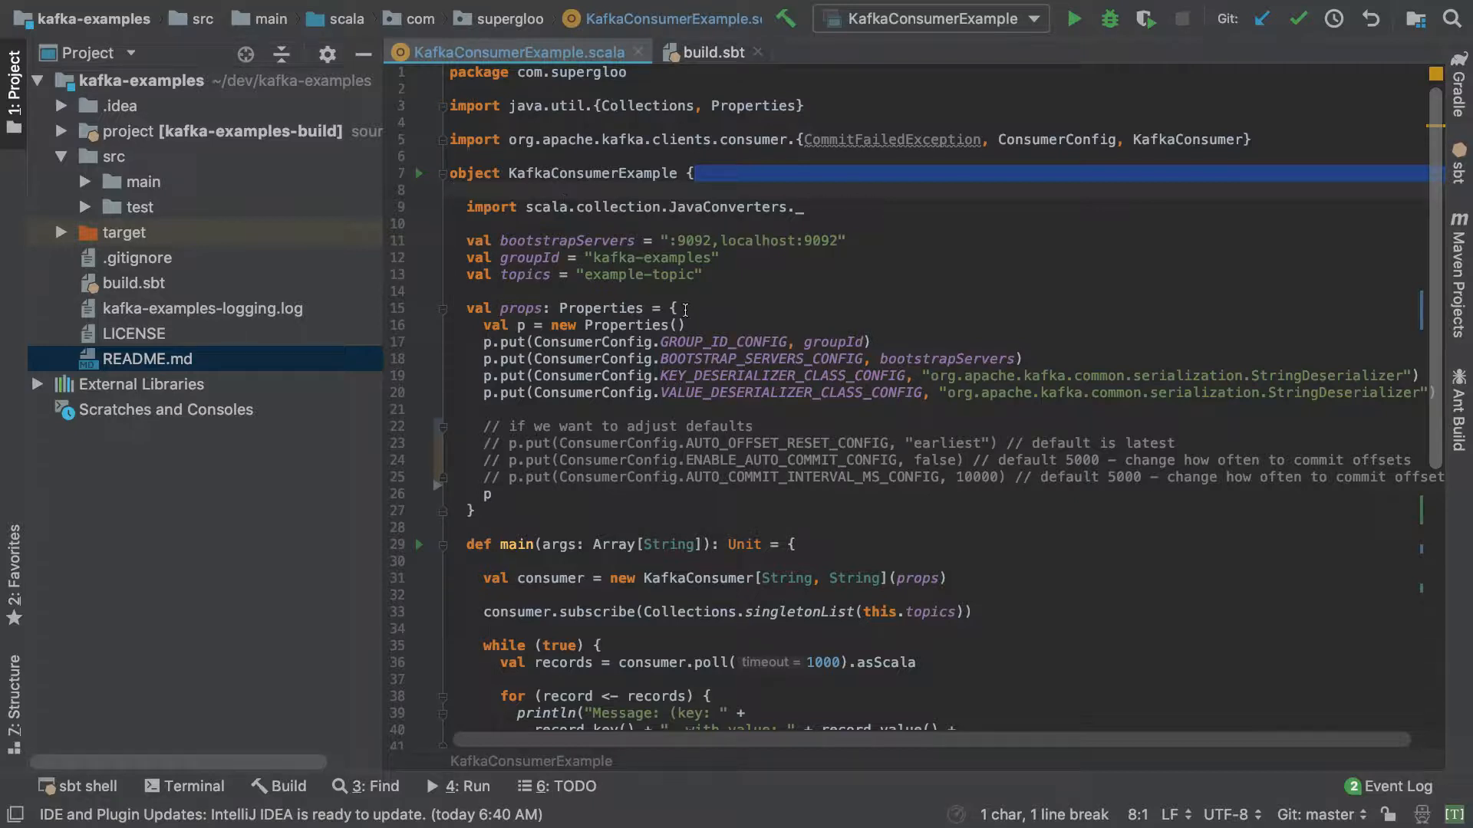
{"action": "scroll", "scroll_direction": "down", "scroll_amount": 3}
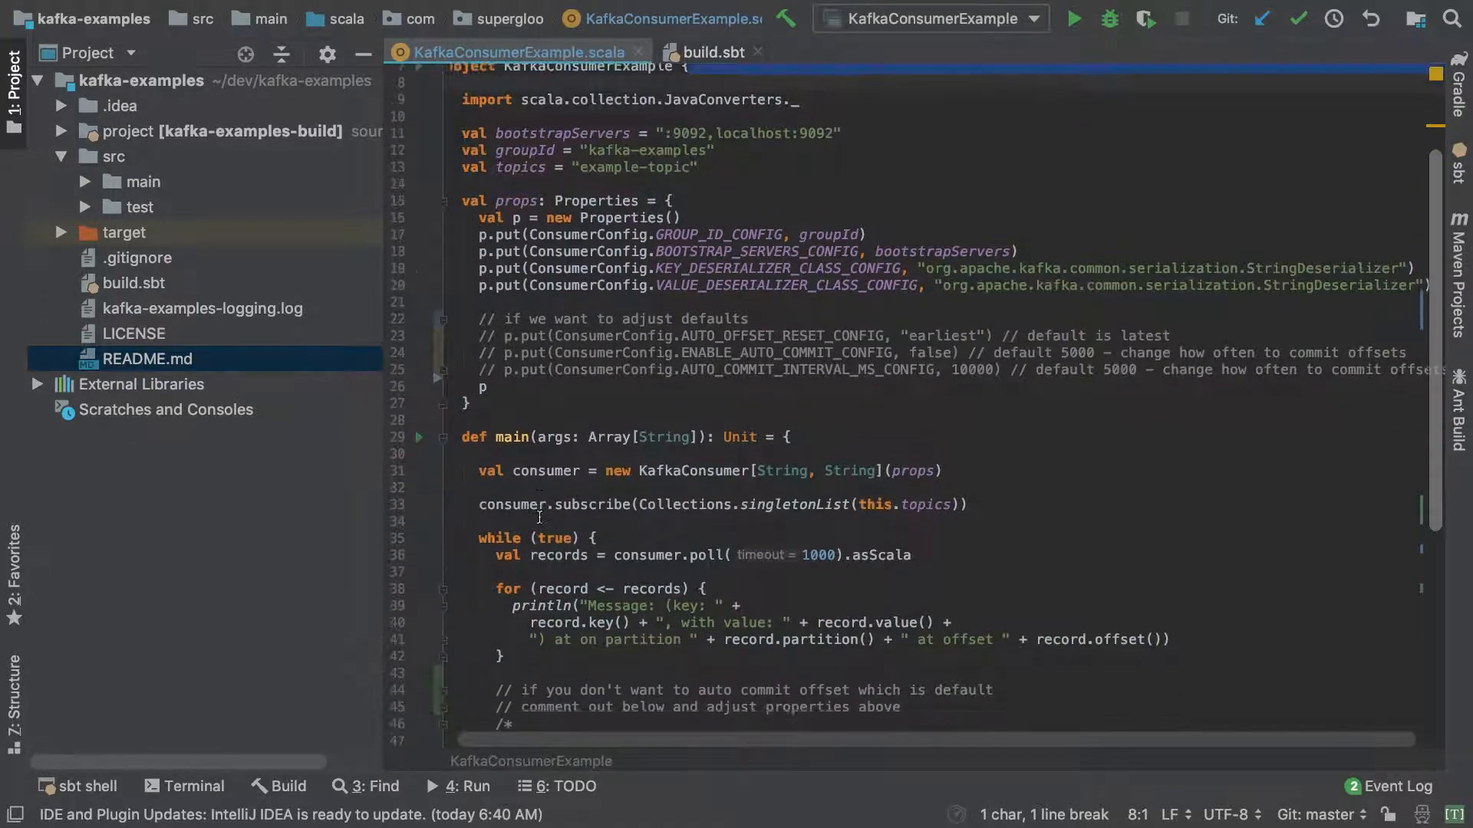
{"action": "scroll", "scroll_direction": "up", "scroll_amount": 3}
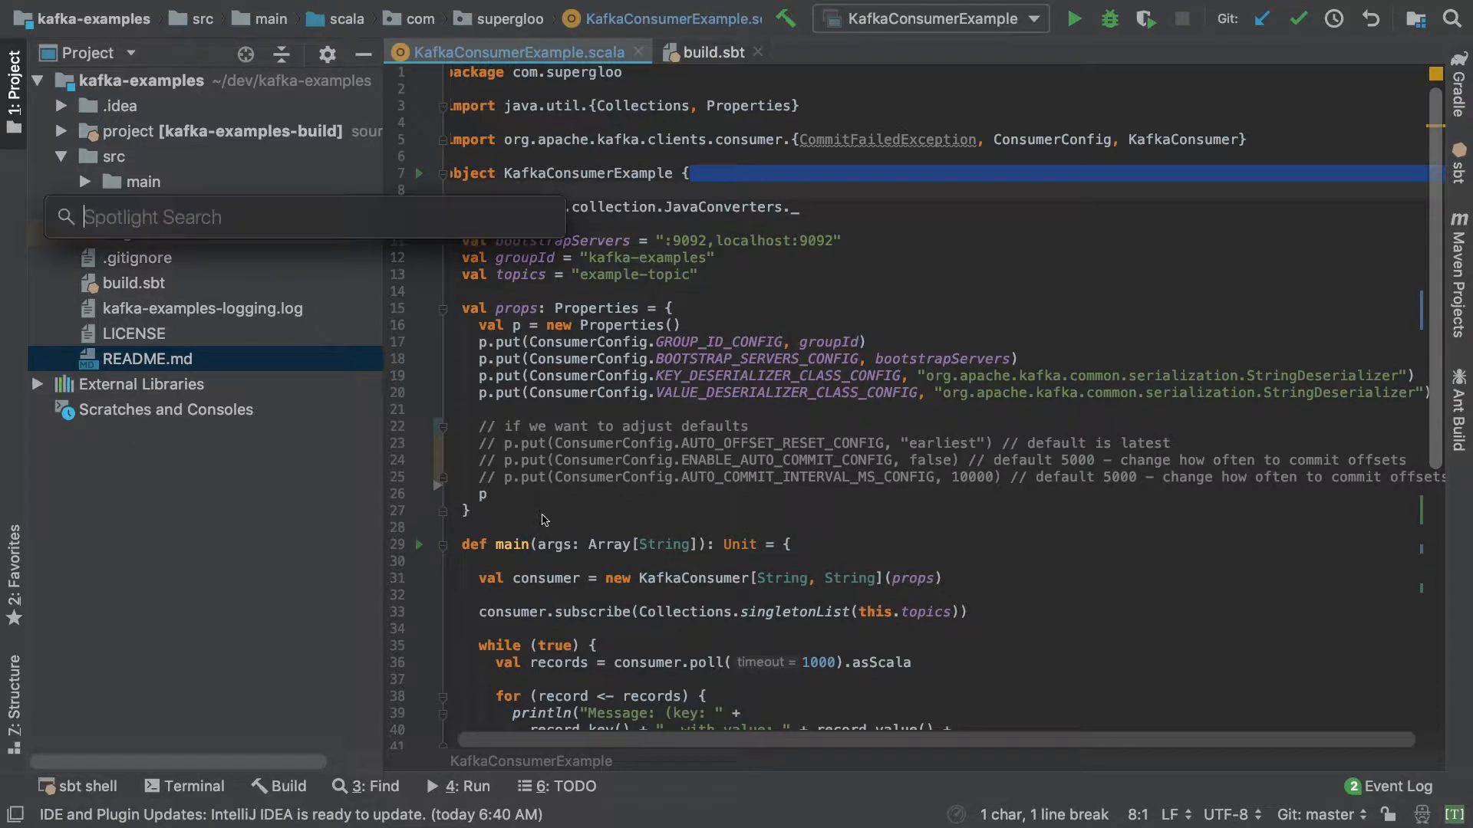
{"action": "type", "text": "chrome"}
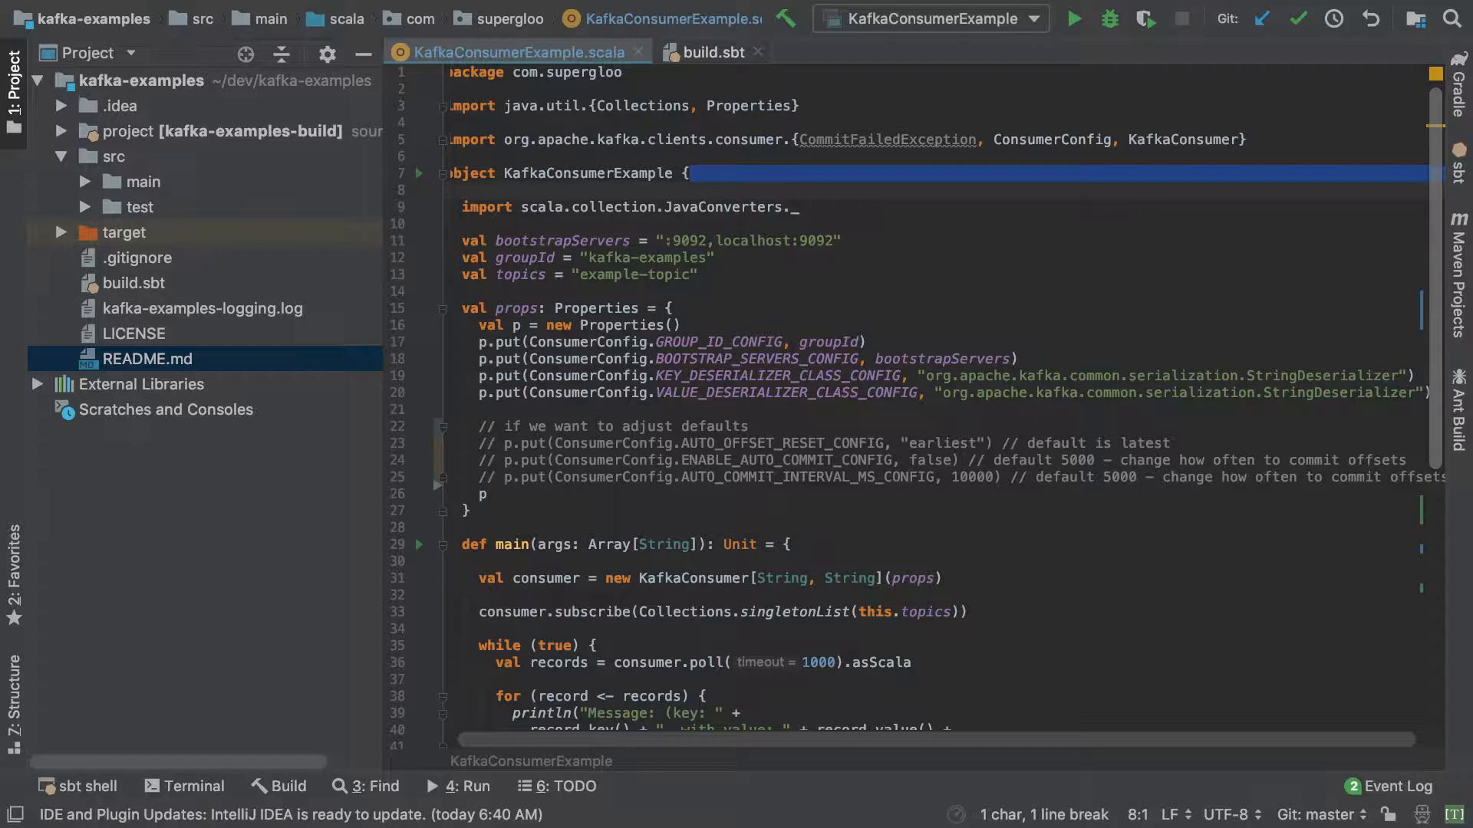
{"action": "mouse_move", "coordinate": [428, 236]}
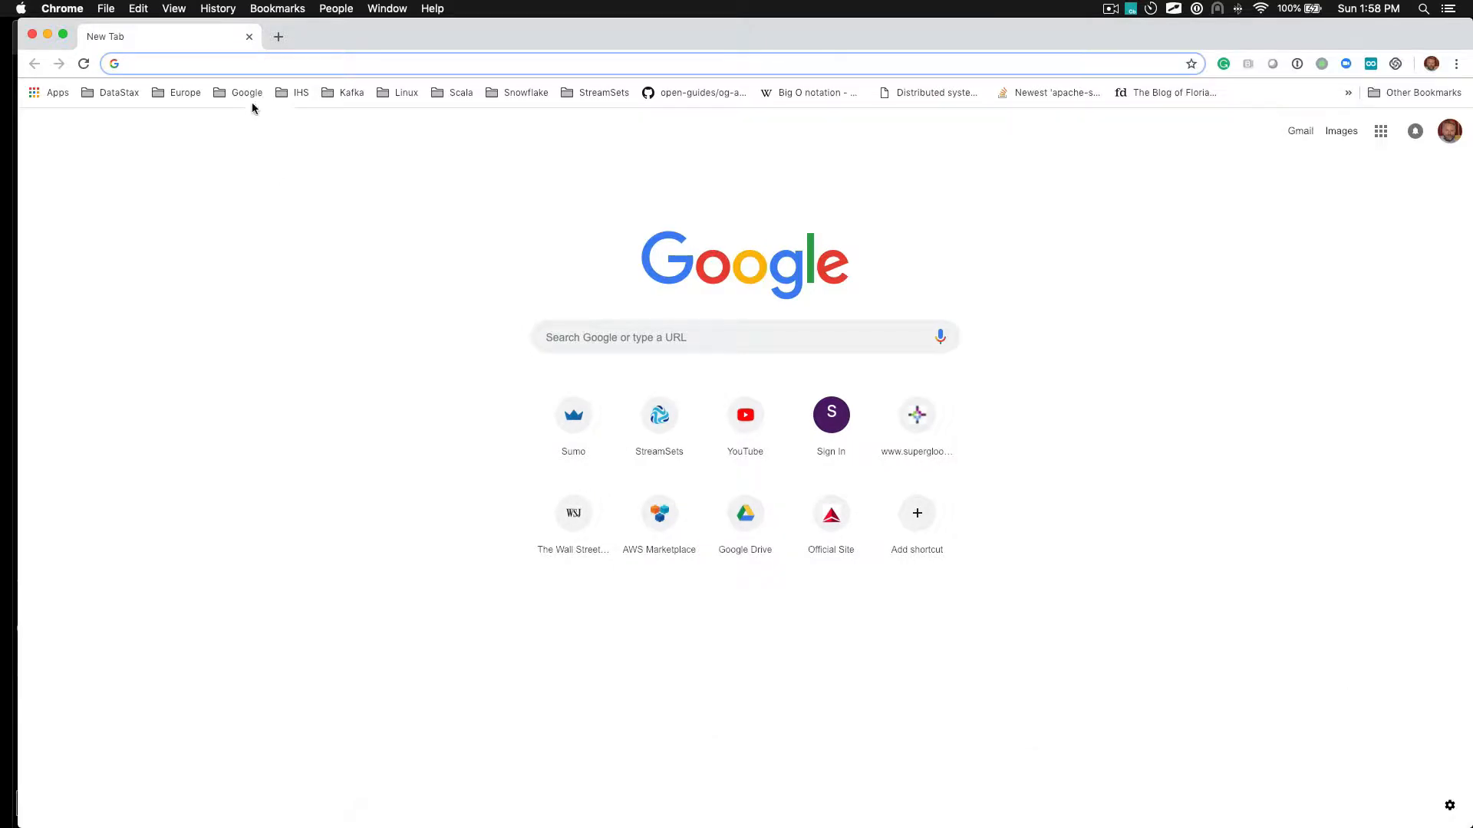
Navigate Chrome to github.com/tmcgrath.
{"action": "type", "text": "github.com/tmcgrath"}
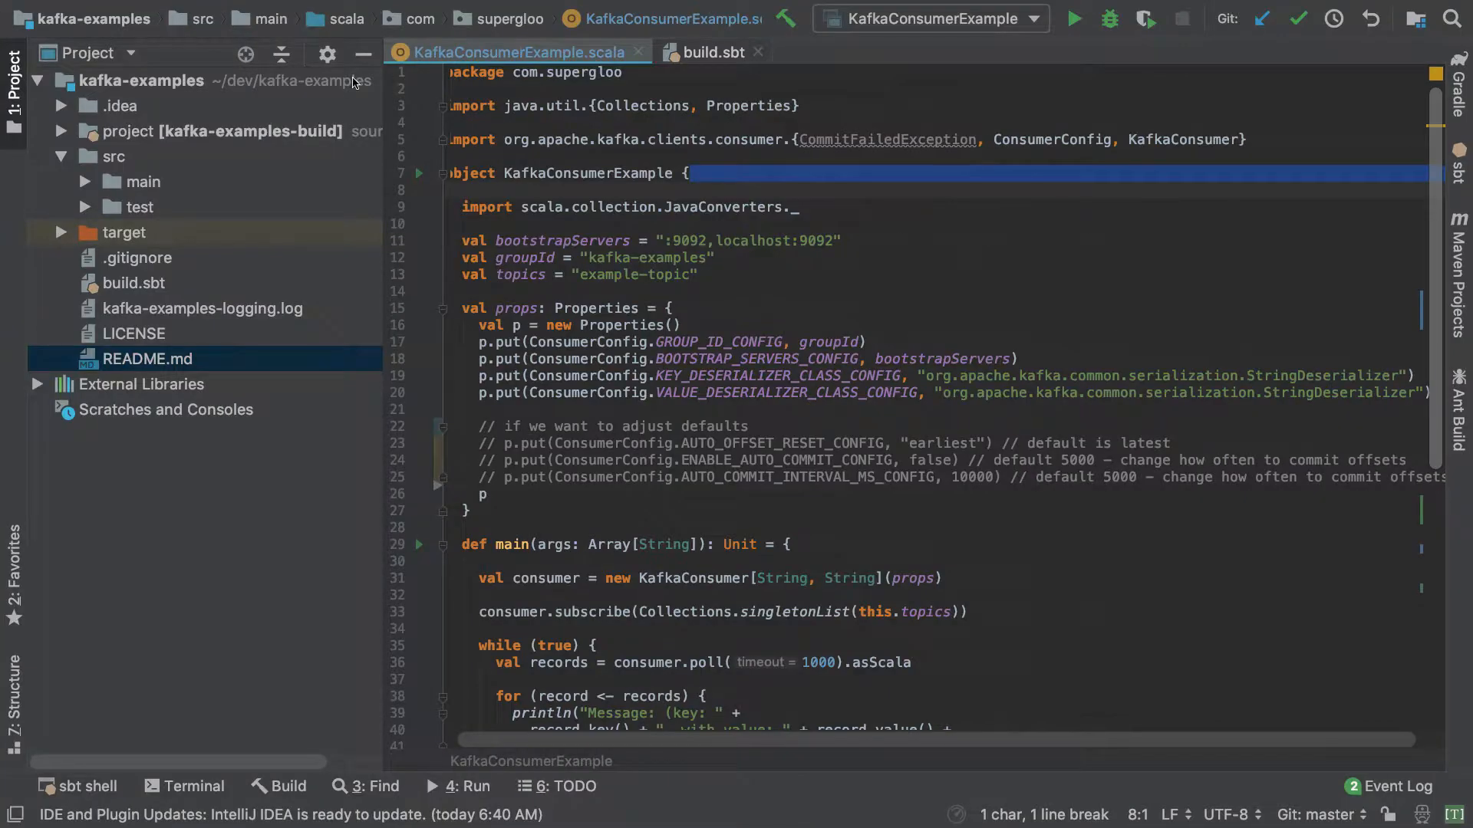
{"action": "mouse_move", "coordinate": [137, 101]}
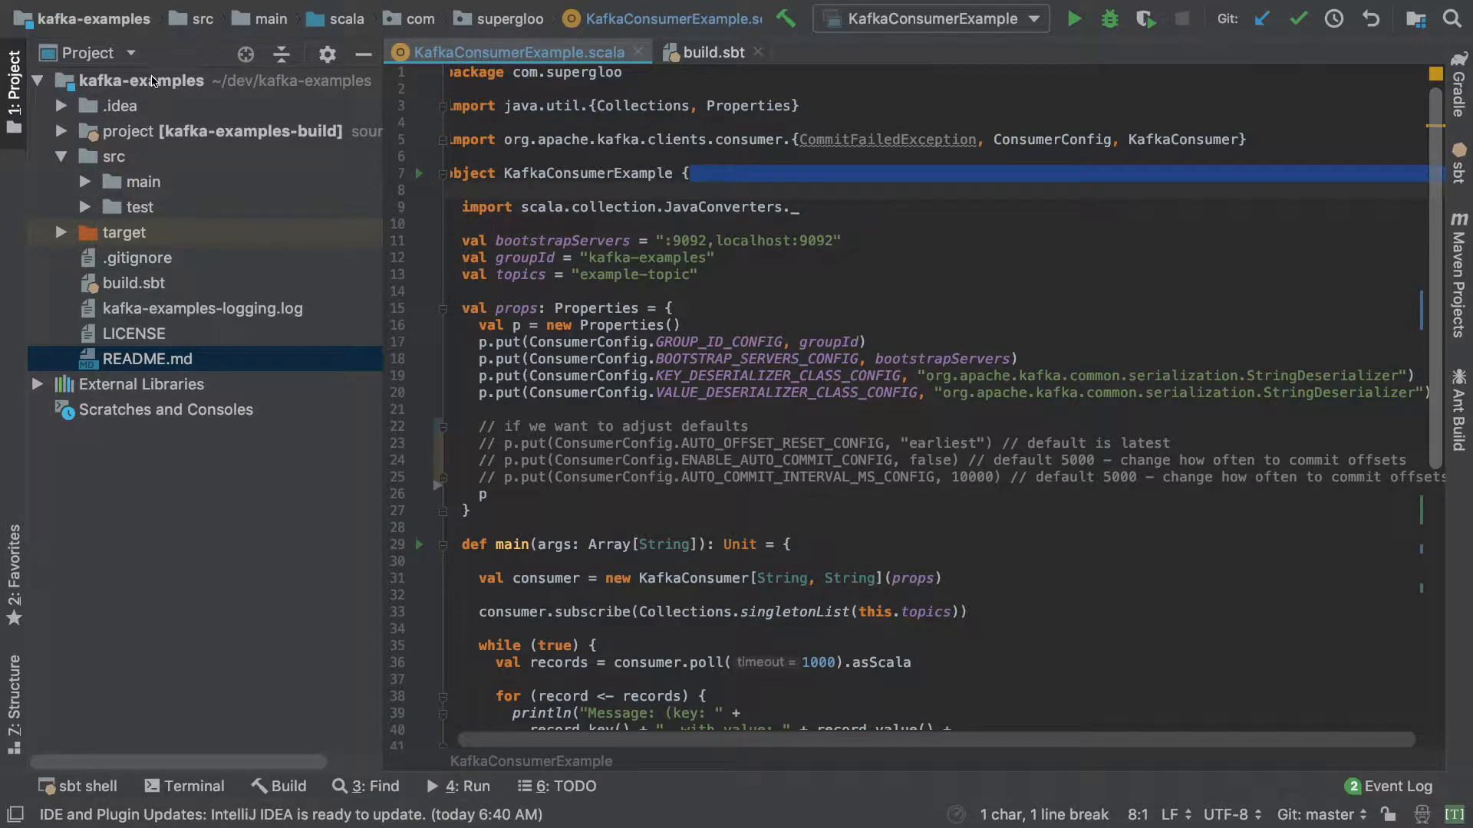
{"action": "mouse_move", "coordinate": [493, 376]}
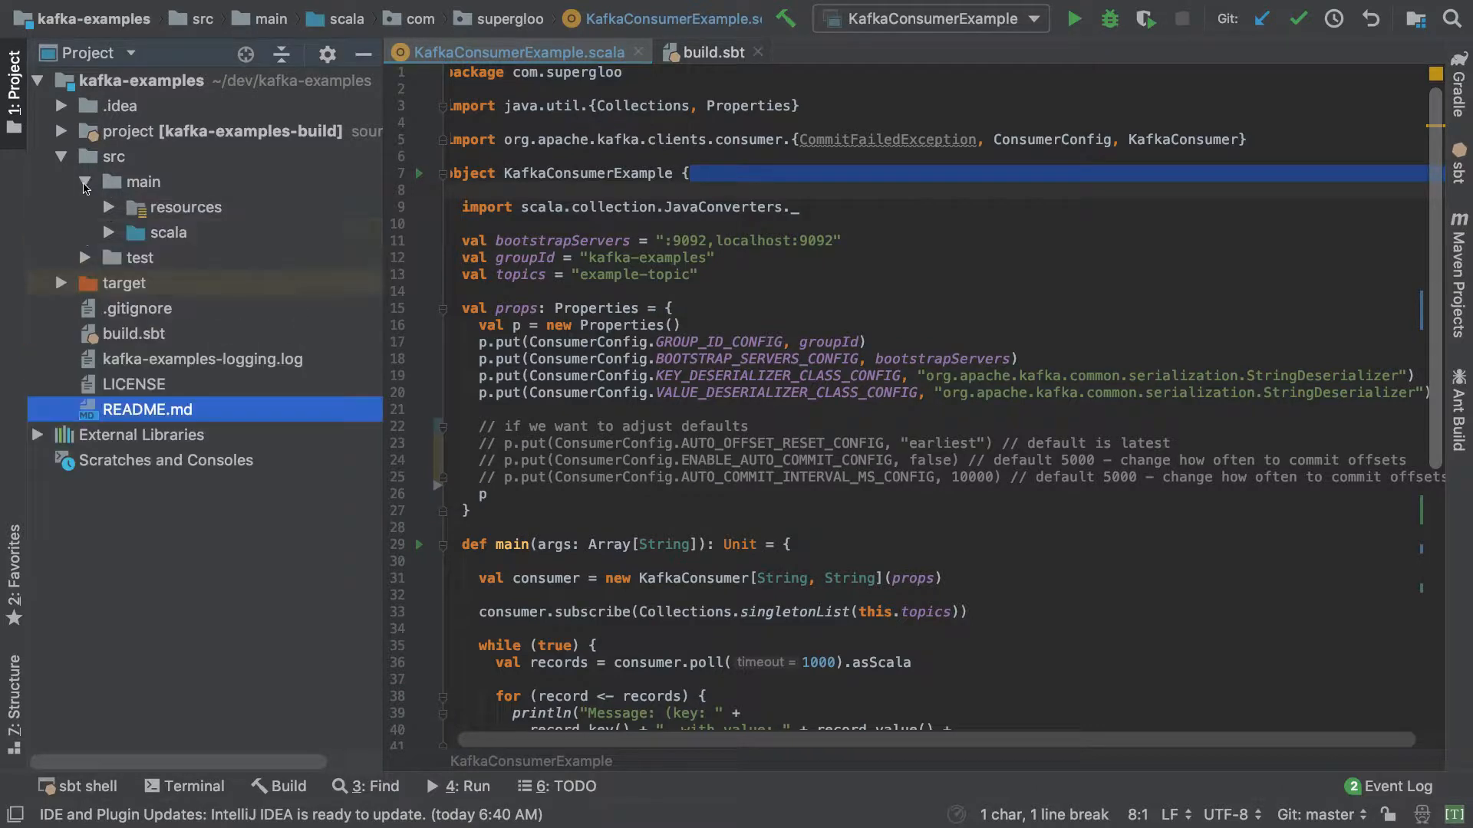
Select KafkaConsumerExample under src/main/scala/com.supergloo in the Project tree.
{"action": "left_click", "coordinate": [127, 232]}
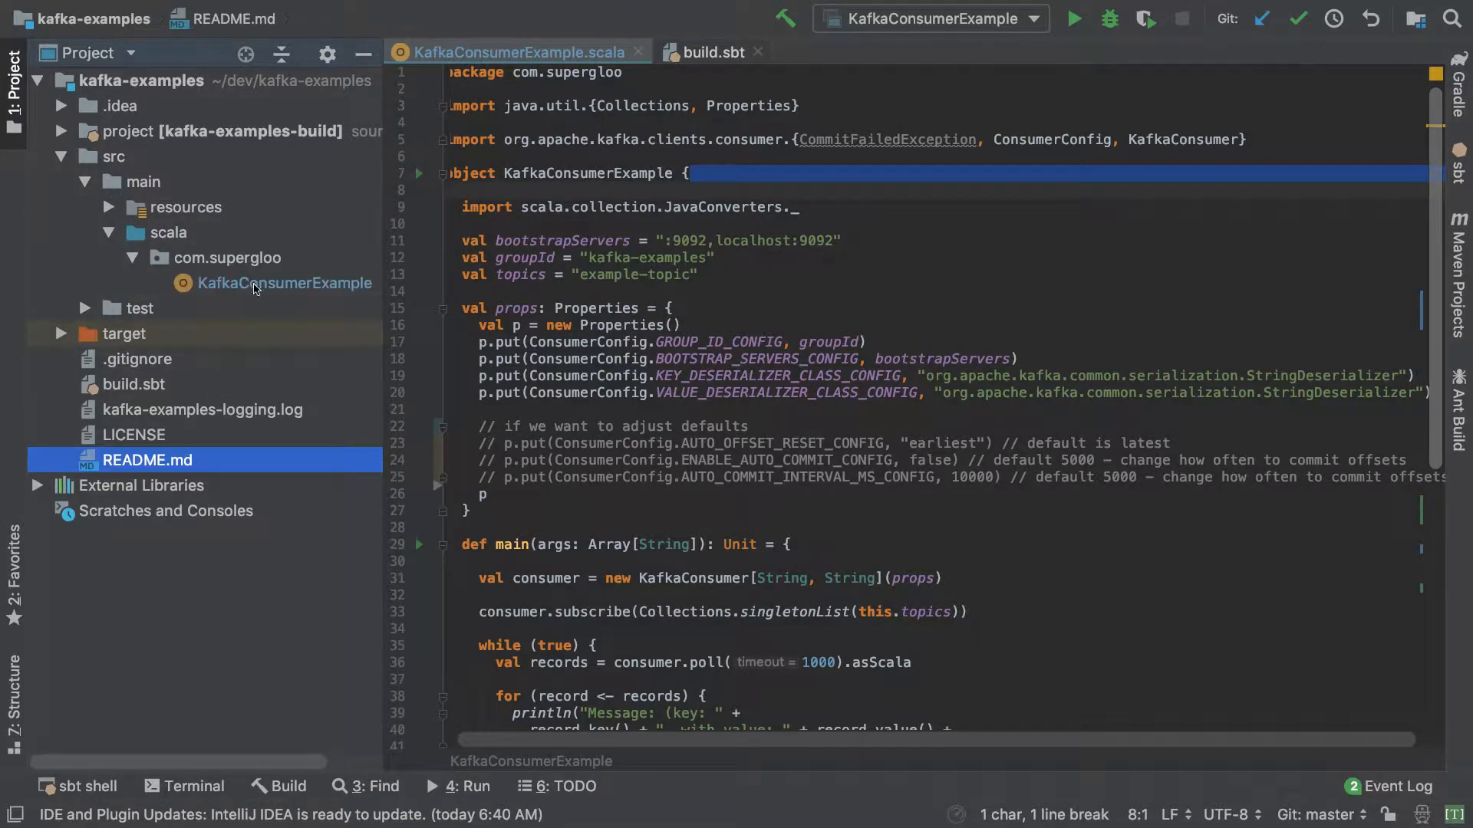
{"action": "left_click", "coordinate": [287, 282]}
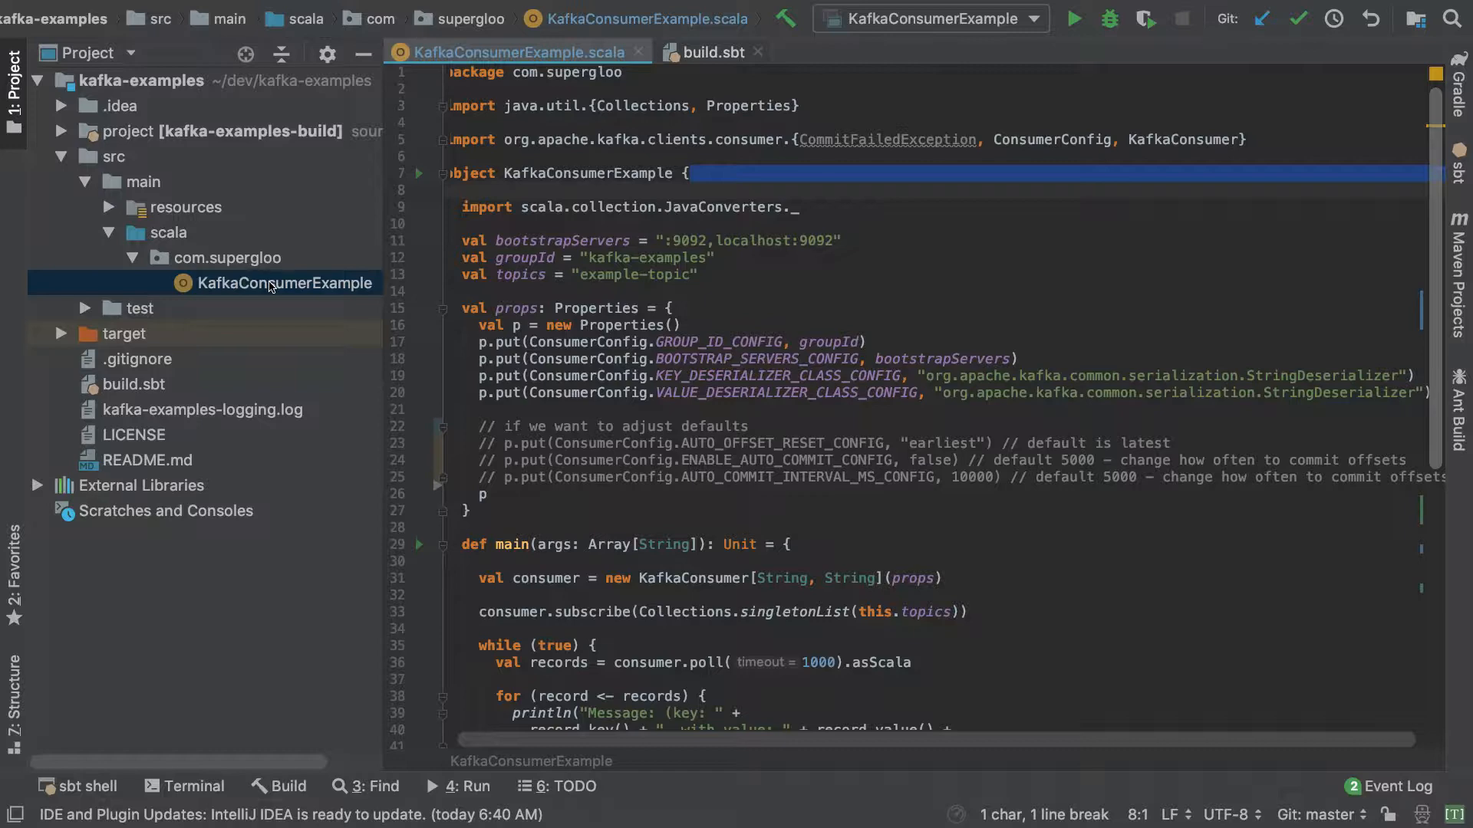
Run KafkaConsumerExample from its context menu so it joins the kafka-examples group.
{"action": "right_click", "coordinate": [287, 282]}
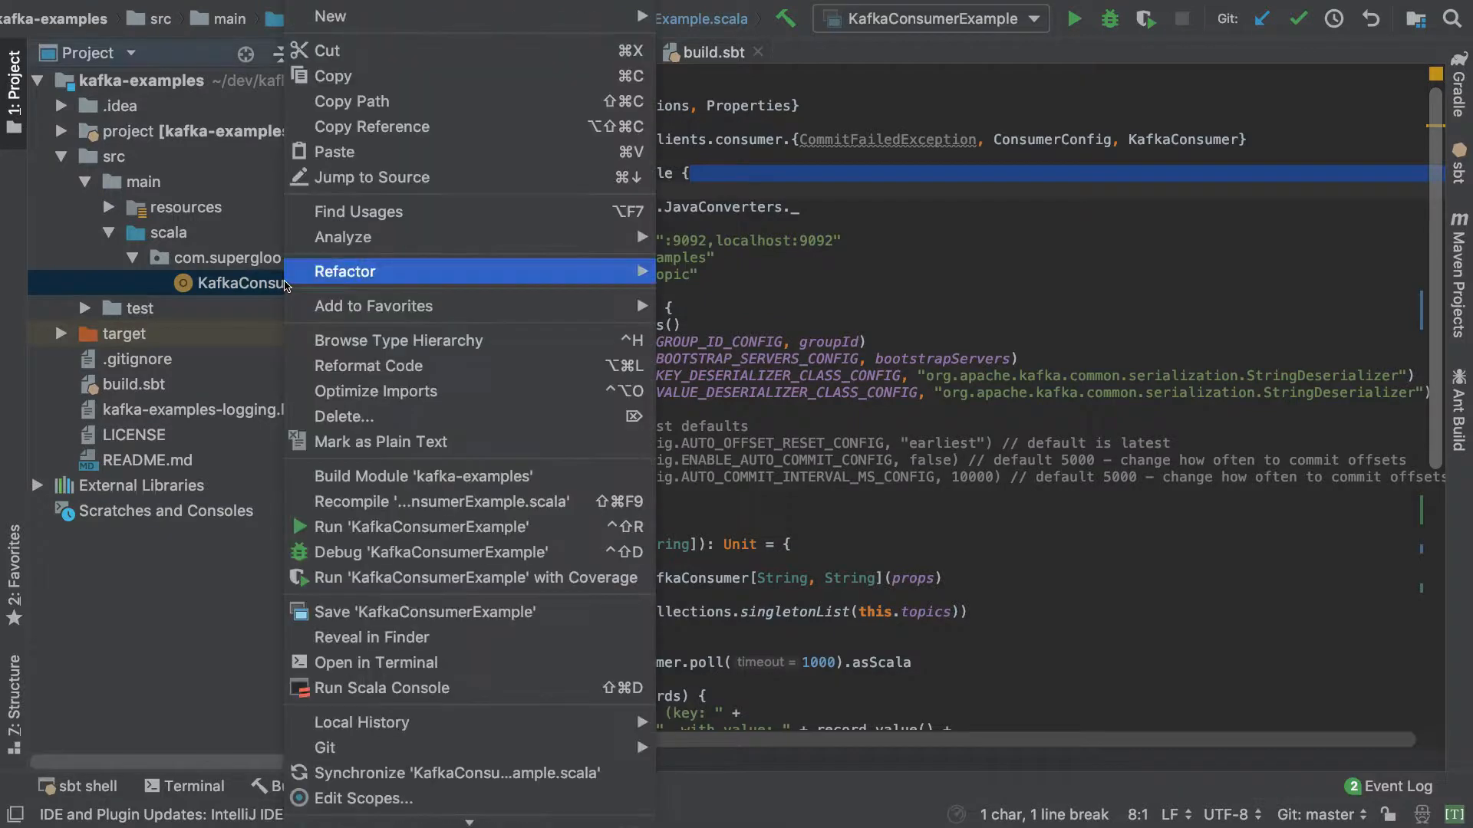
{"action": "mouse_move", "coordinate": [423, 526]}
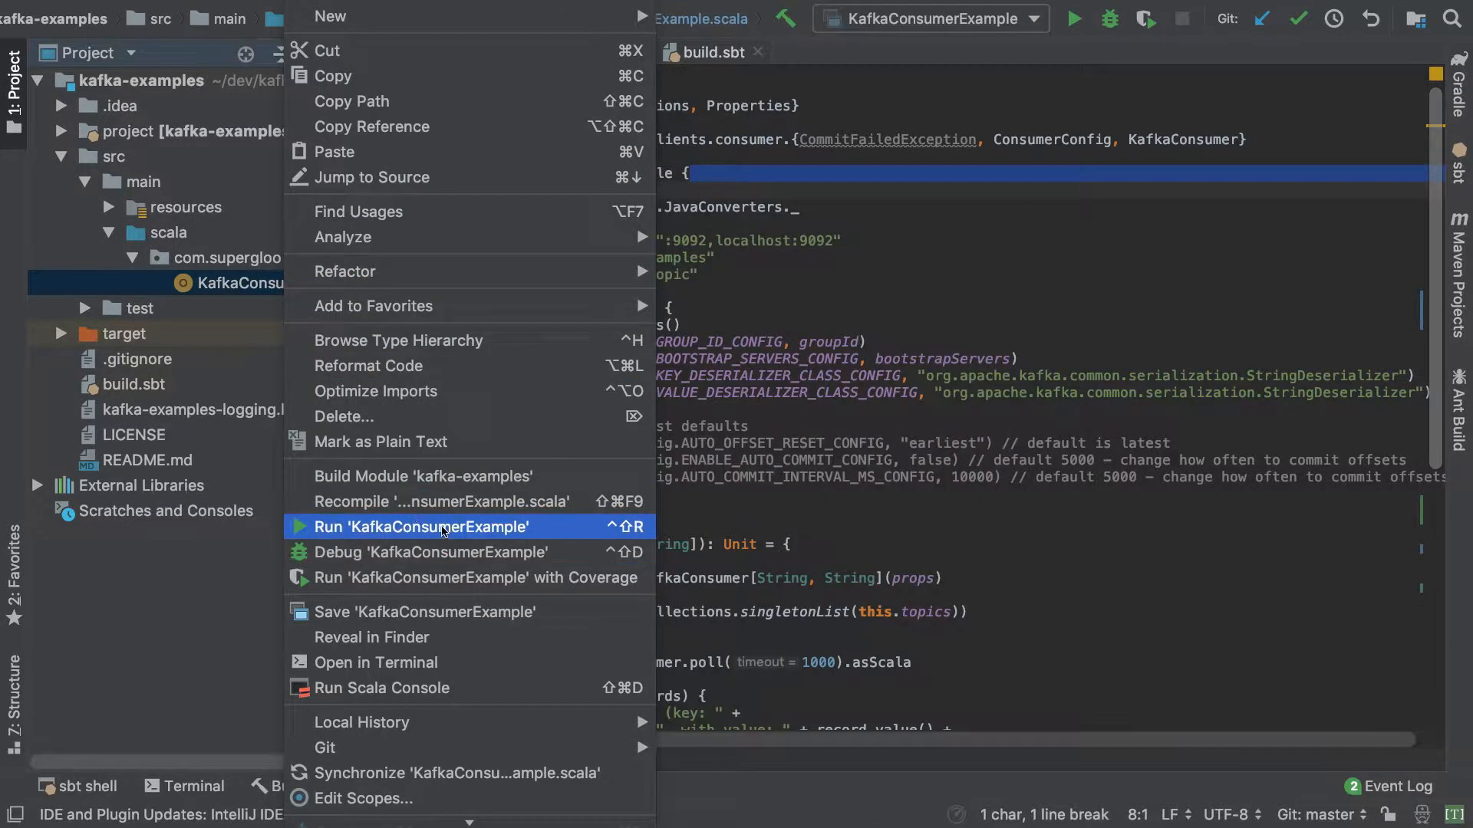
{"action": "left_click", "coordinate": [420, 526]}
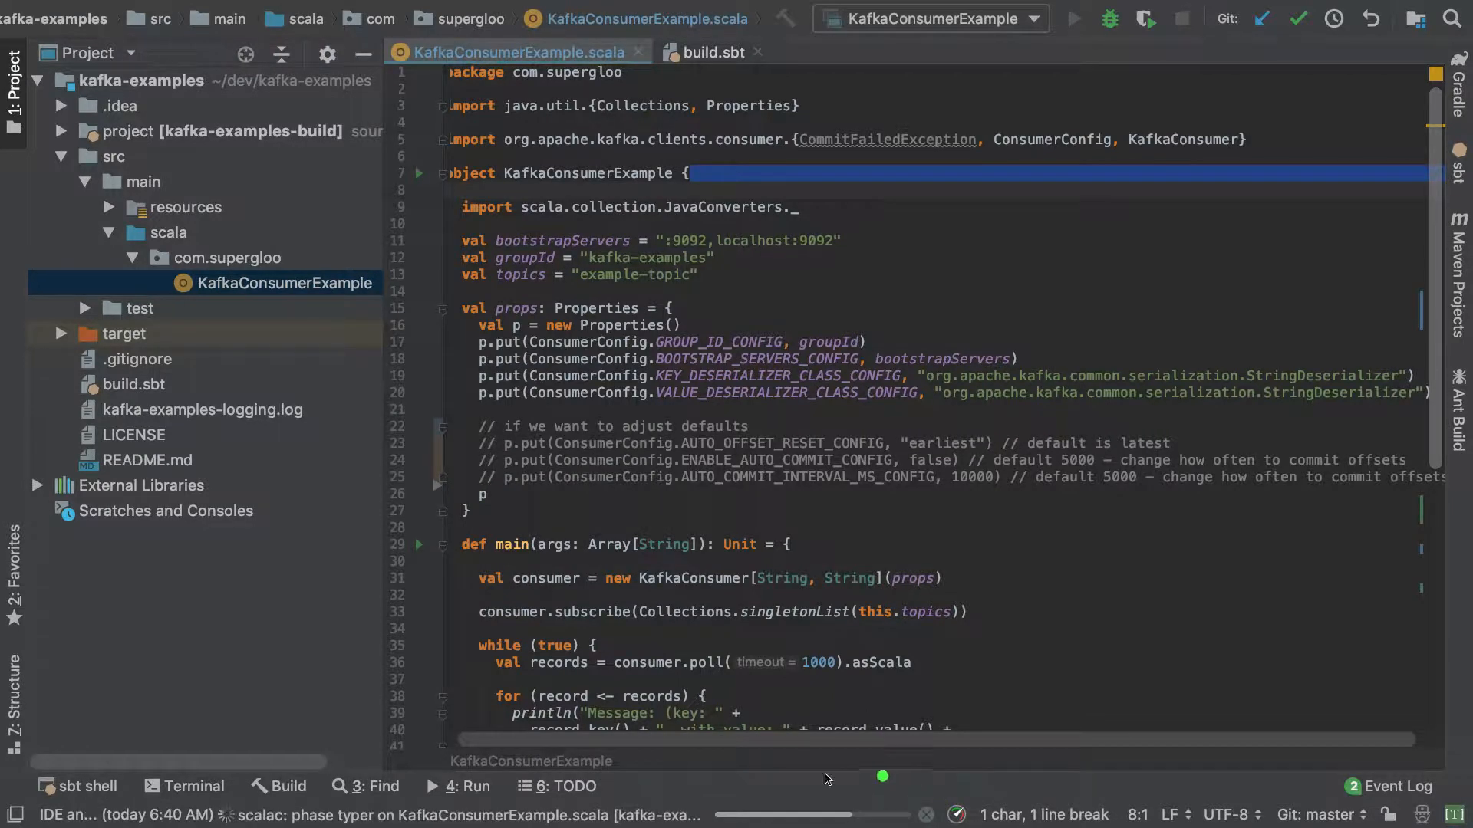
{"action": "left_click", "coordinate": [1074, 18]}
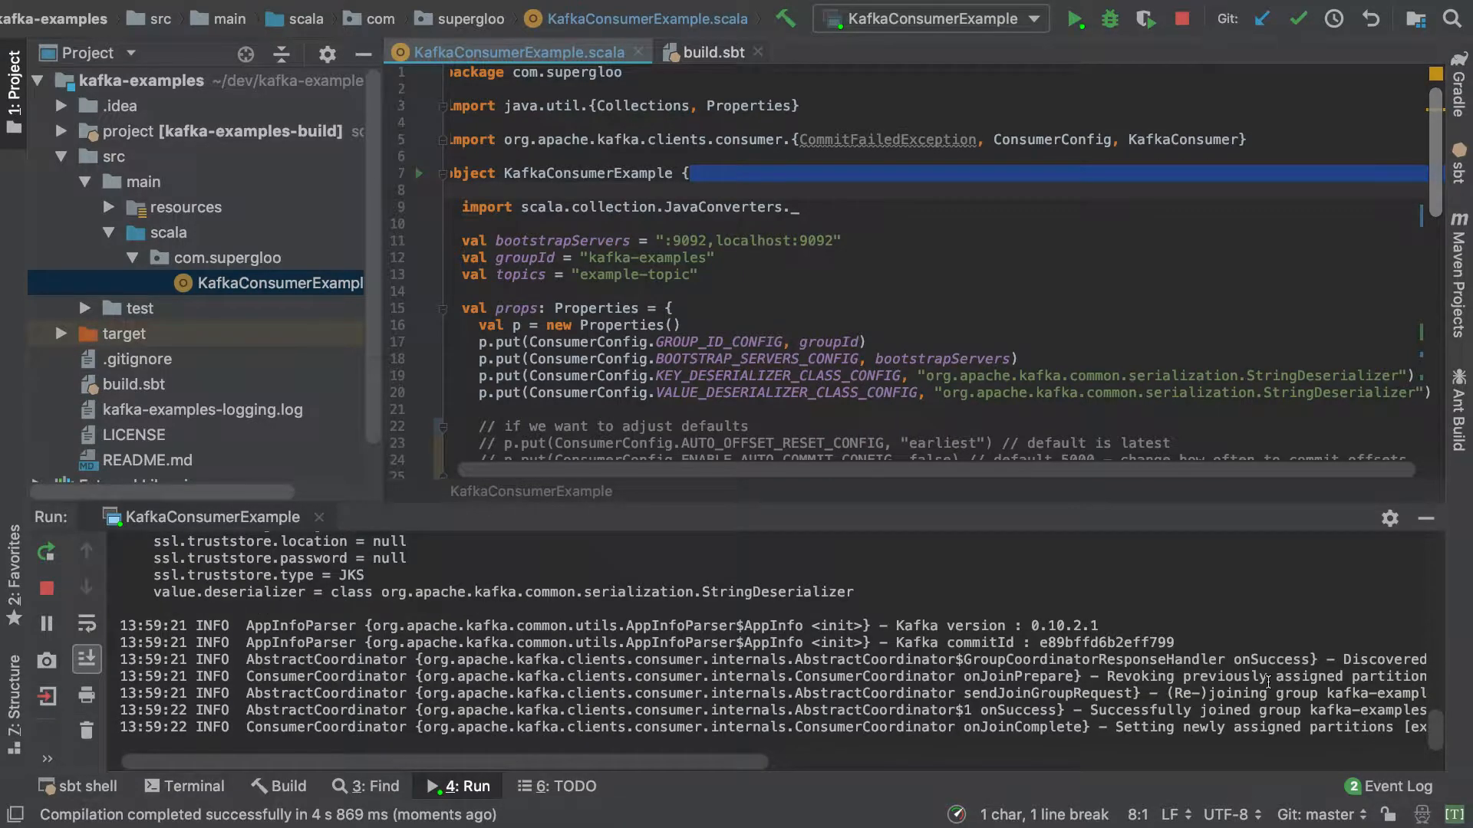
{"action": "mouse_move", "coordinate": [1032, 597]}
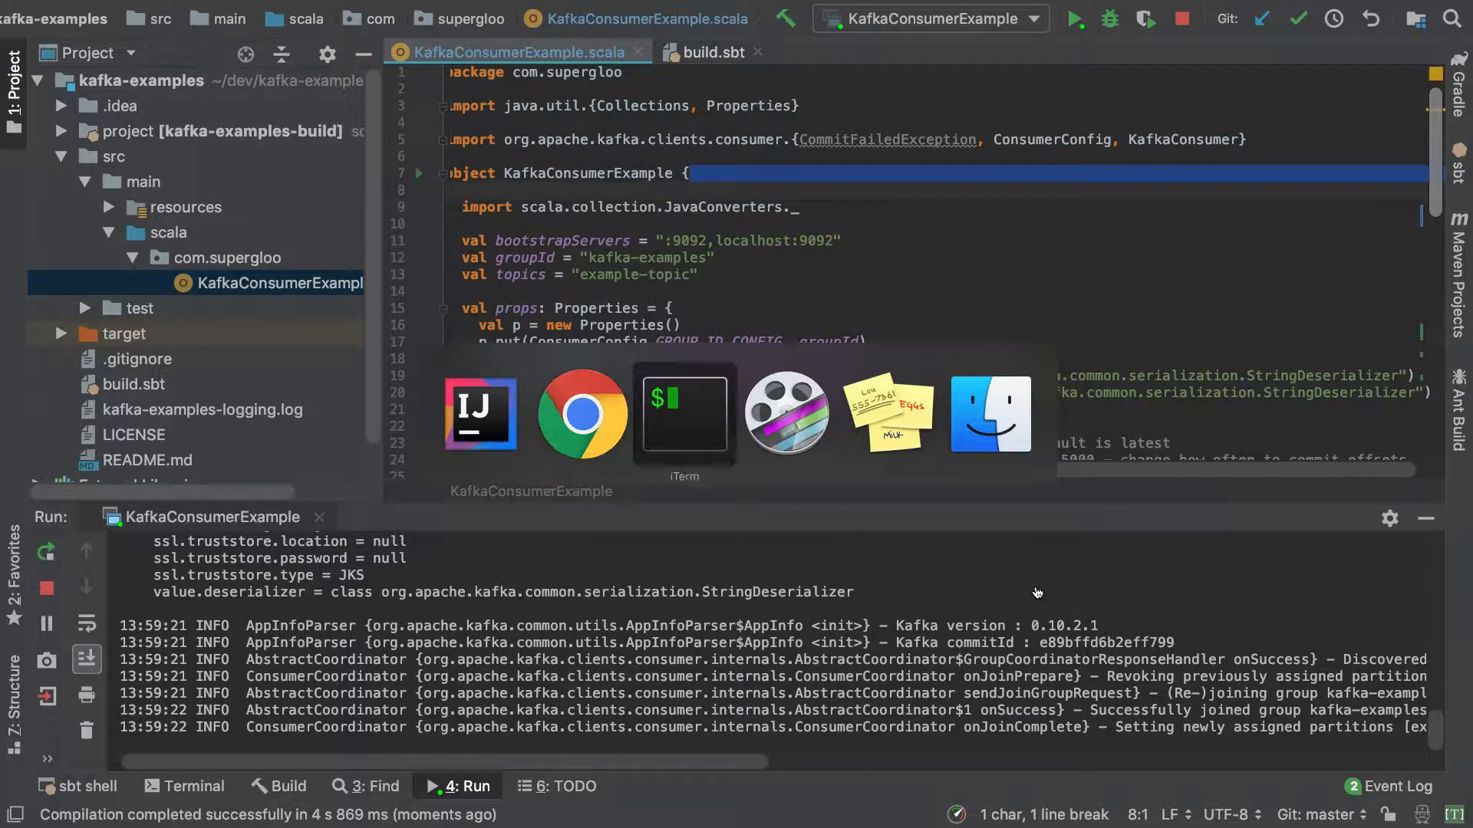
{"action": "mouse_move", "coordinate": [480, 414]}
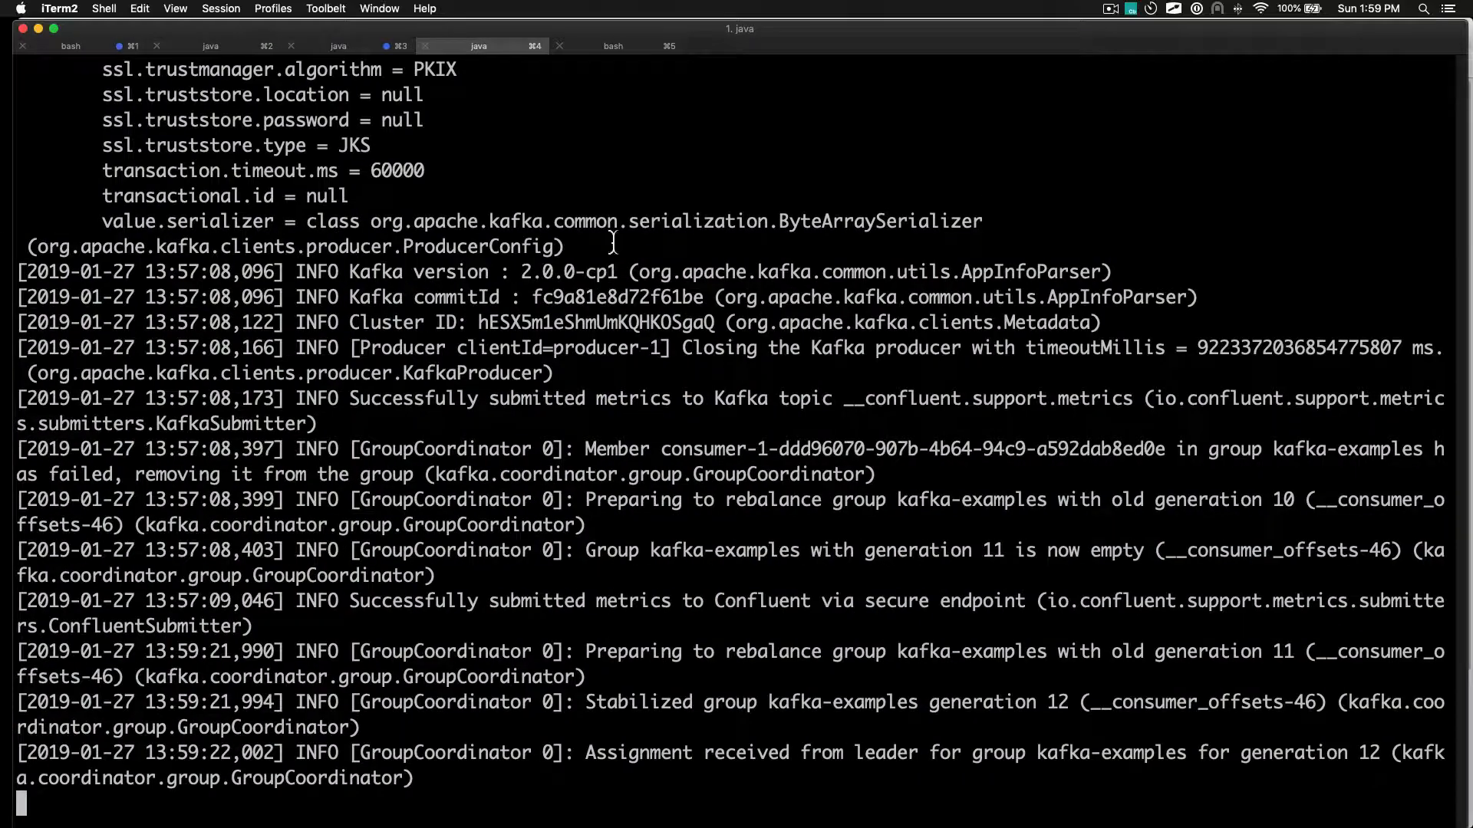
Show the three lines of words.txt with cat in the shell session.
{"action": "left_click", "coordinate": [613, 44]}
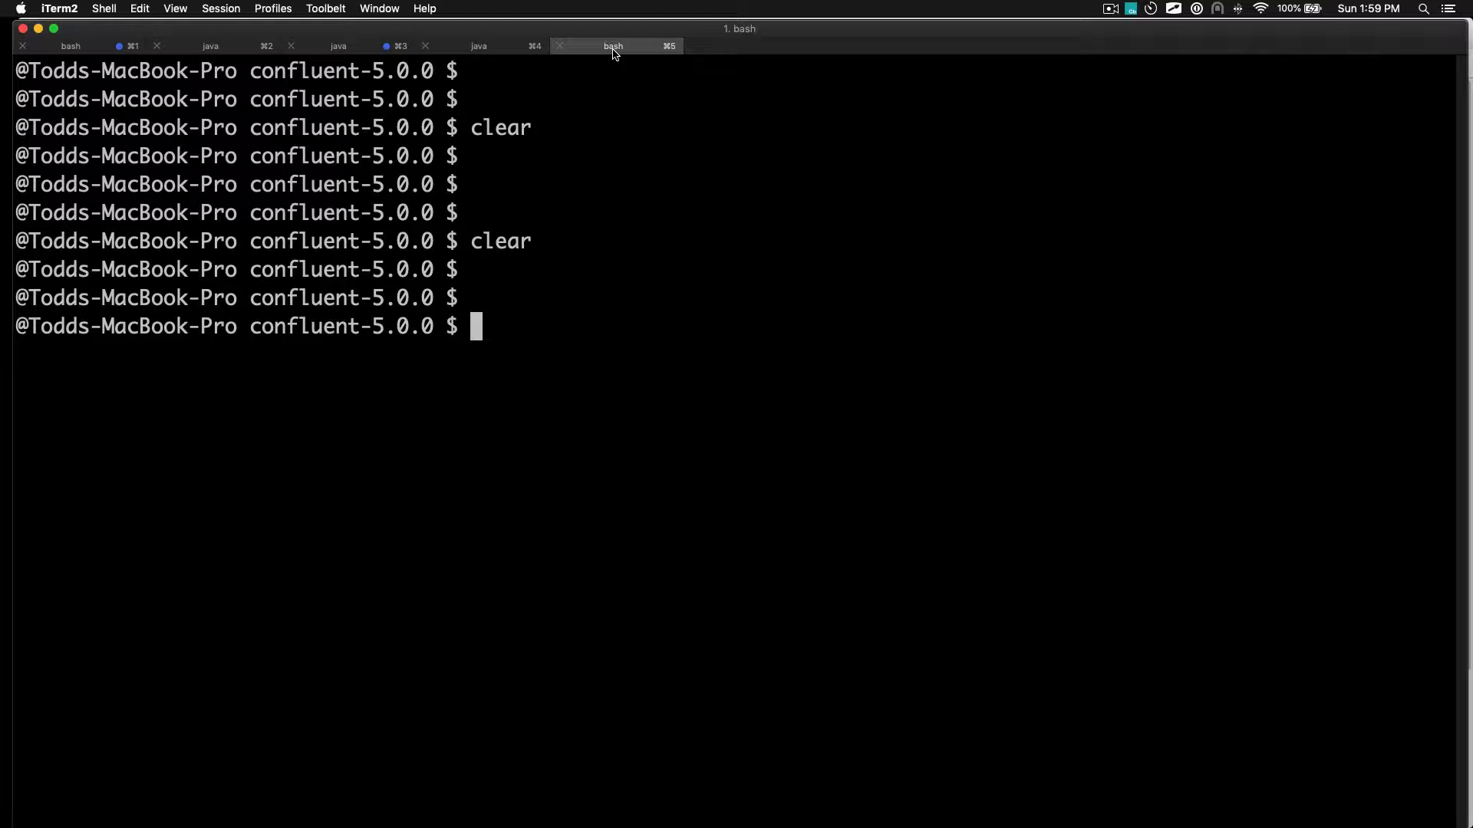
{"action": "mouse_move", "coordinate": [612, 46]}
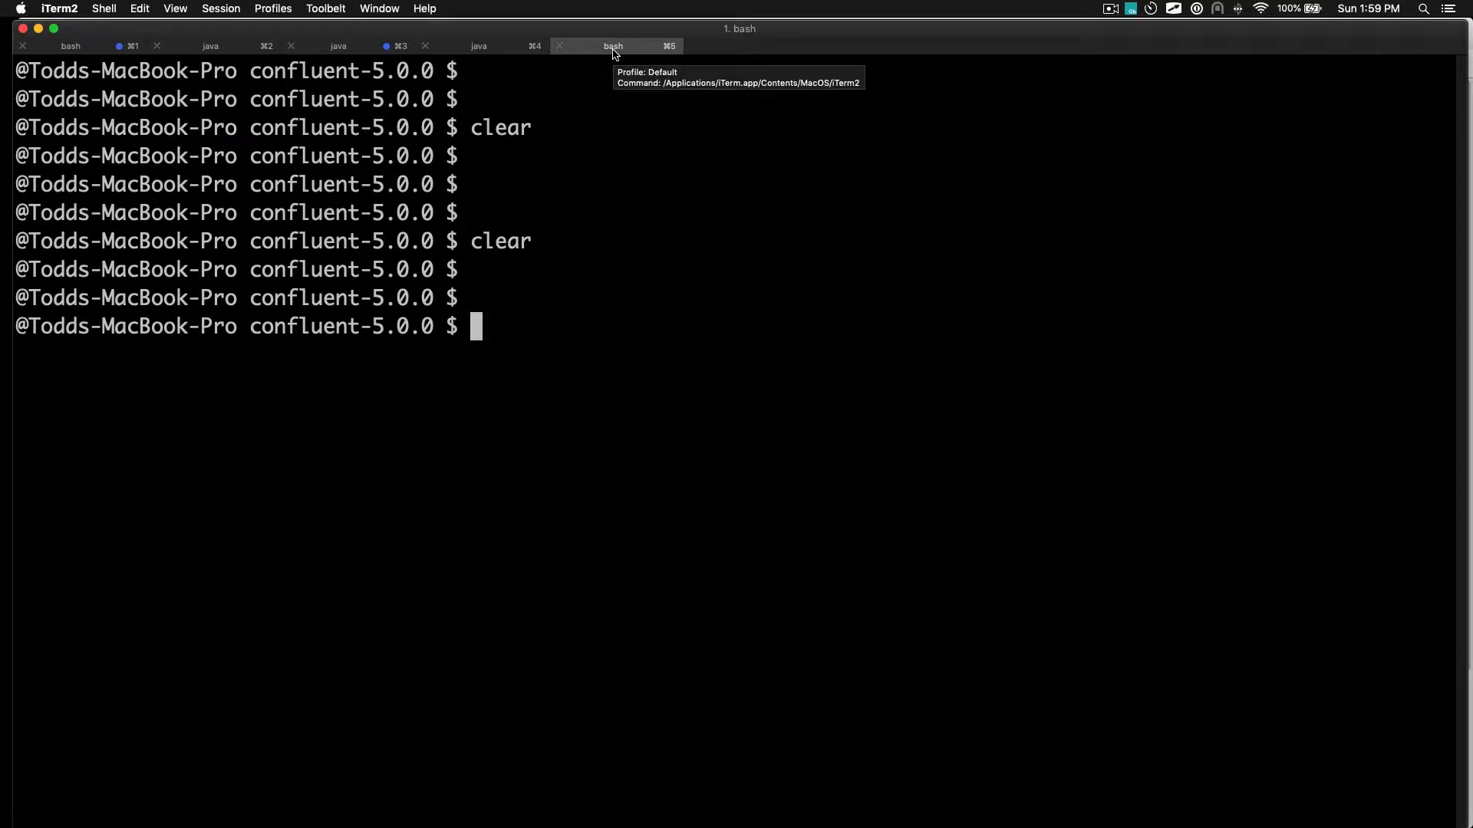
{"action": "type", "text": "cat words.txt"}
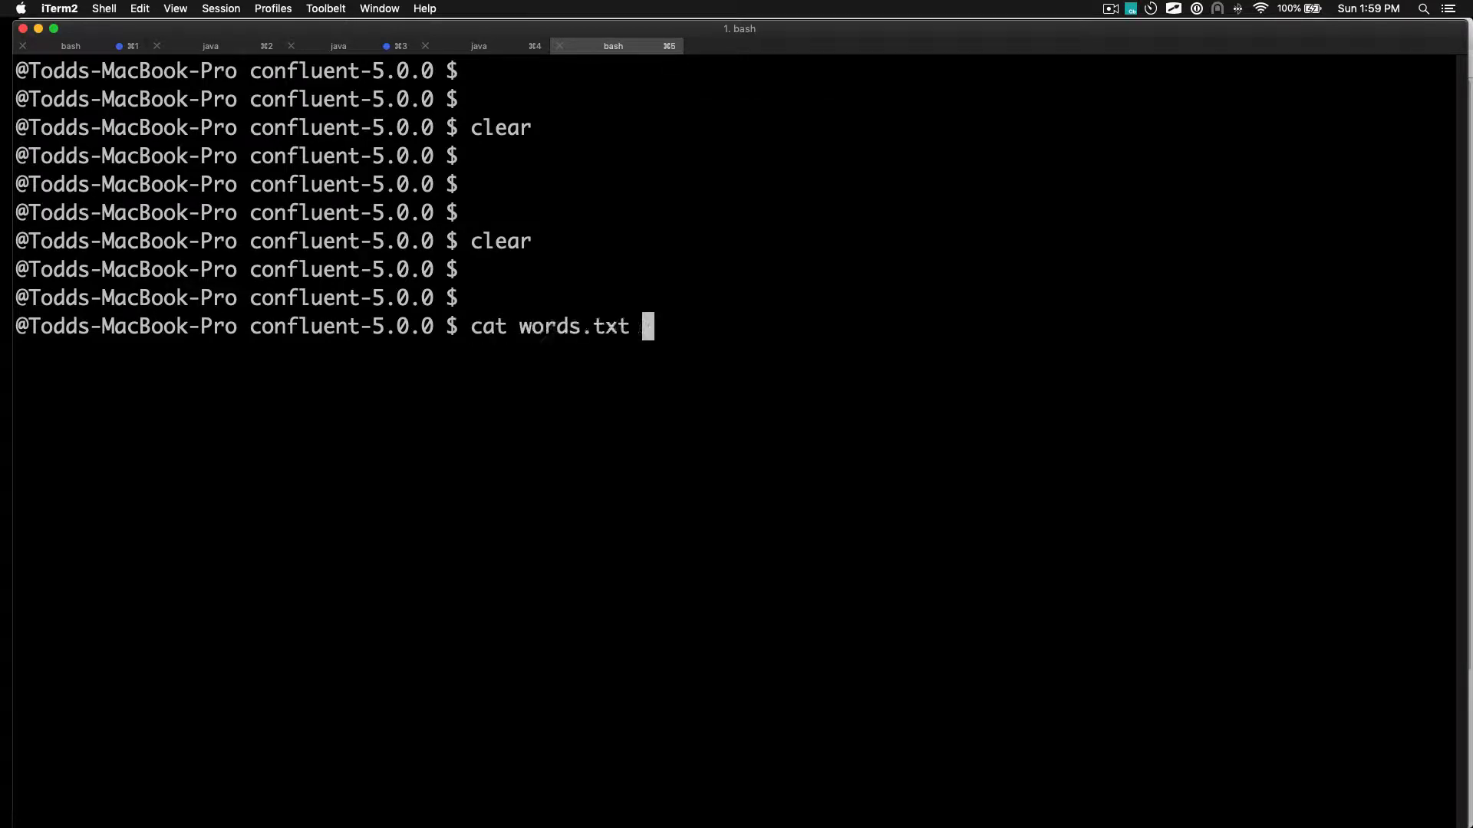
{"action": "key", "text": "Return"}
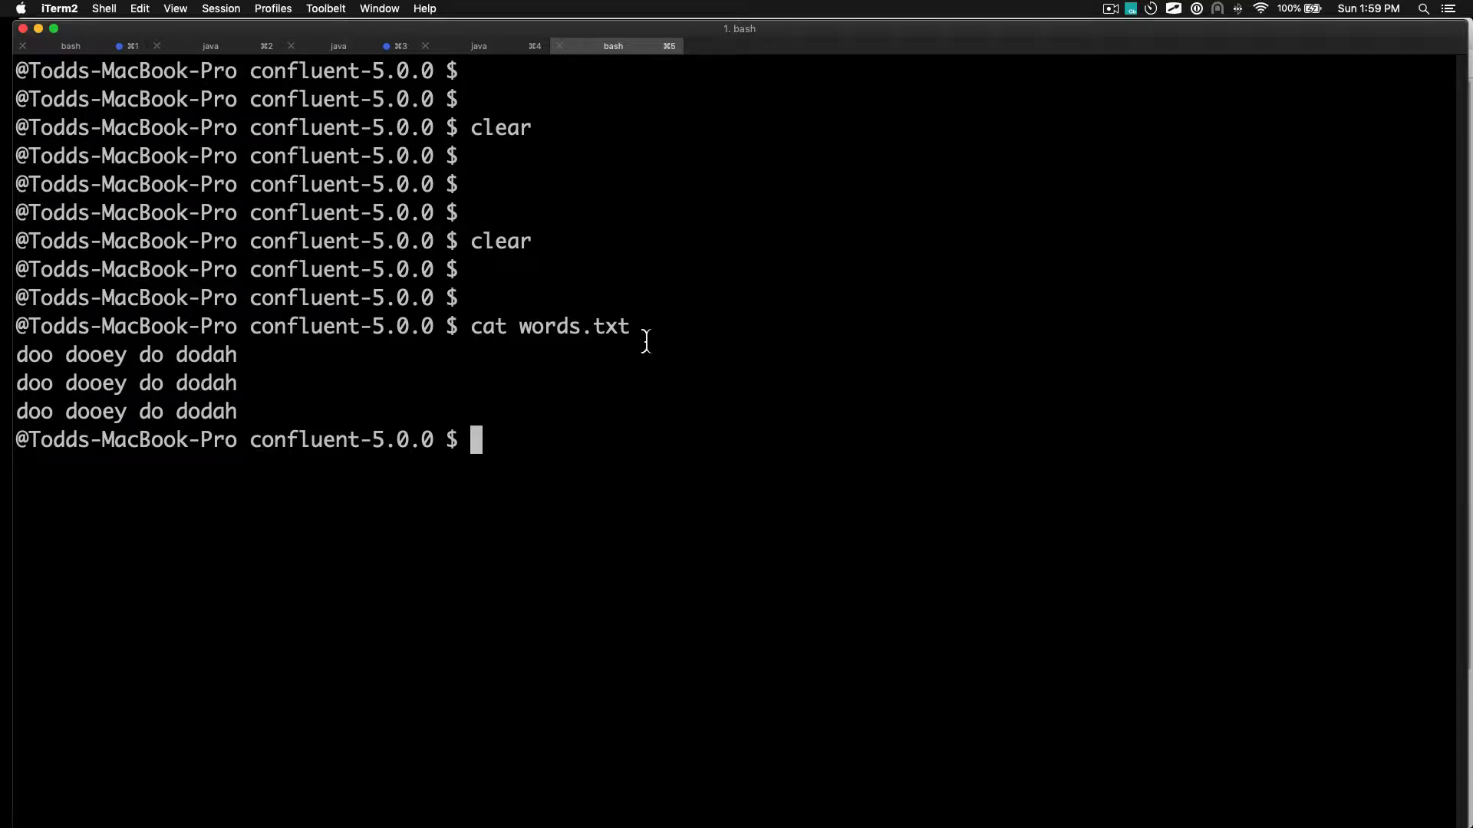
{"action": "double_click", "coordinate": [569, 325]}
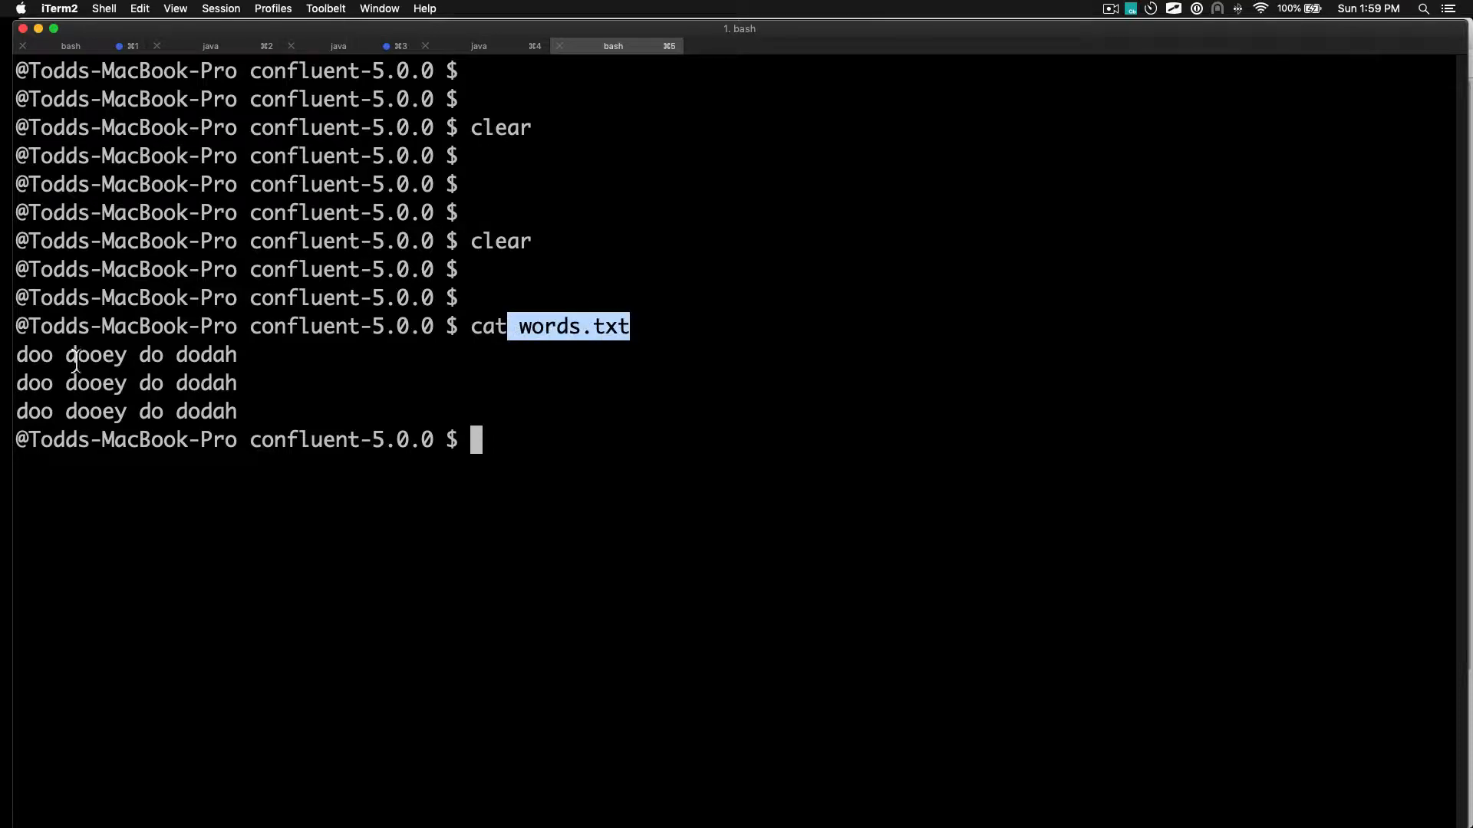
{"action": "double_click", "coordinate": [34, 354]}
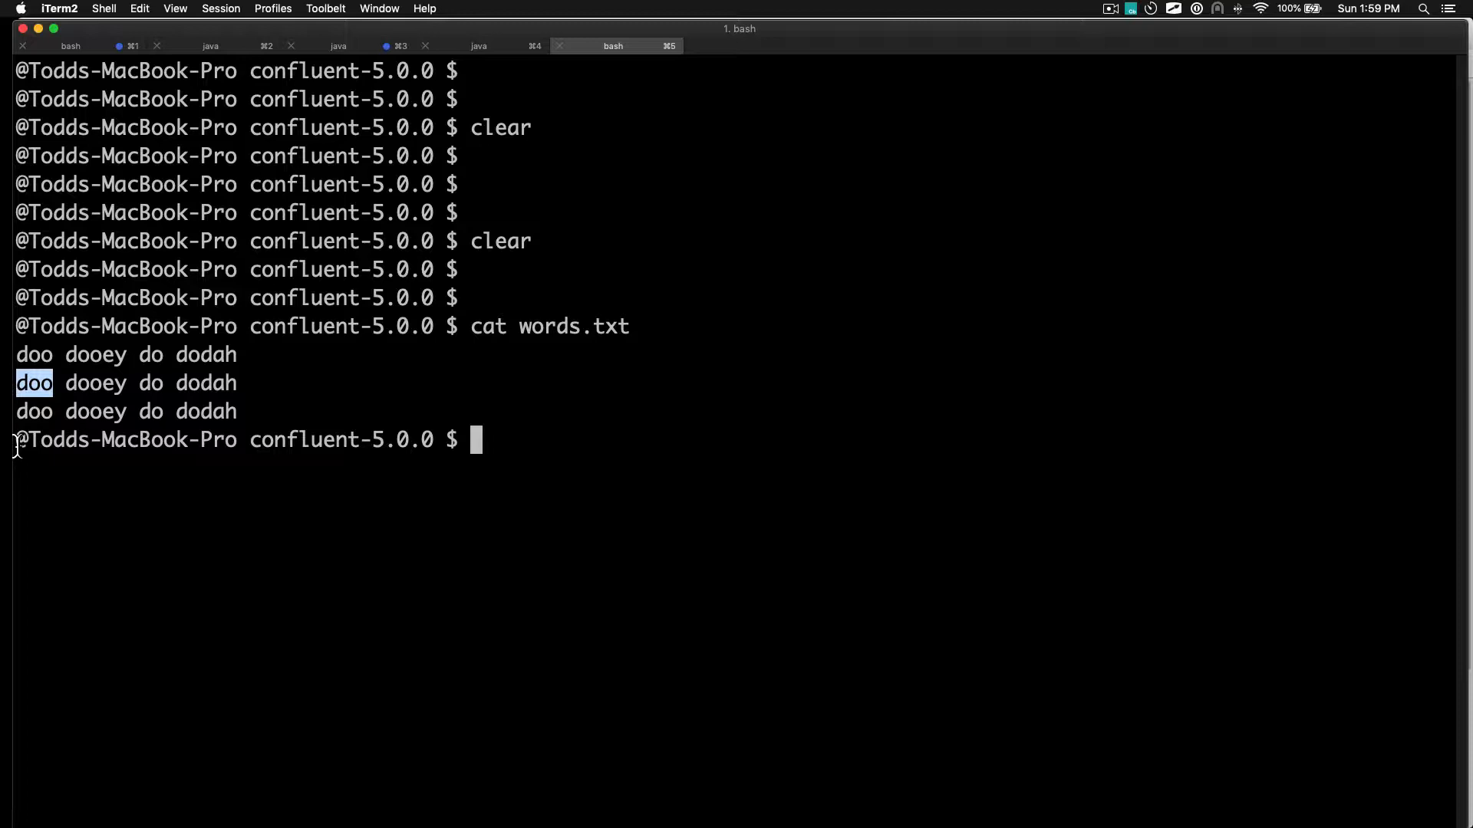
{"action": "mouse_move", "coordinate": [274, 391]}
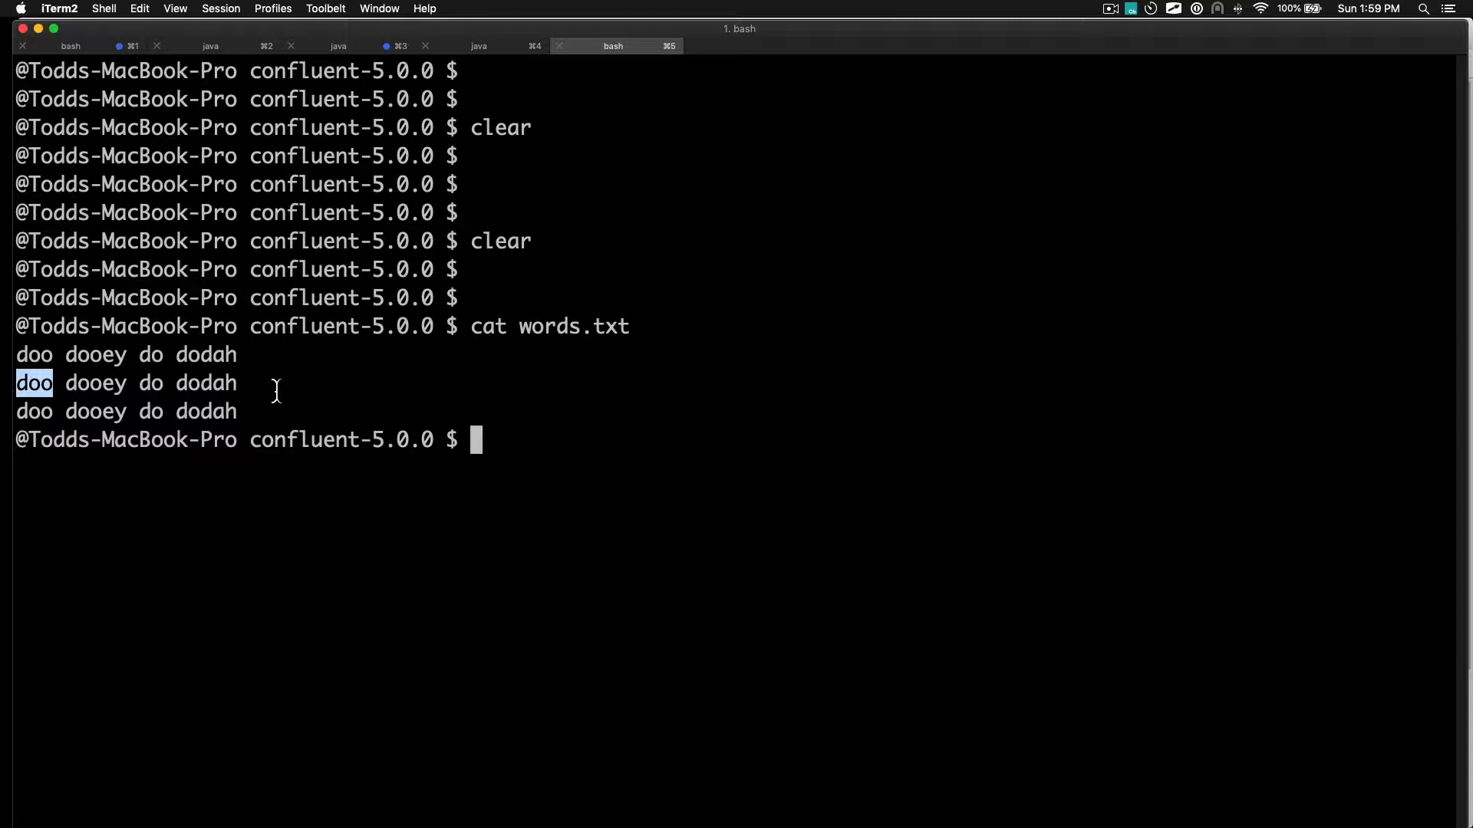
Pipe words.txt into kafka-console-producer on localhost:9092 for example-topic.
{"action": "type", "text": "bin/kafka-console-producer --broker-list localhost:9092 --topic example-topic --property parse.key=true --property key.separator=,"}
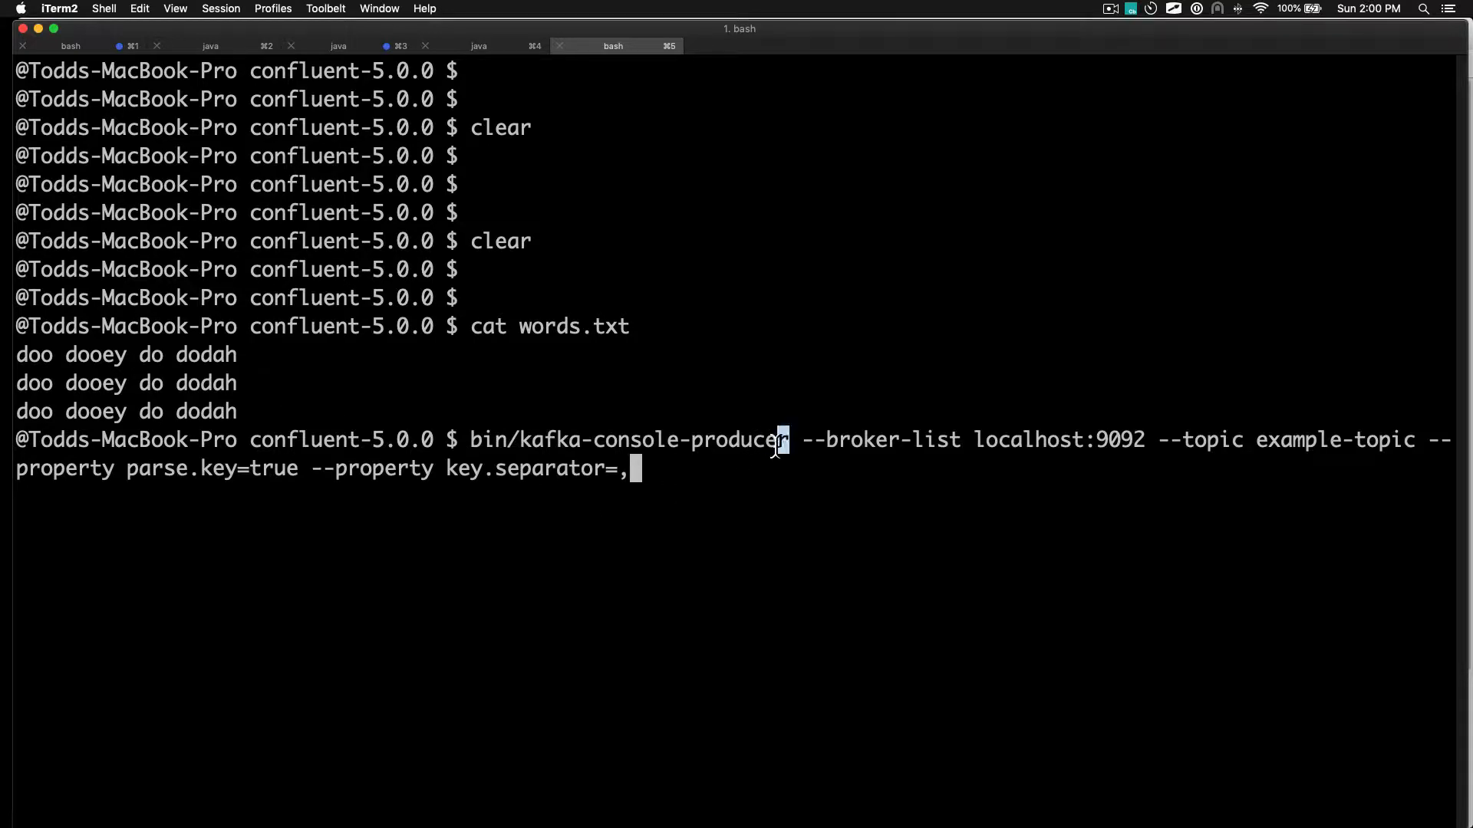
{"action": "type", "text": "cat words.txt | ./bin/kafka-console-producer --broker-list localhost:9092 --topic kafka-example-topic"}
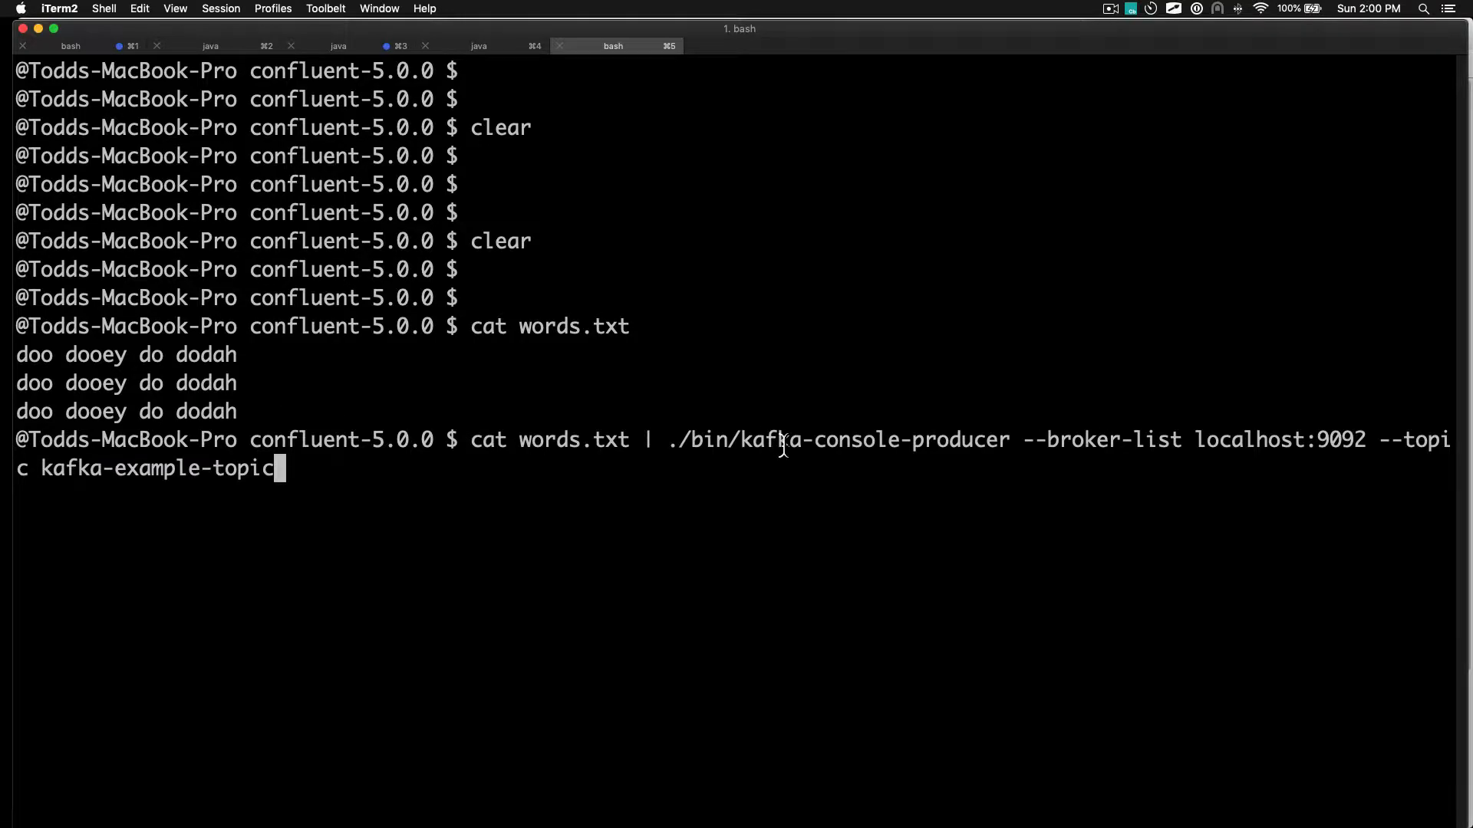
{"action": "double_click", "coordinate": [873, 440]}
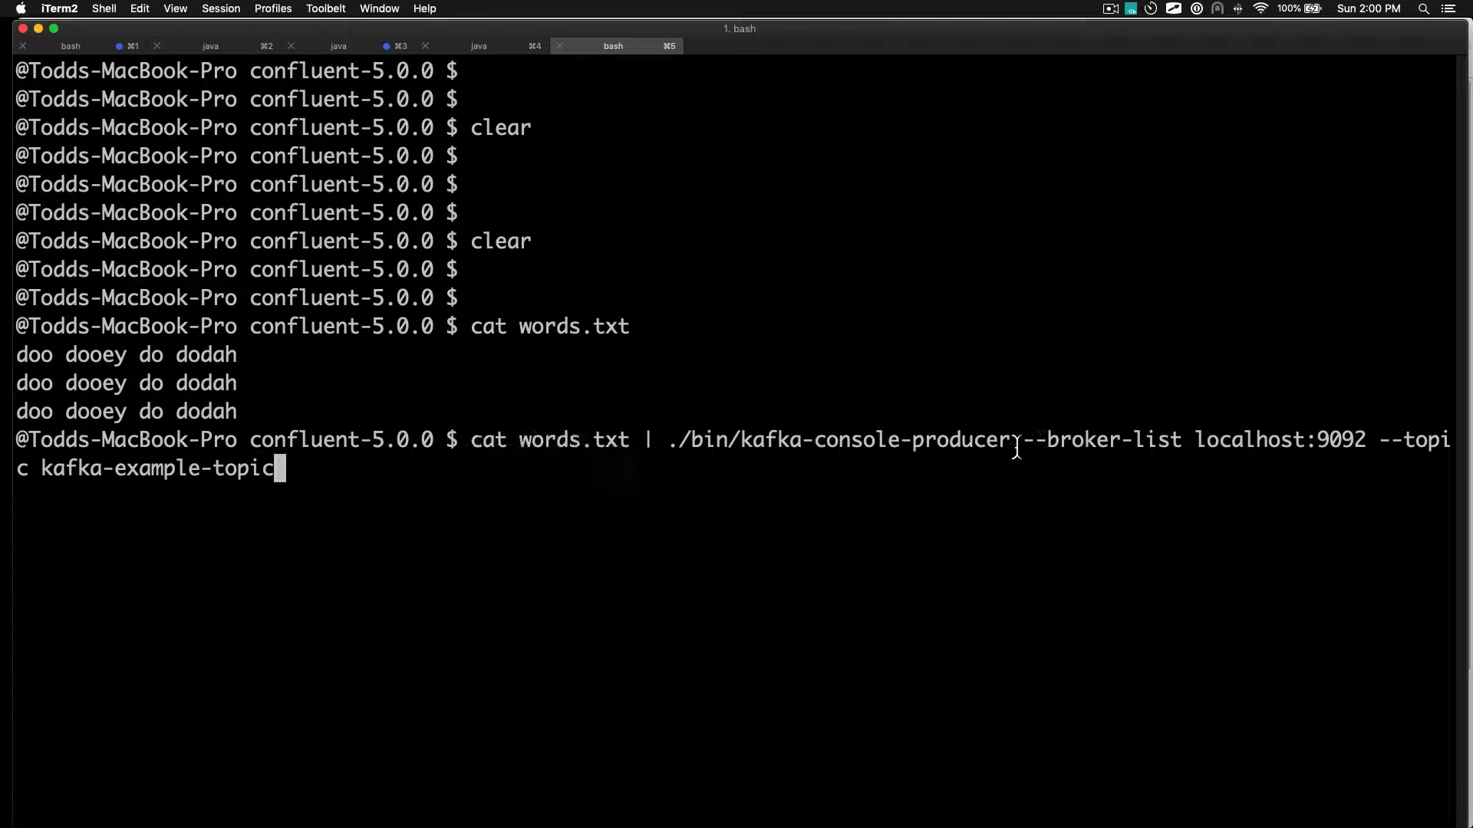
{"action": "double_click", "coordinate": [873, 440]}
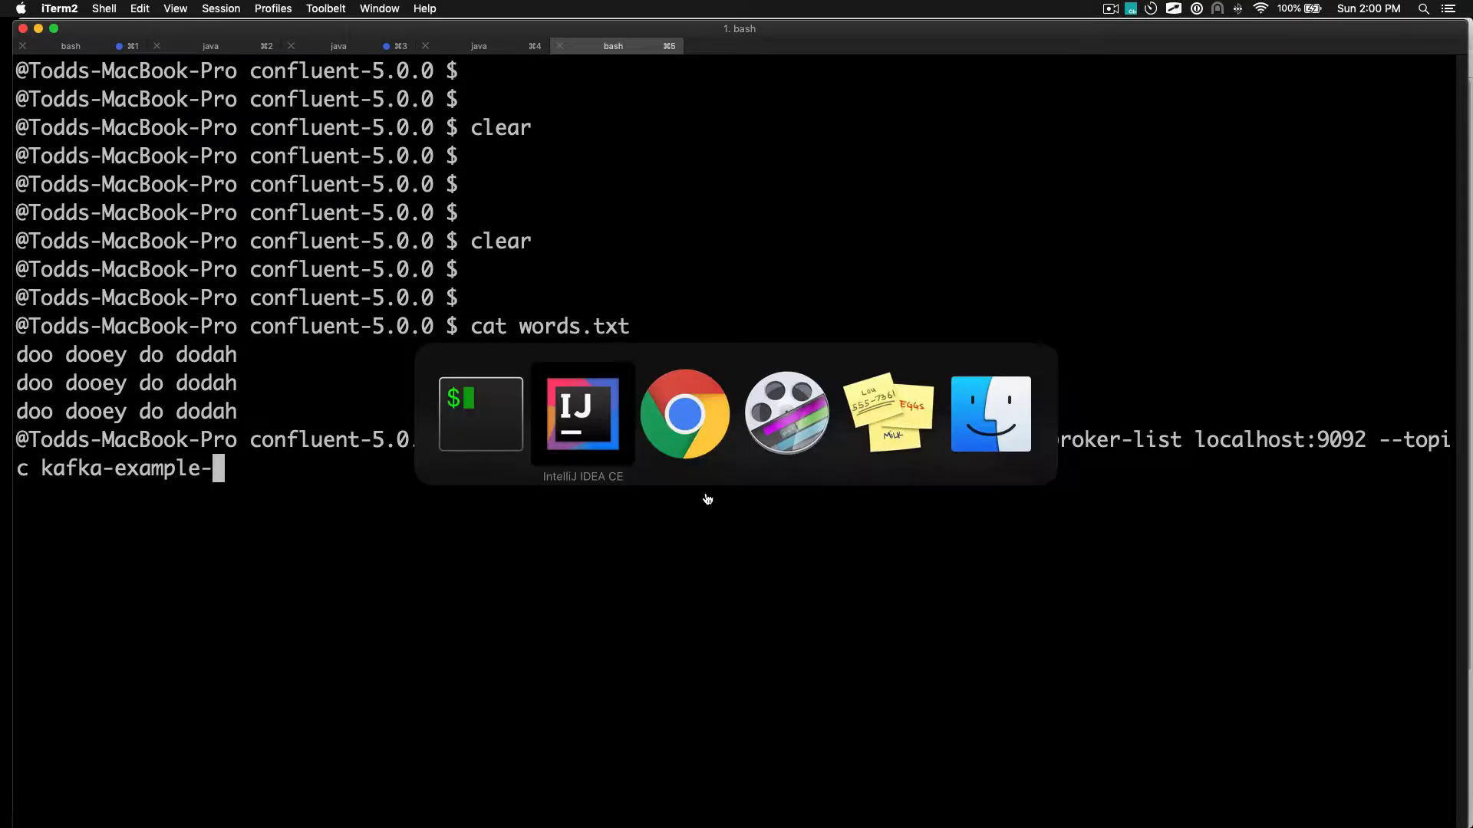
{"action": "left_click", "coordinate": [582, 413]}
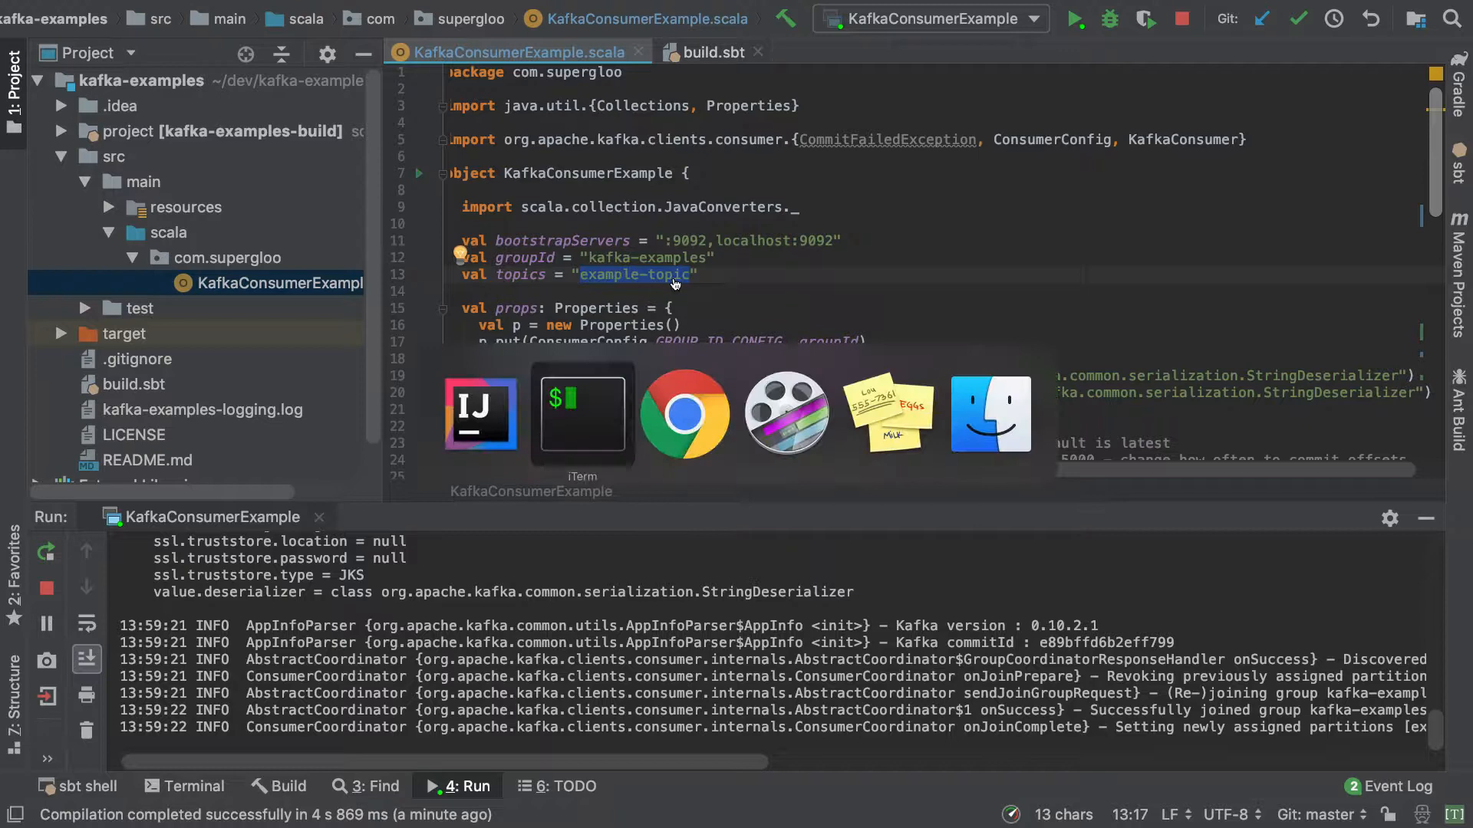
{"action": "left_click", "coordinate": [583, 414]}
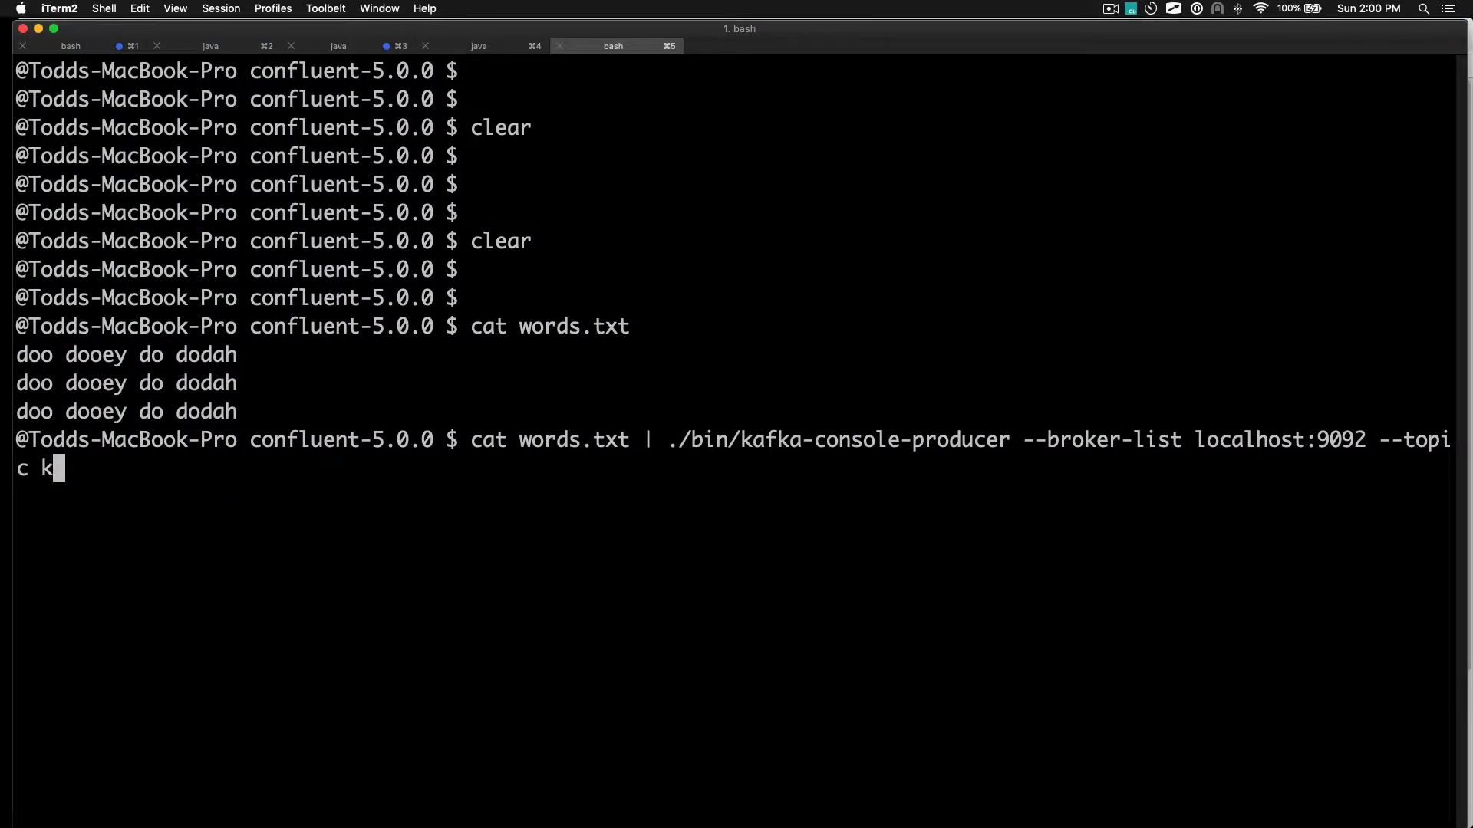
{"action": "type", "text": "exap"}
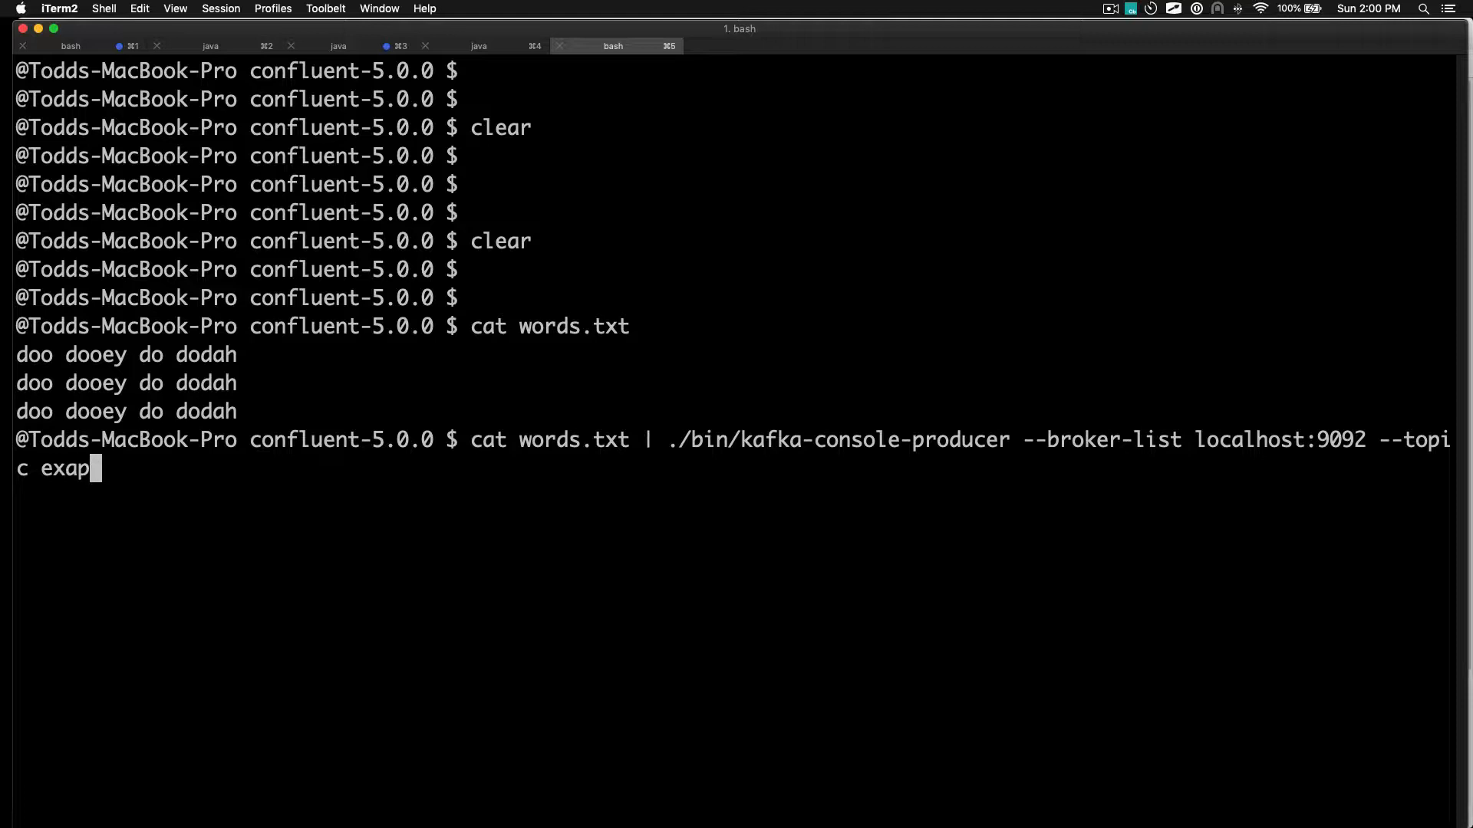
{"action": "type", "text": "mple-top"}
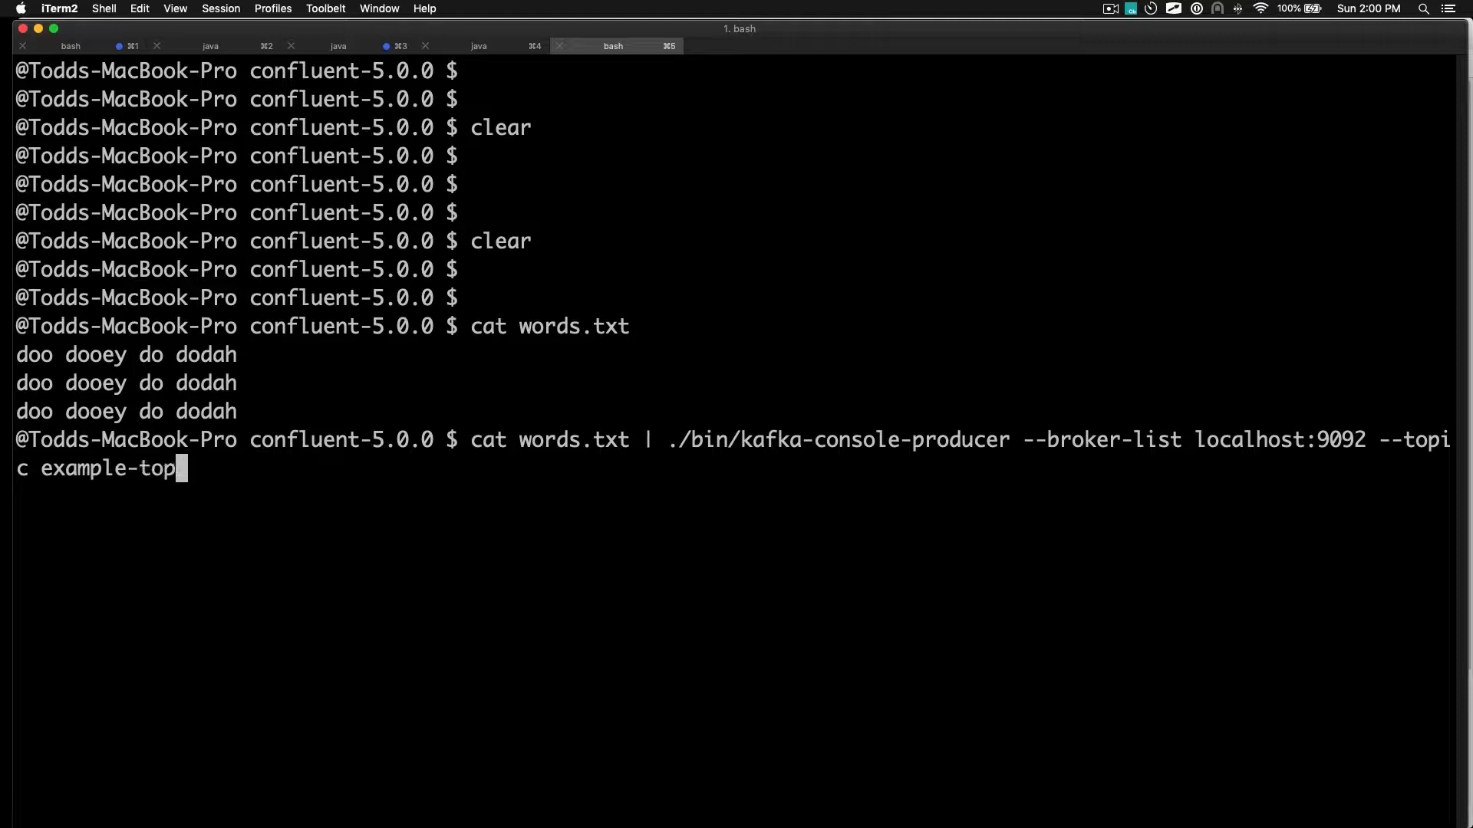
{"action": "type", "text": "ic"}
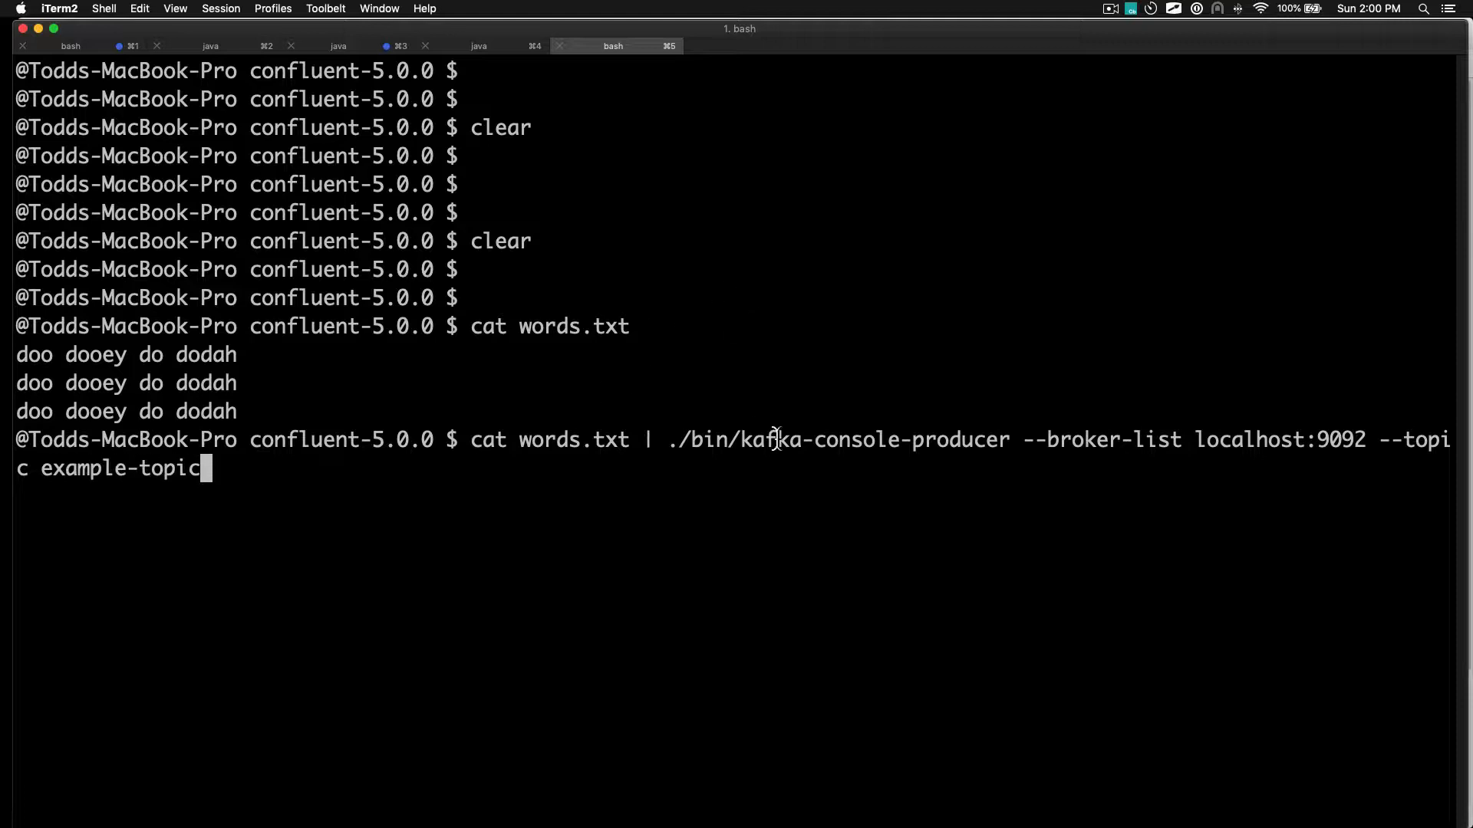
{"action": "mouse_move", "coordinate": [482, 440]}
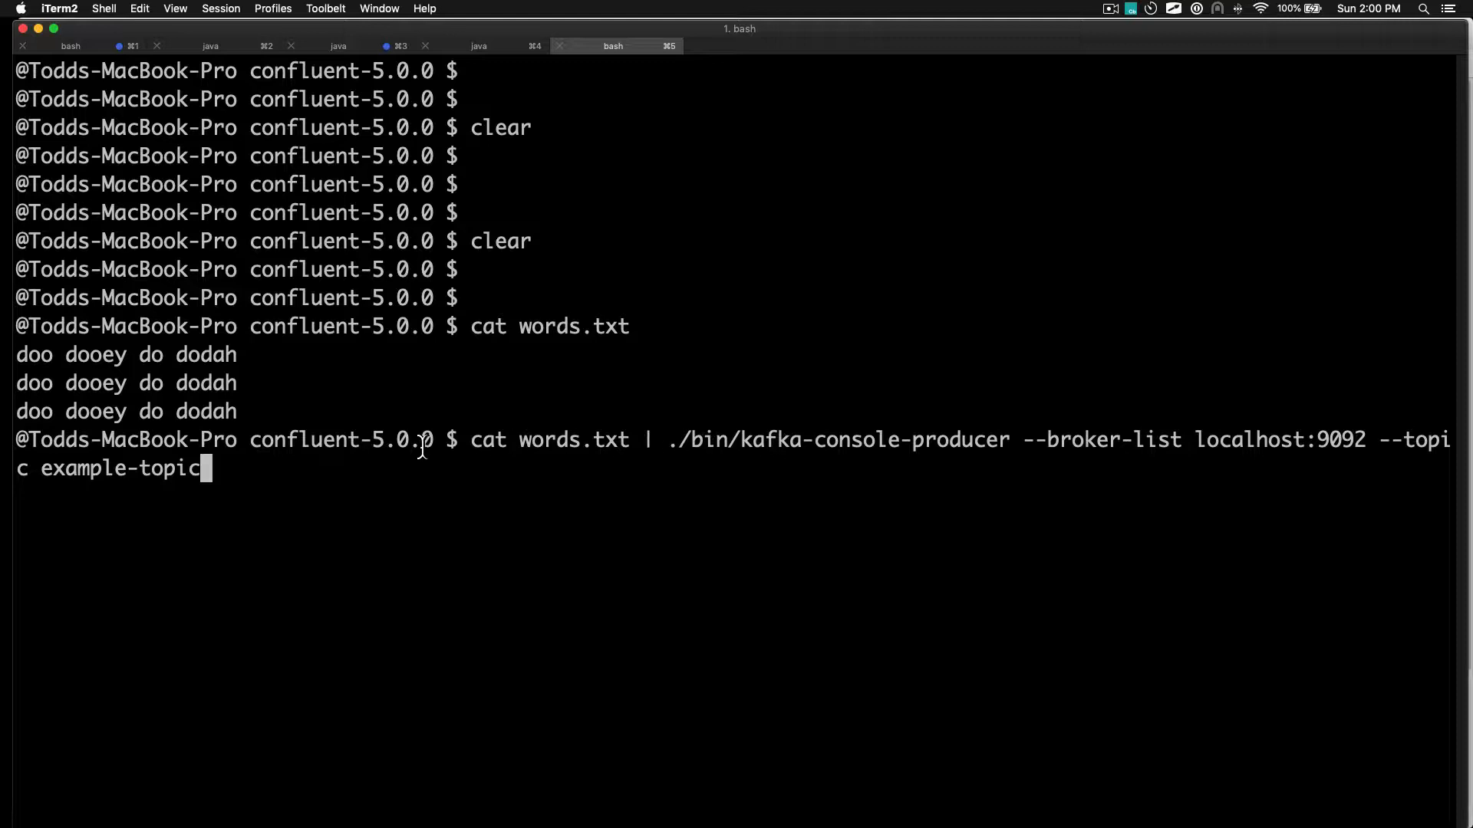
{"action": "key", "text": "Return"}
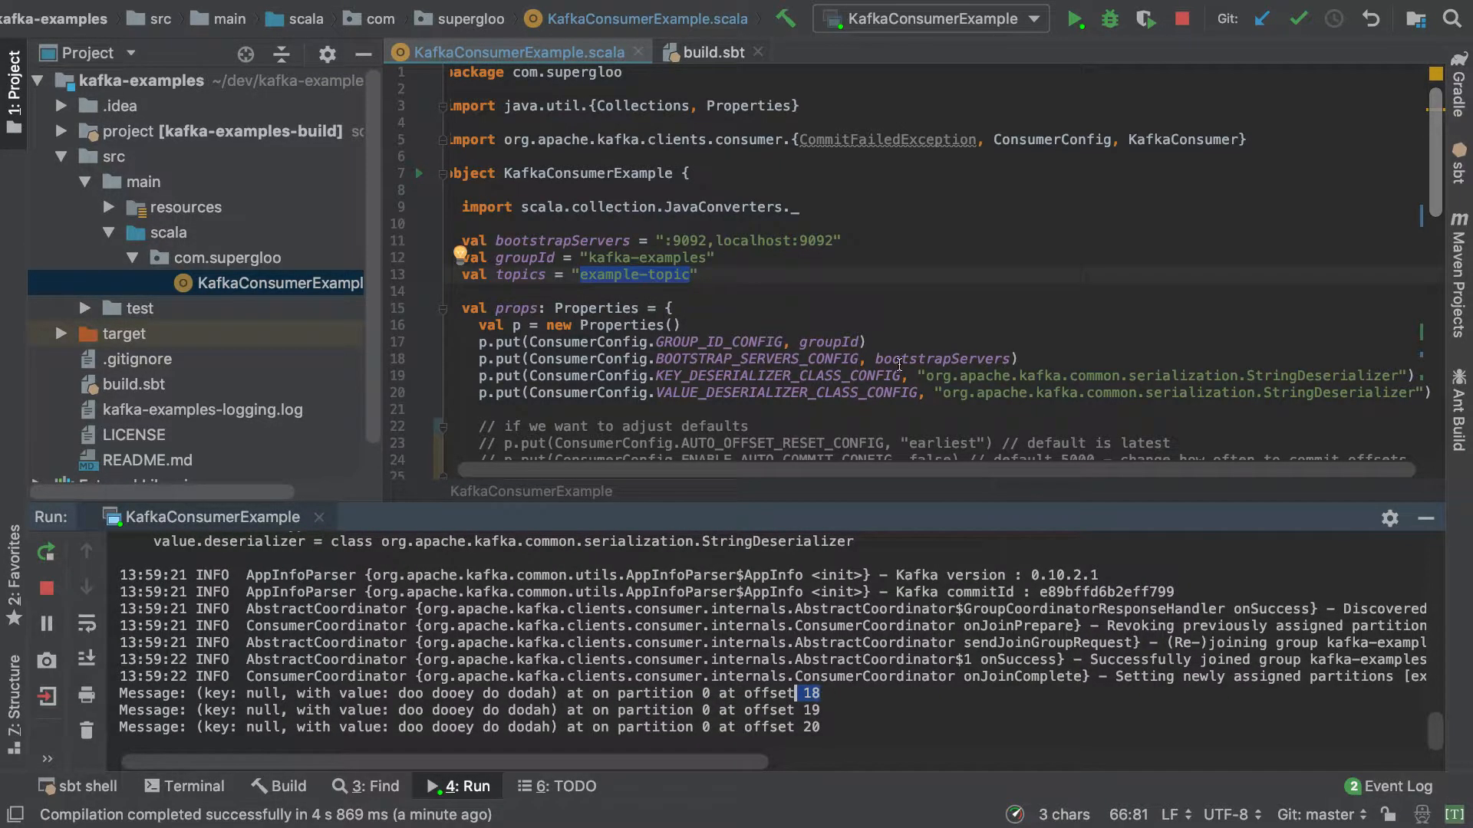
Check the Run console shows the doo dooey do dodah messages, then return to the terminal.
{"action": "scroll", "scroll_direction": "down", "scroll_amount": 3}
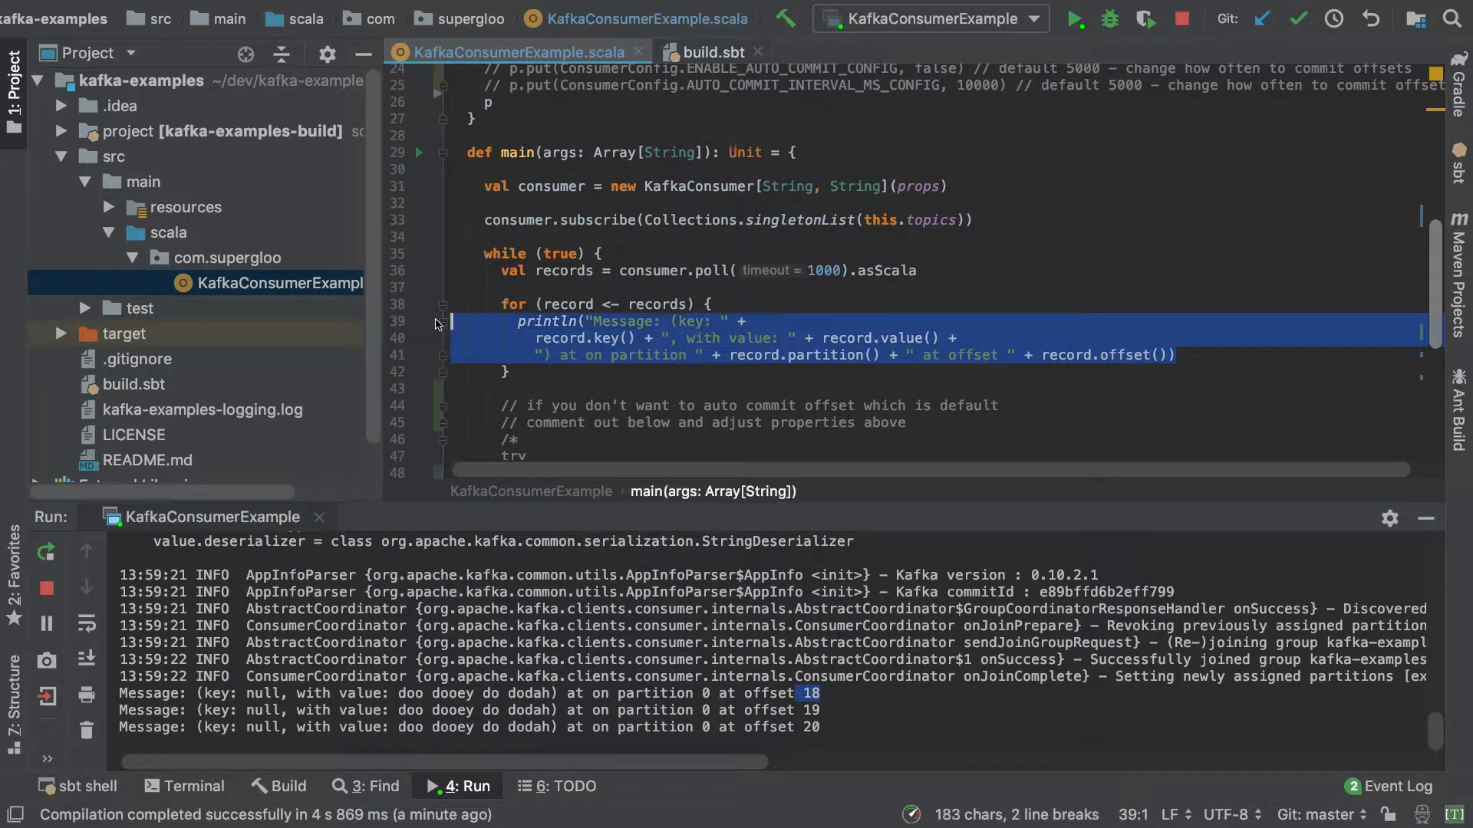
{"action": "left_click", "coordinate": [919, 270]}
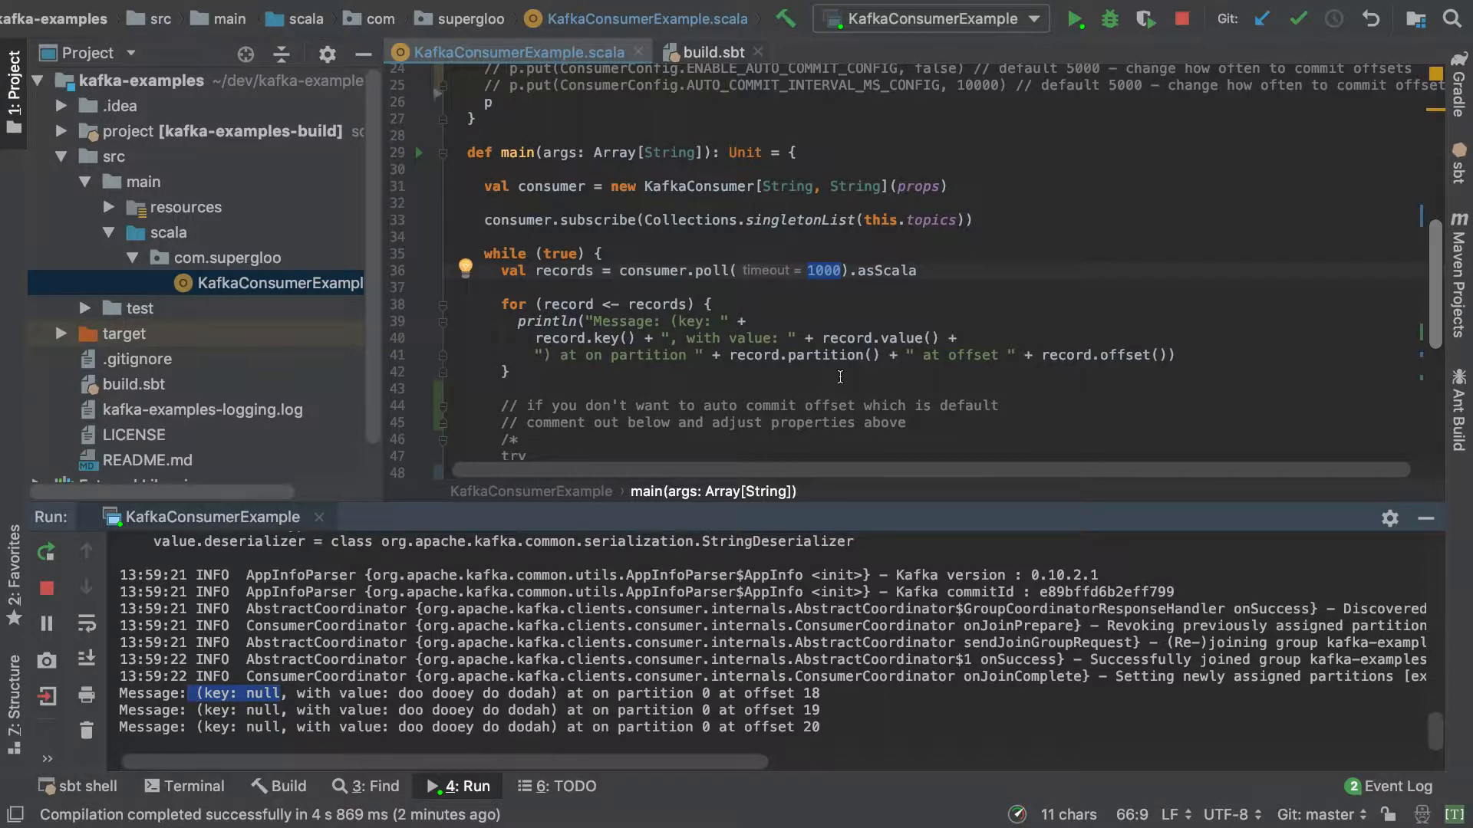
{"action": "mouse_move", "coordinate": [864, 365]}
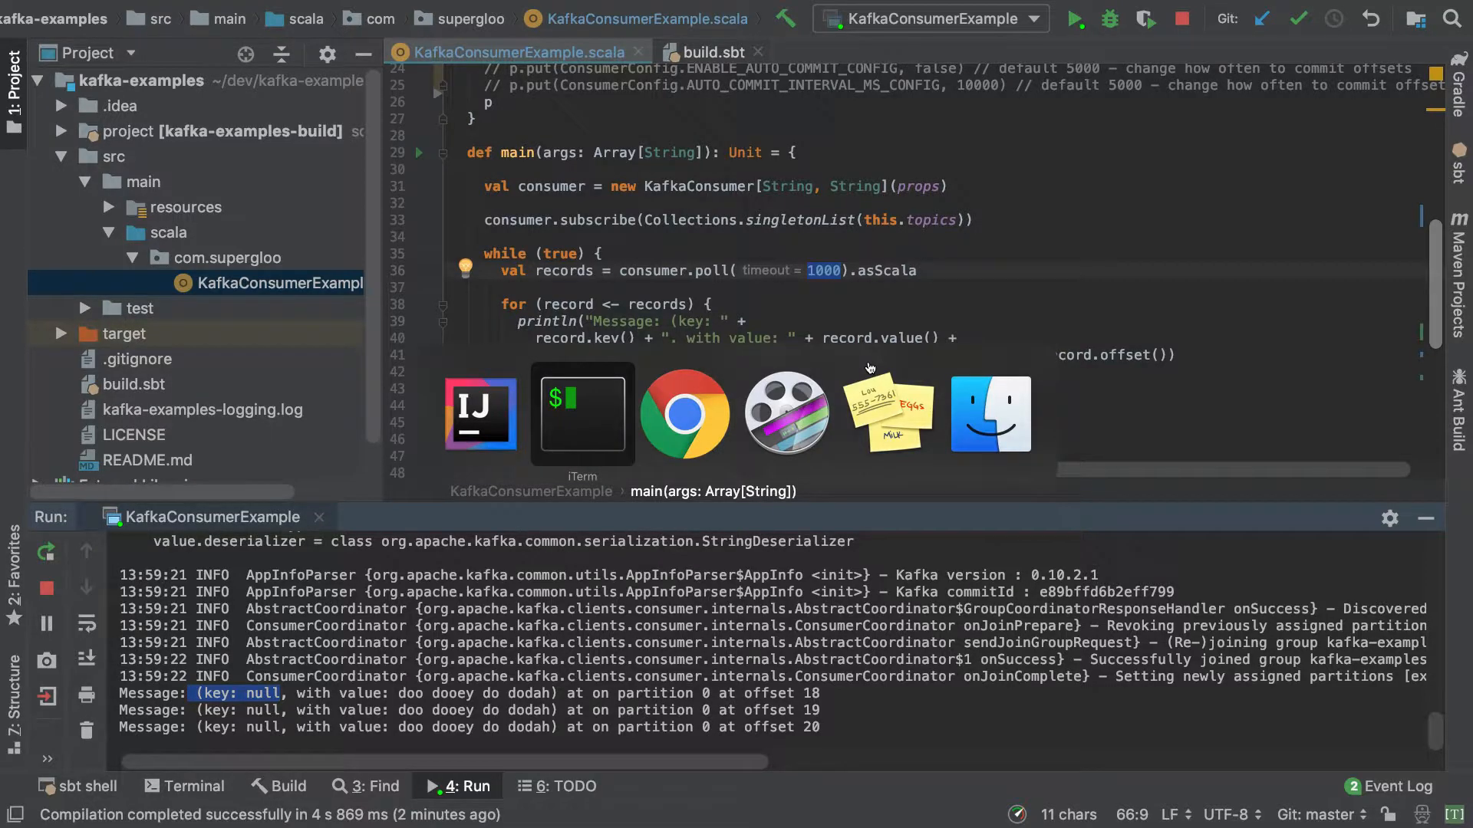
{"action": "left_click", "coordinate": [583, 413]}
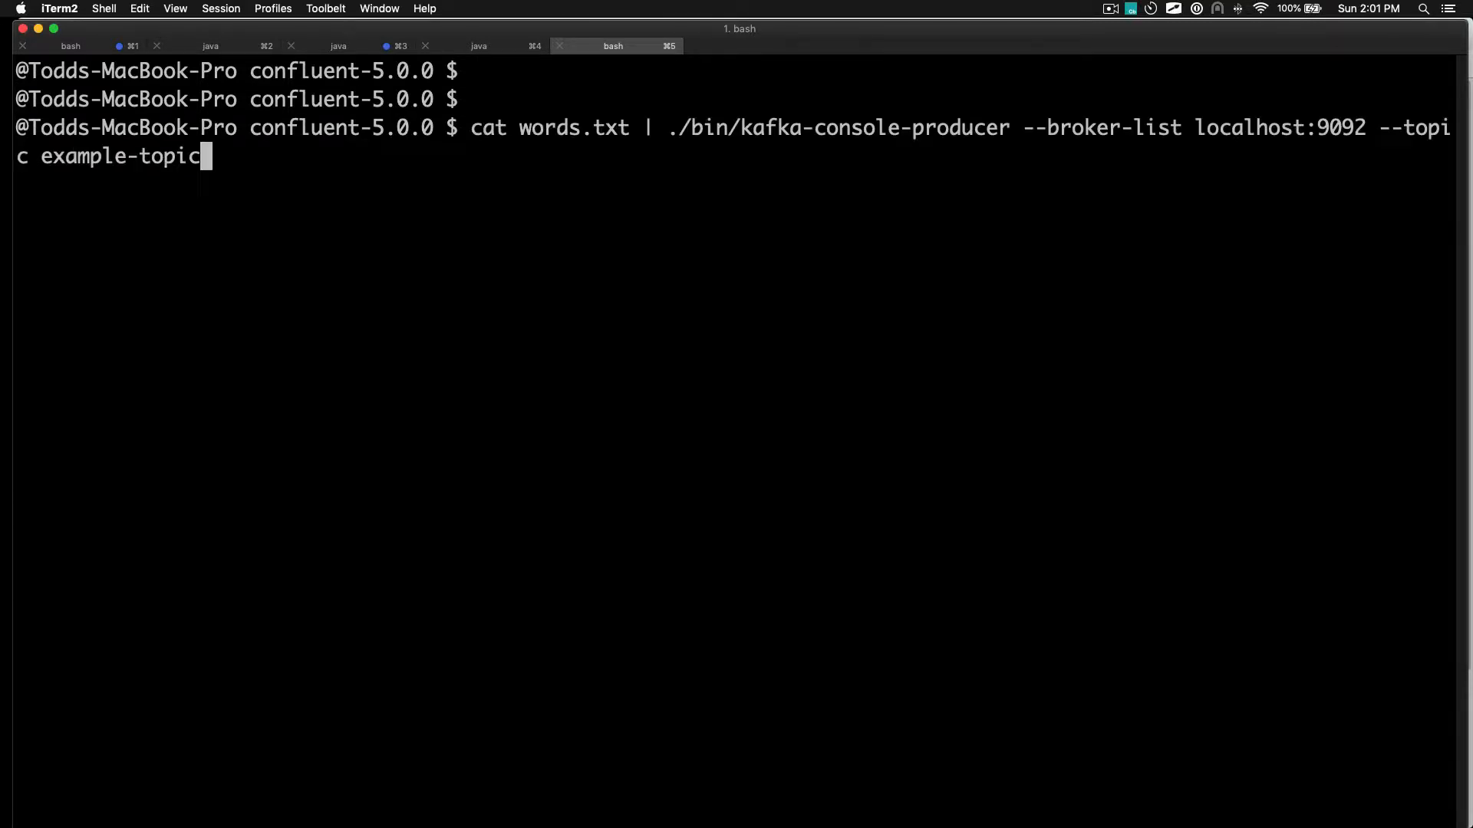
Start a keyed console producer on example-topic with parse.key=true and a comma key separator.
{"action": "type", "text": "bin/kafka-console-producer --broker-list localhost:9092 --topic example-topic --property parse.key=true --property key.separator=,"}
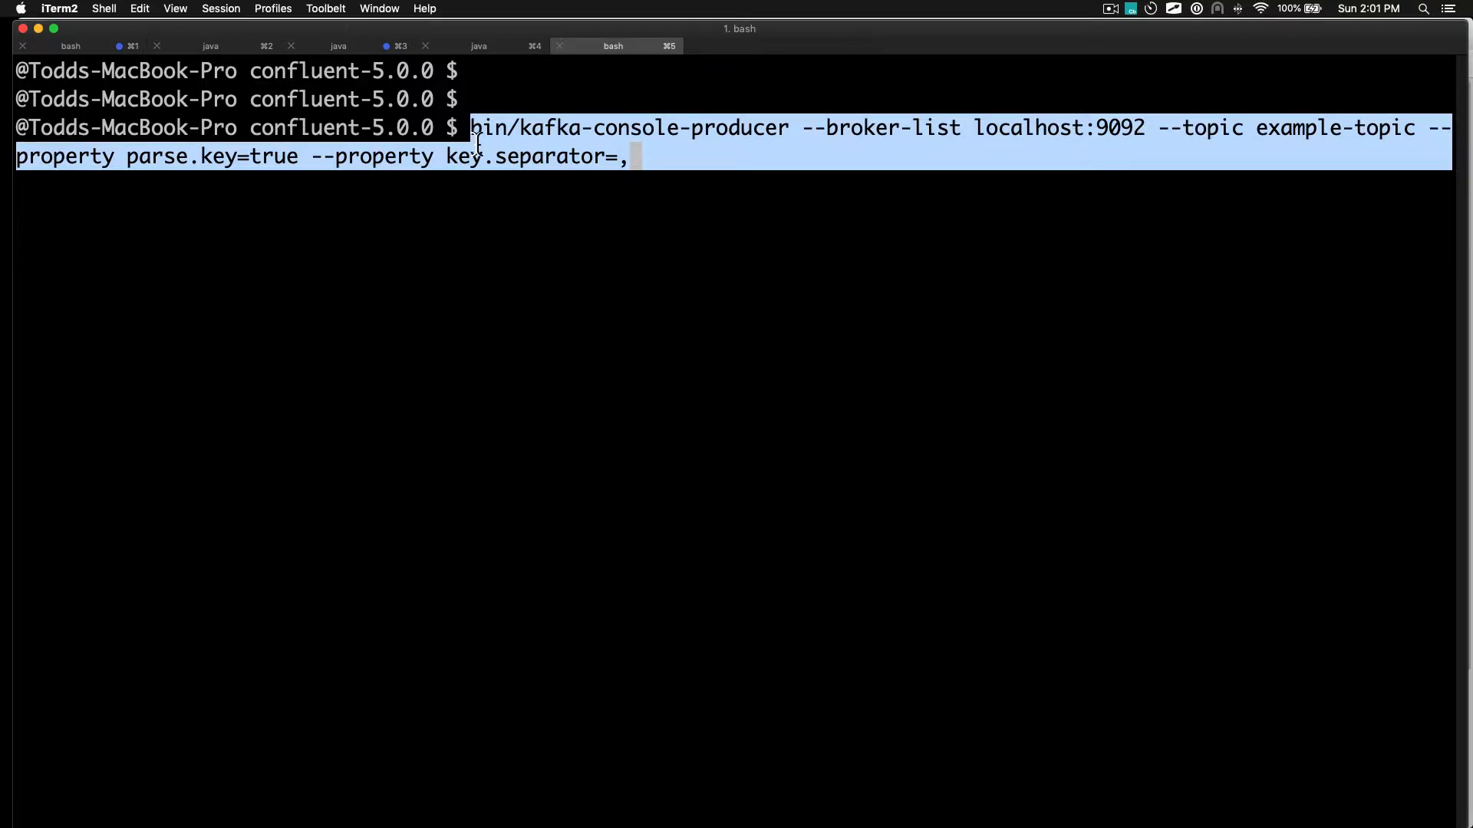
{"action": "left_click", "coordinate": [749, 185]}
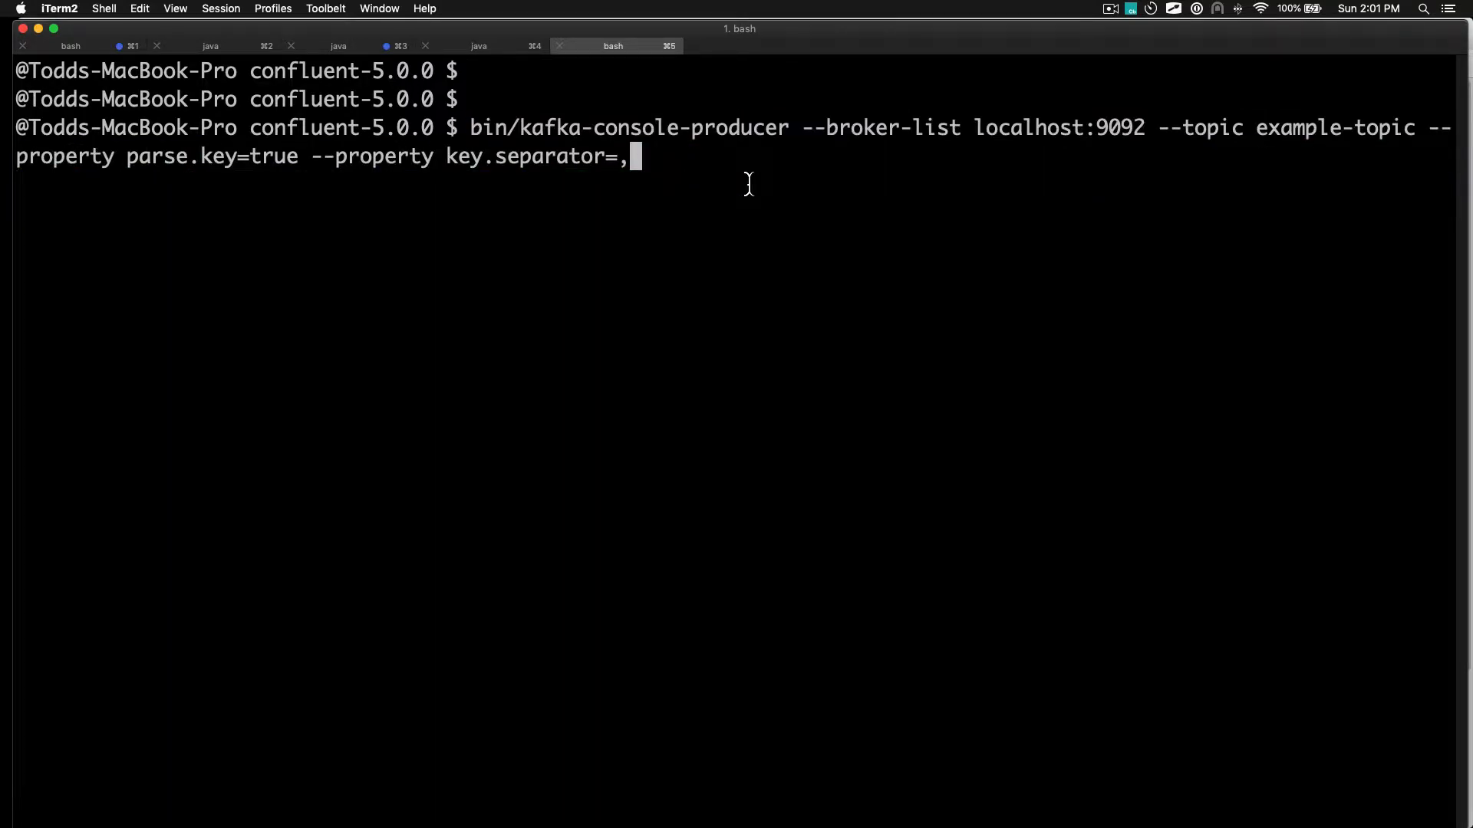
{"action": "key", "text": "Return"}
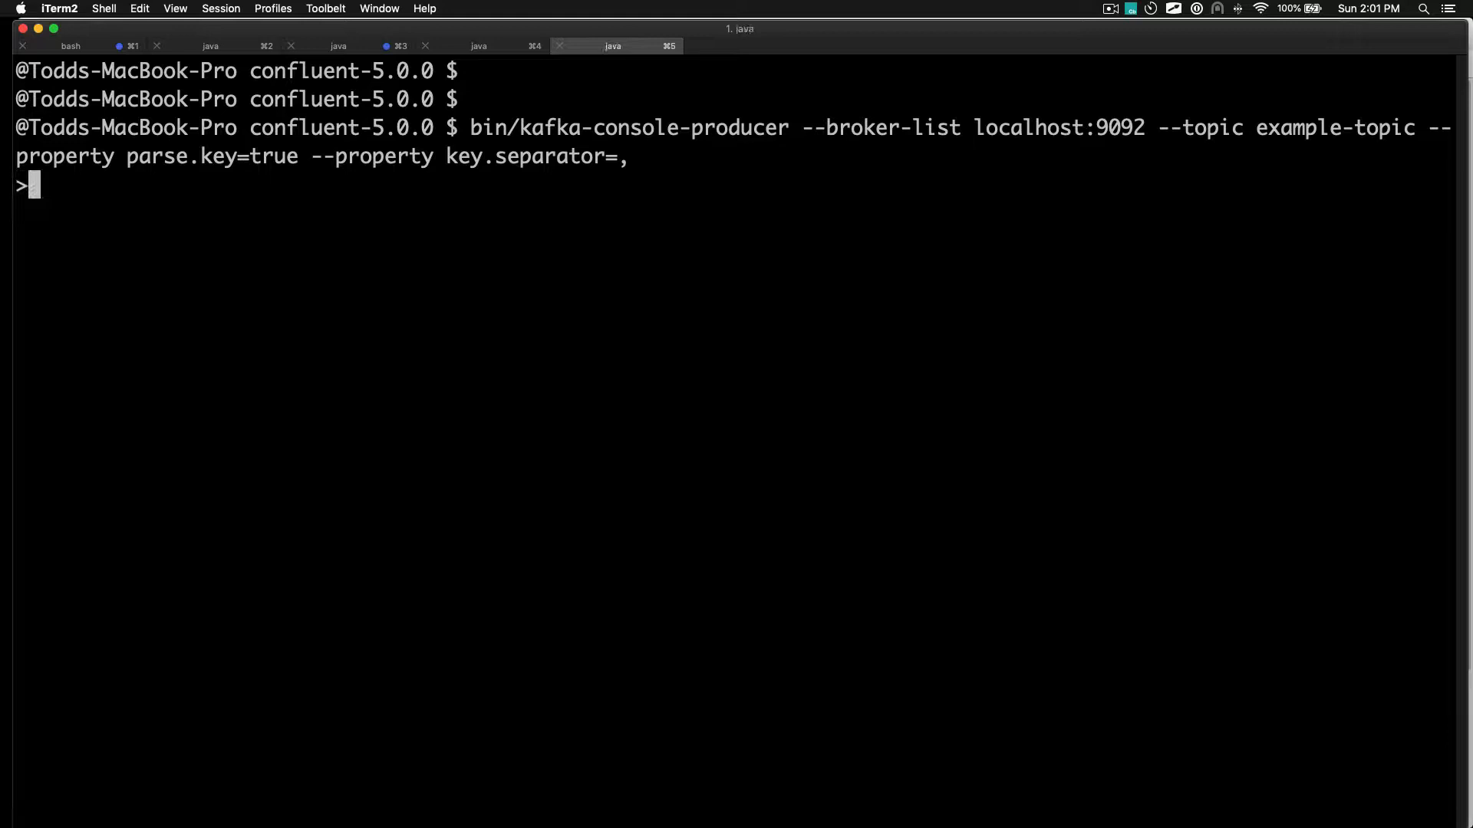
Send keyed messages key1, key2 with values, then quit the producer with Ctrl+C.
{"action": "type", "text": "key1,asdfasdfasdf"}
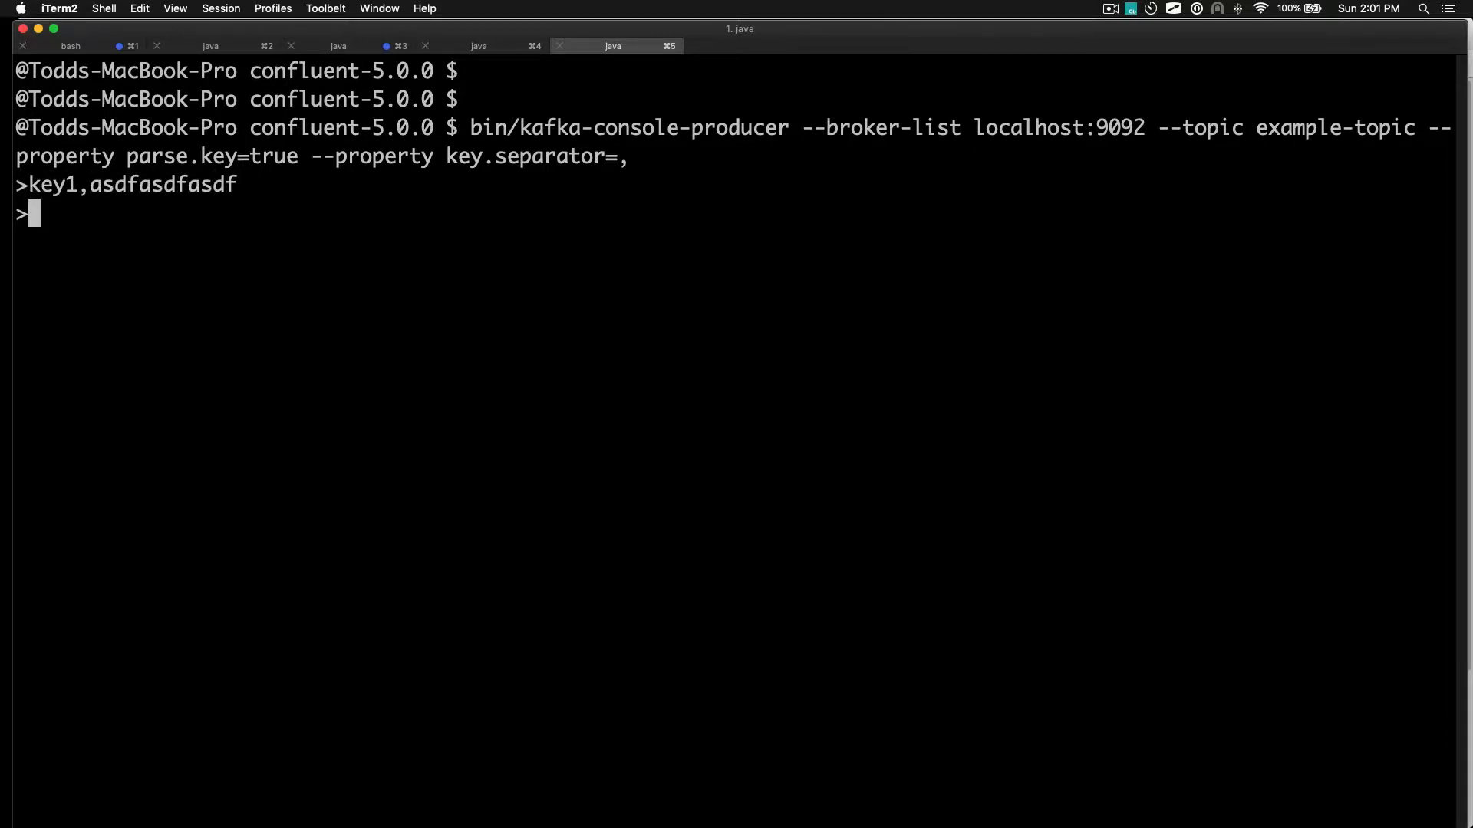
{"action": "type", "text": "key2,"}
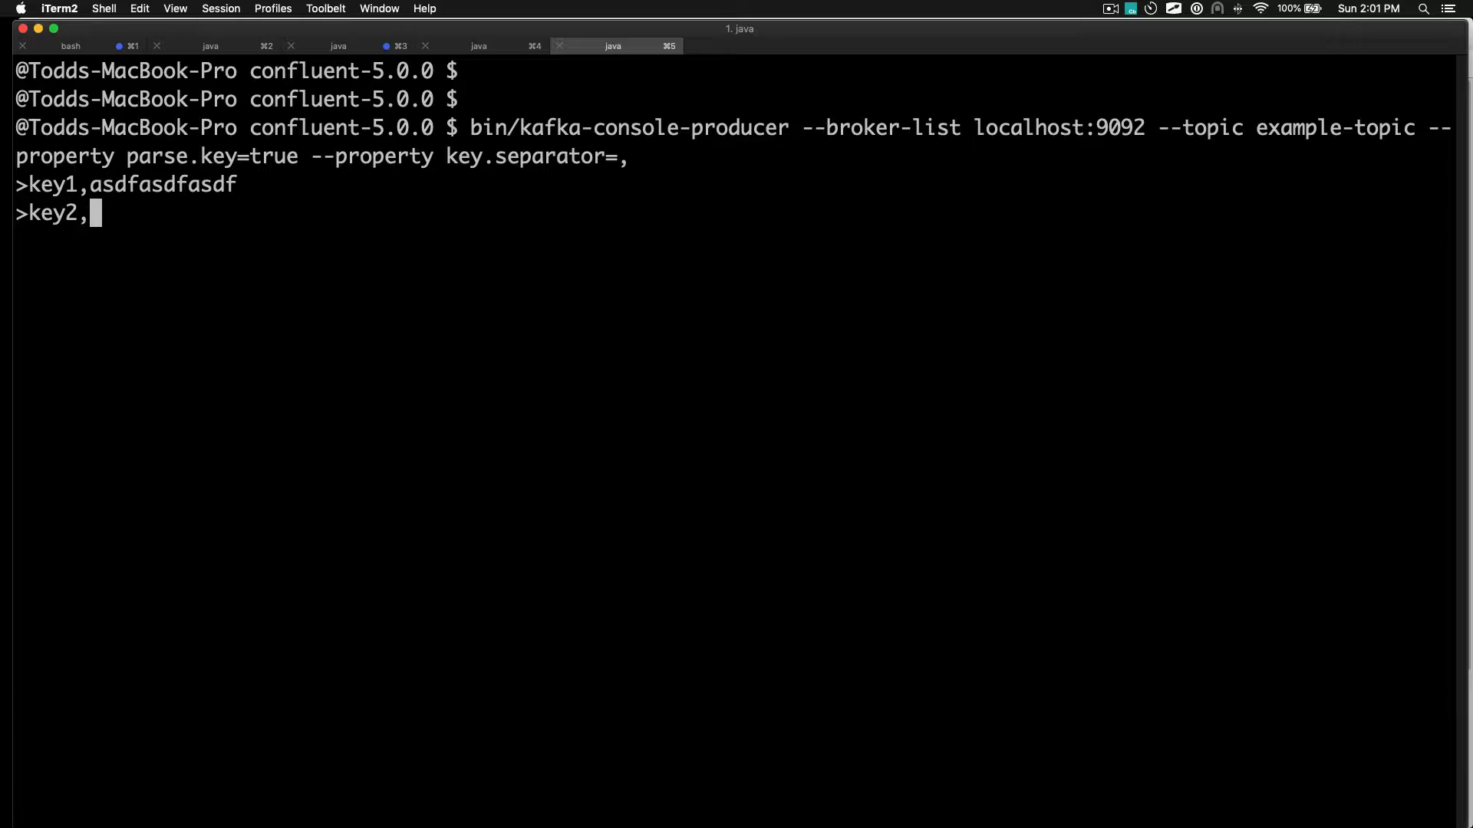
{"action": "type", "text": "valuevlaue"}
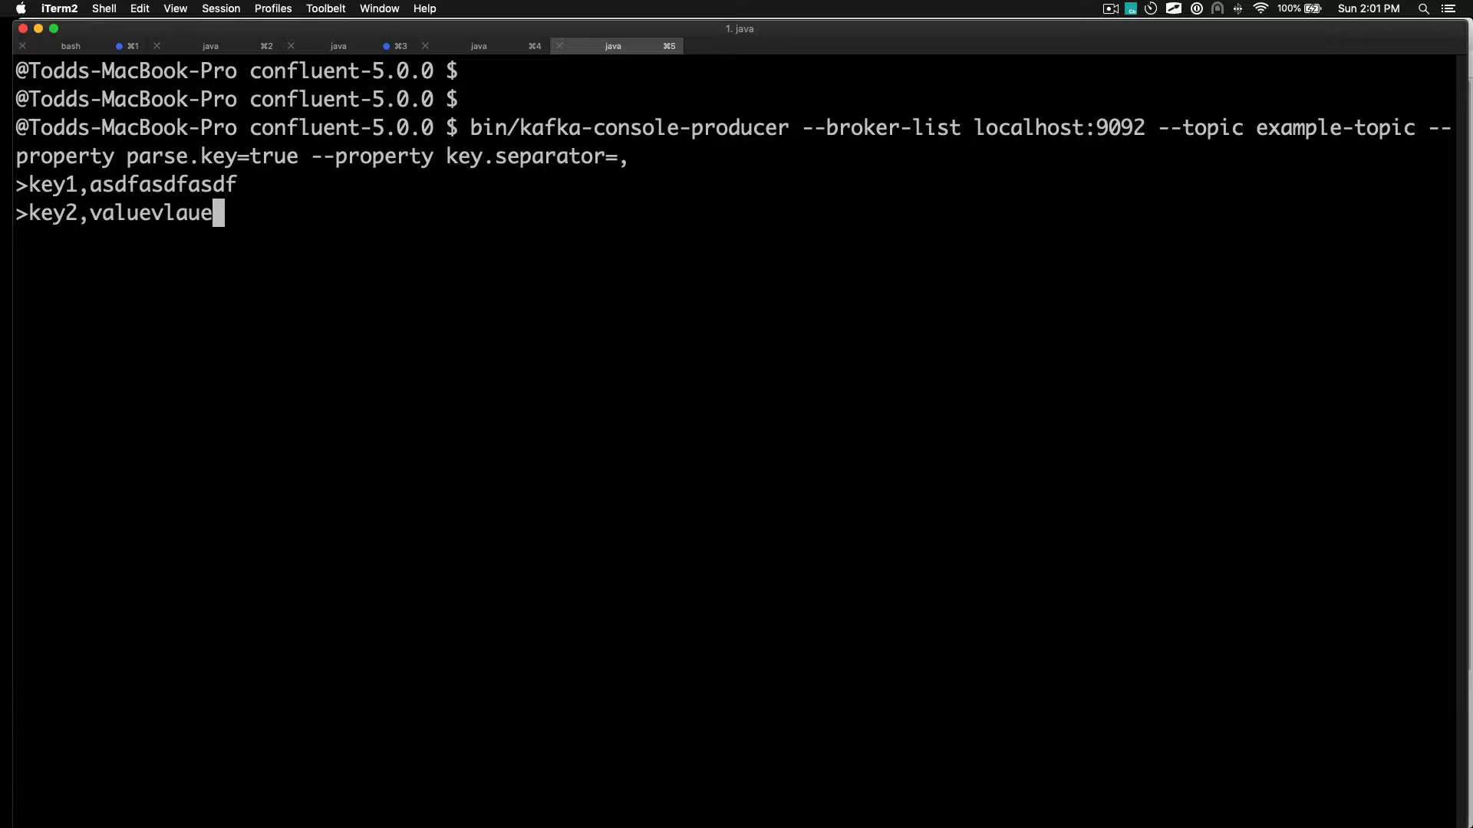
{"action": "type", "text": "key2,valuevlaue"}
{"action": "type", "text": "key3,sadfasdfasdfasdf"}
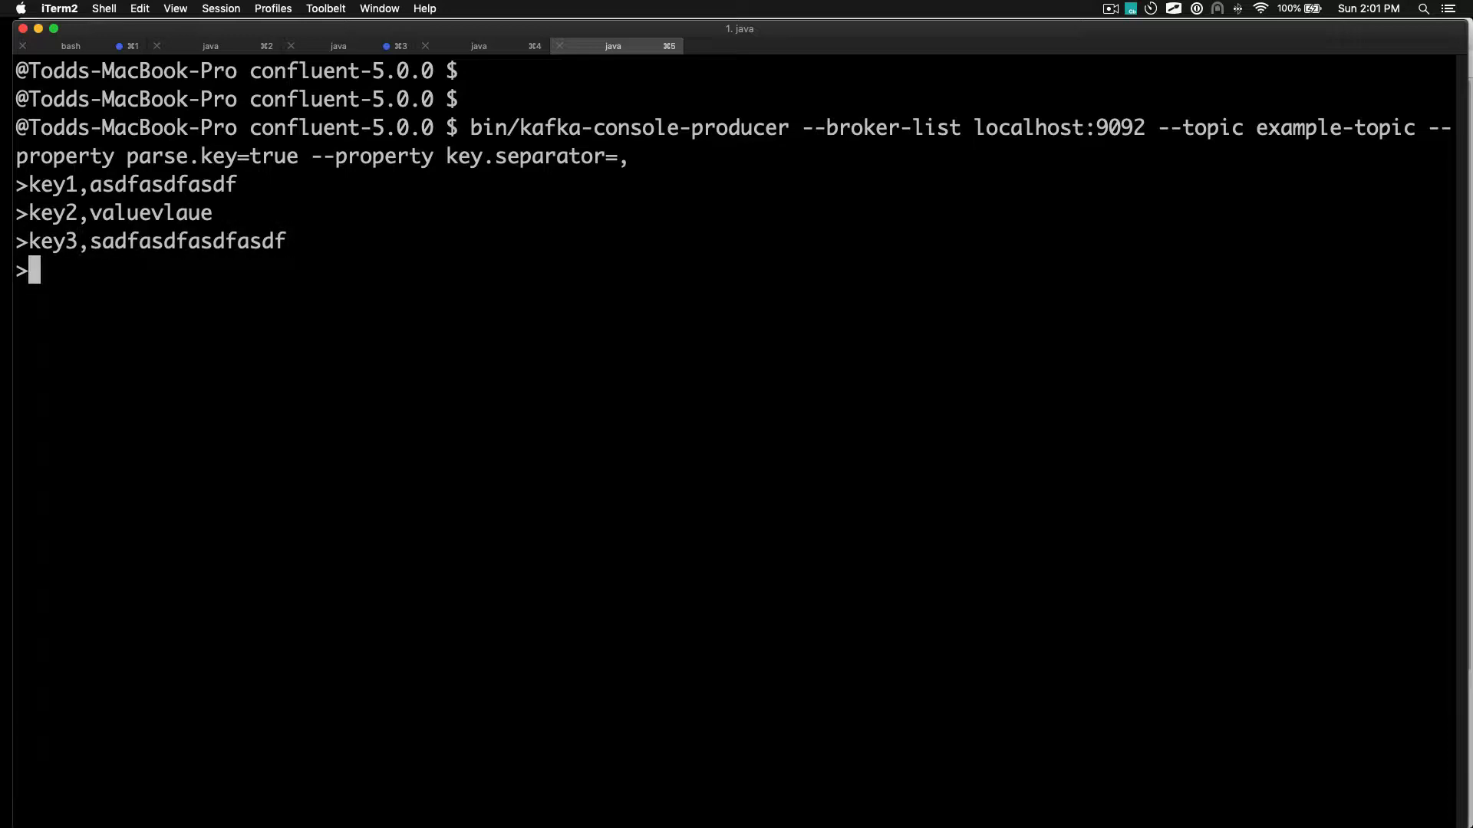
{"action": "key", "text": "ctrl+c"}
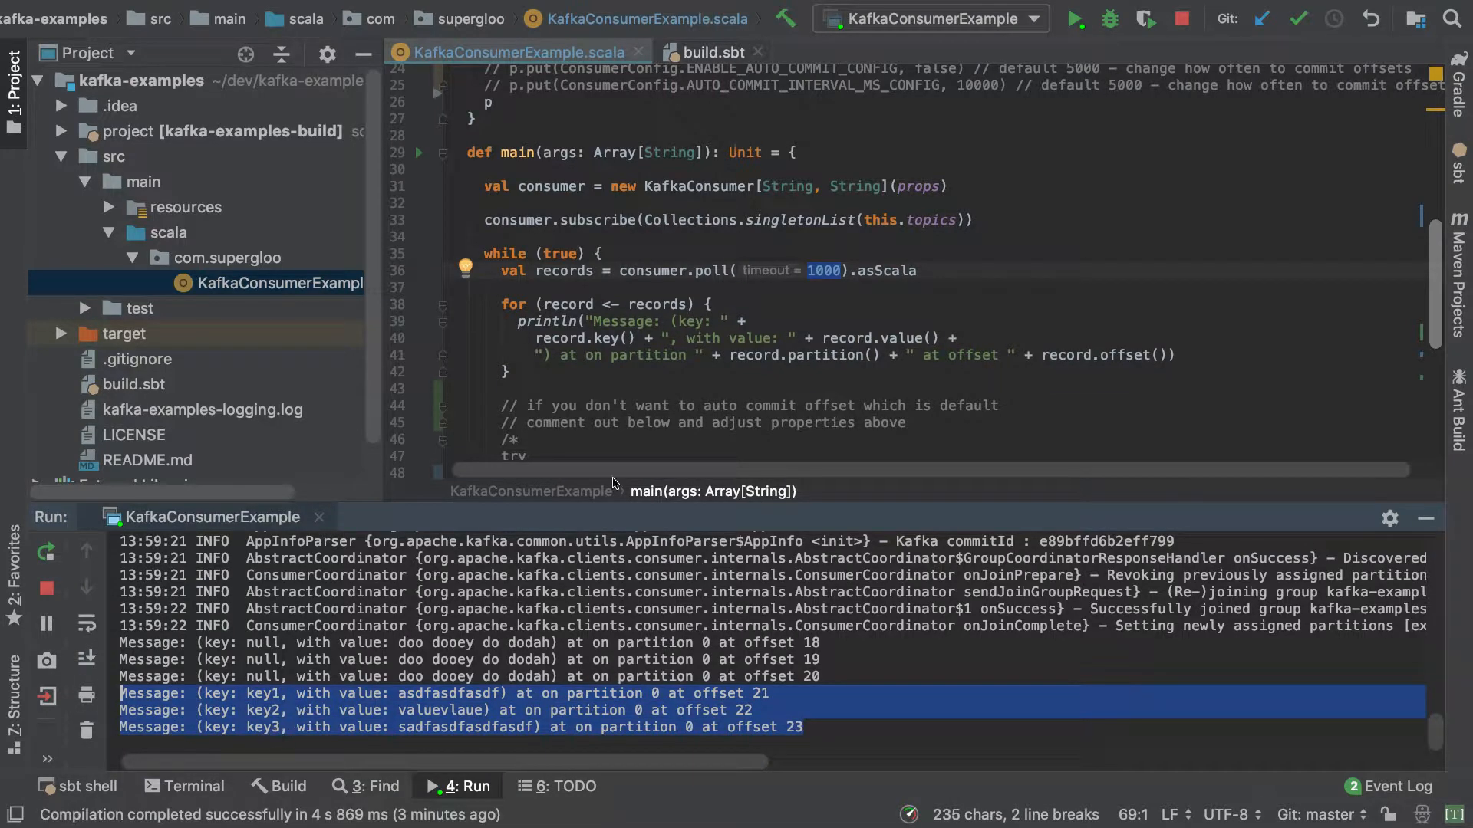
{"action": "mouse_move", "coordinate": [735, 339]}
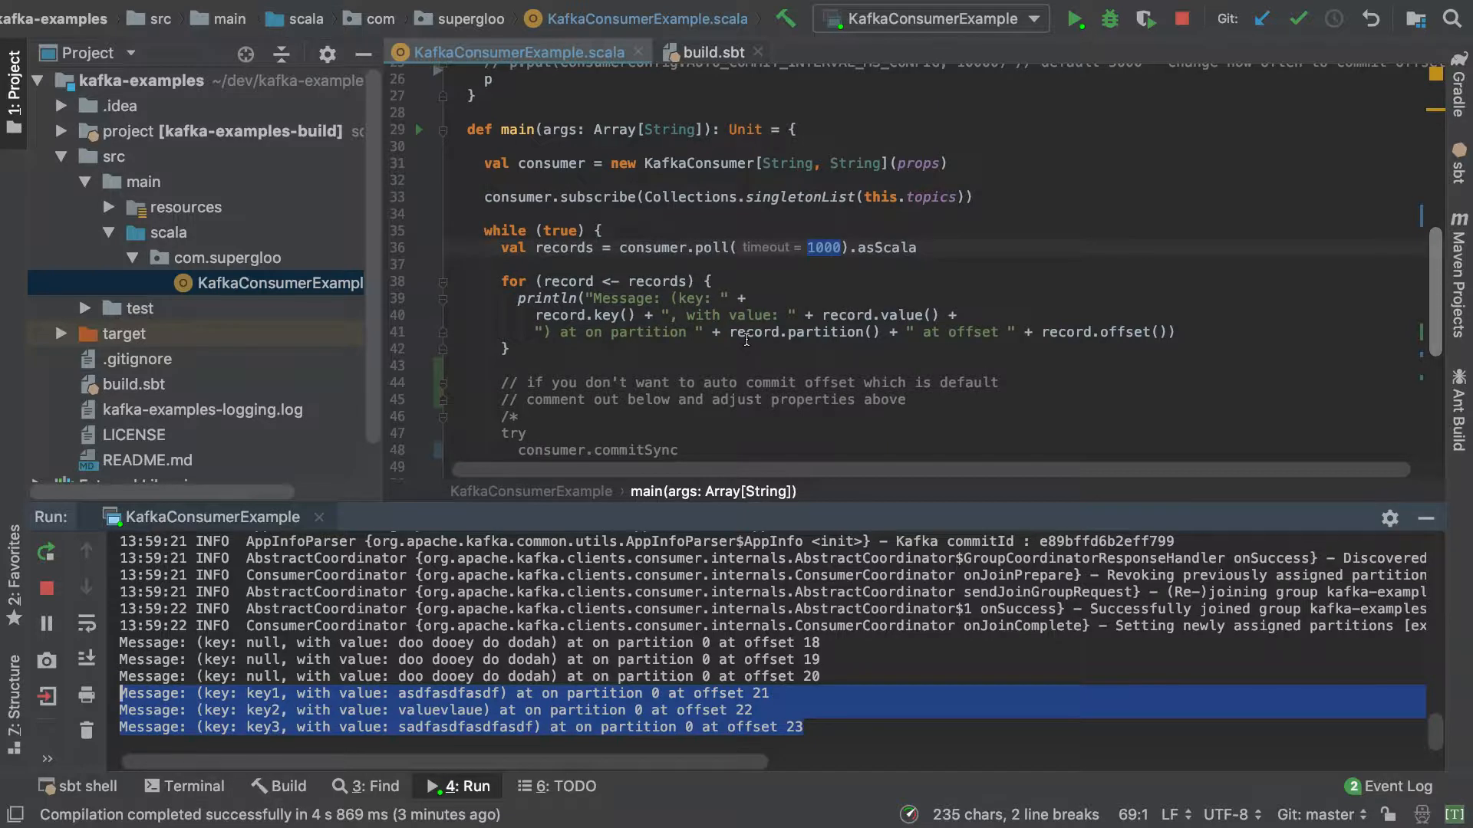
{"action": "scroll", "scroll_direction": "up", "scroll_amount": 3}
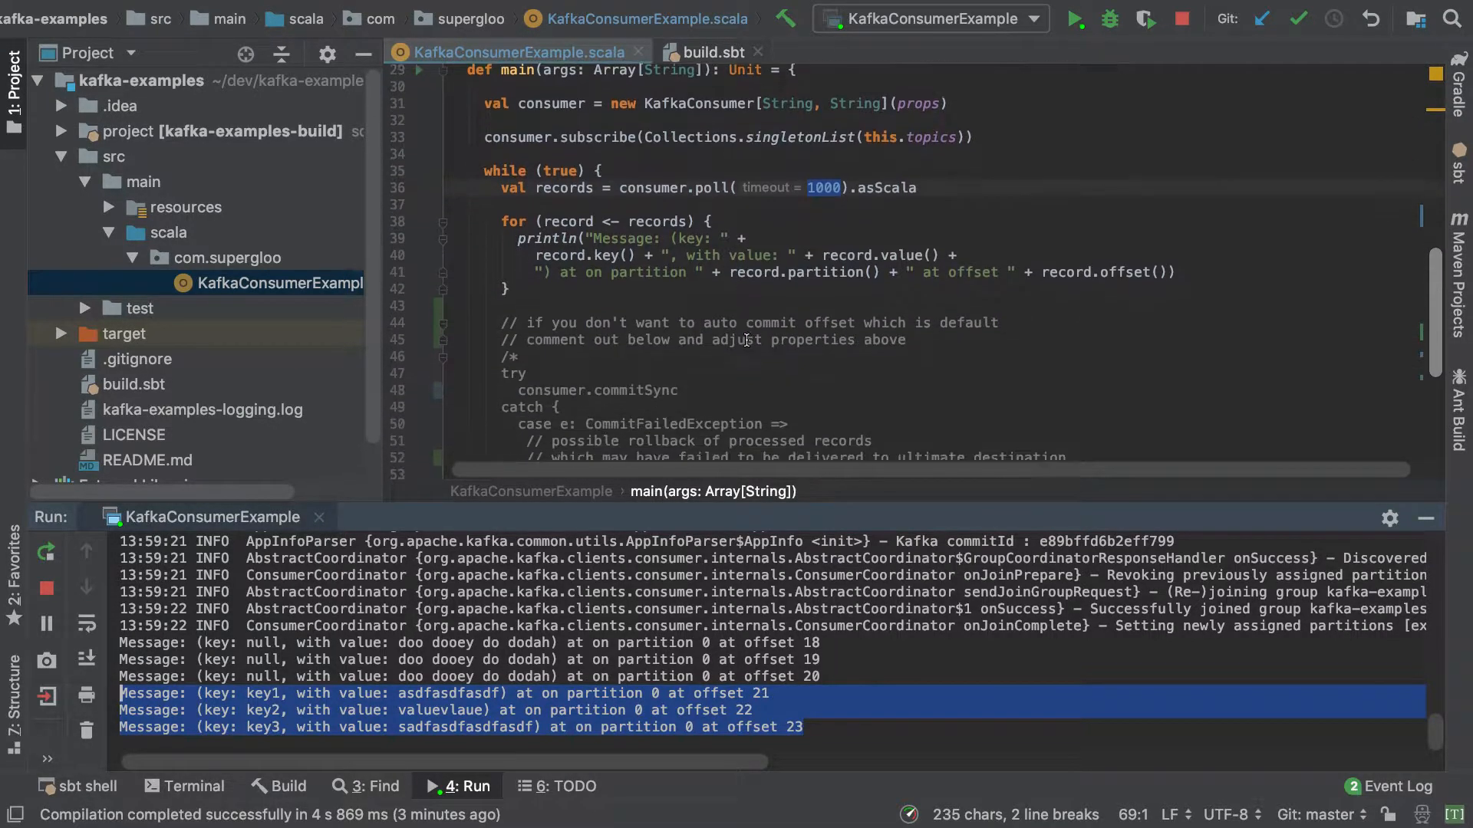
{"action": "scroll", "scroll_direction": "up", "scroll_amount": 3}
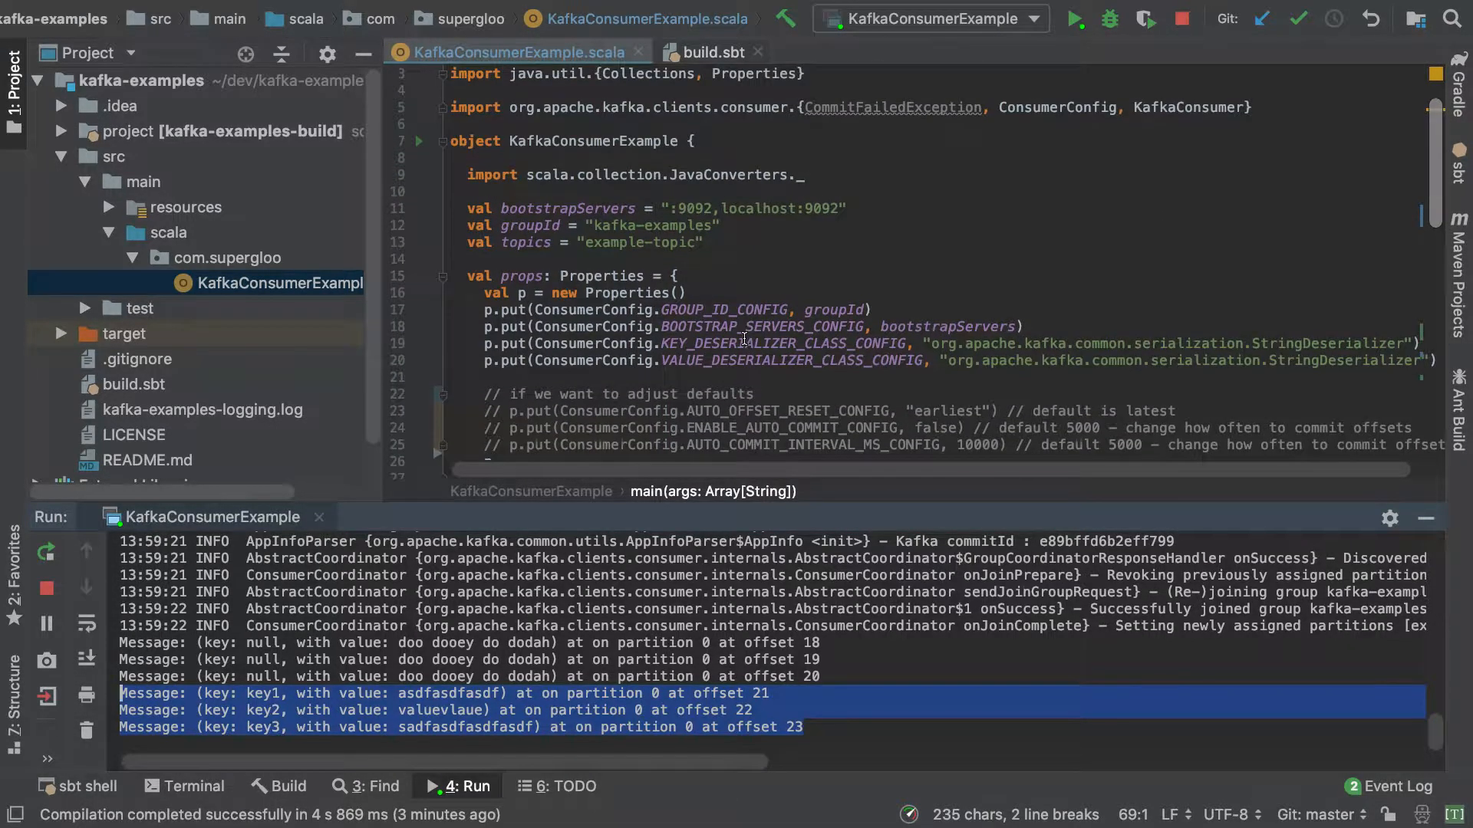
{"action": "scroll", "scroll_direction": "down", "scroll_amount": 3}
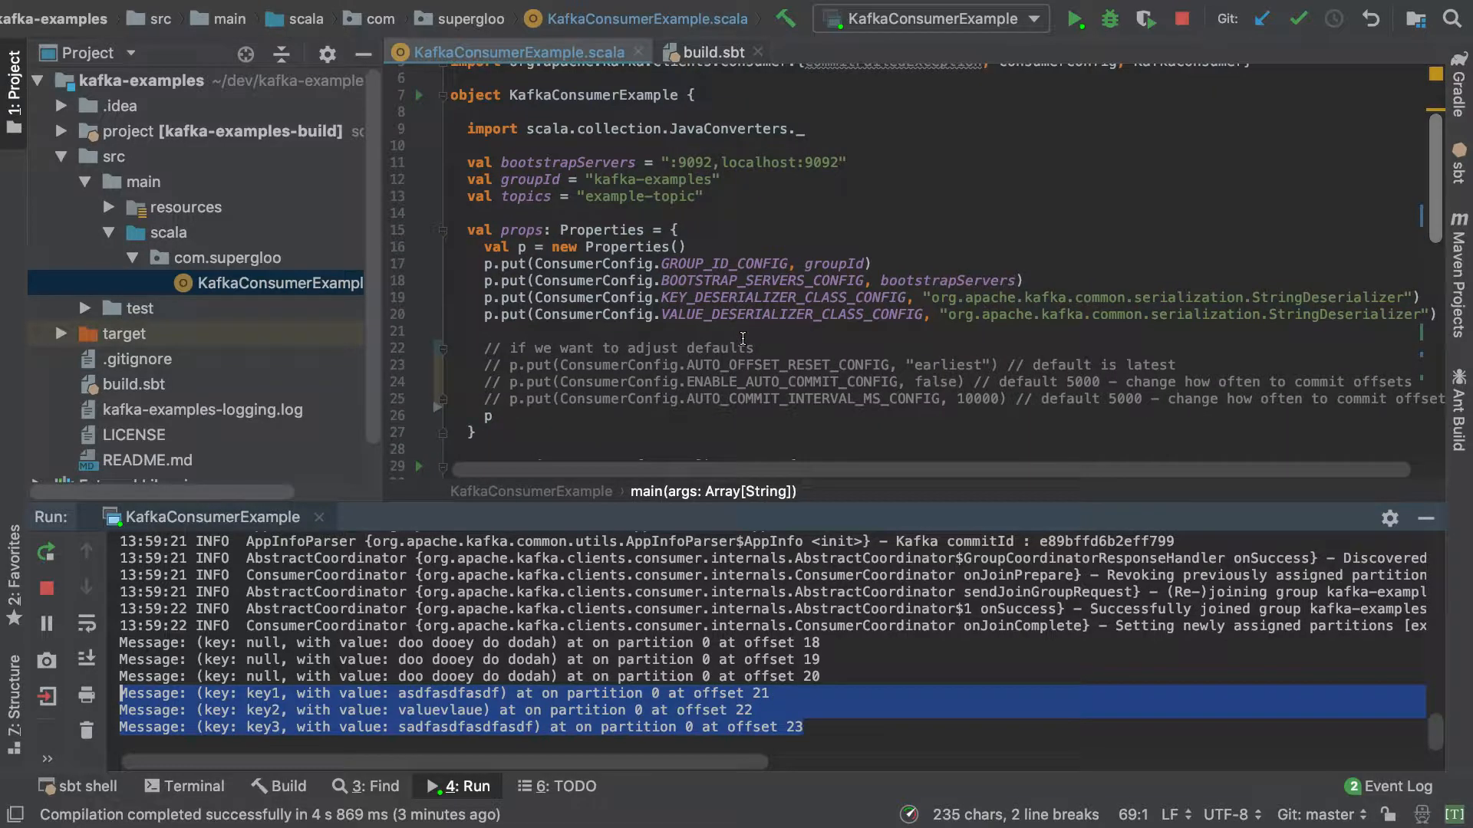
{"action": "scroll", "scroll_direction": "down", "scroll_amount": 3}
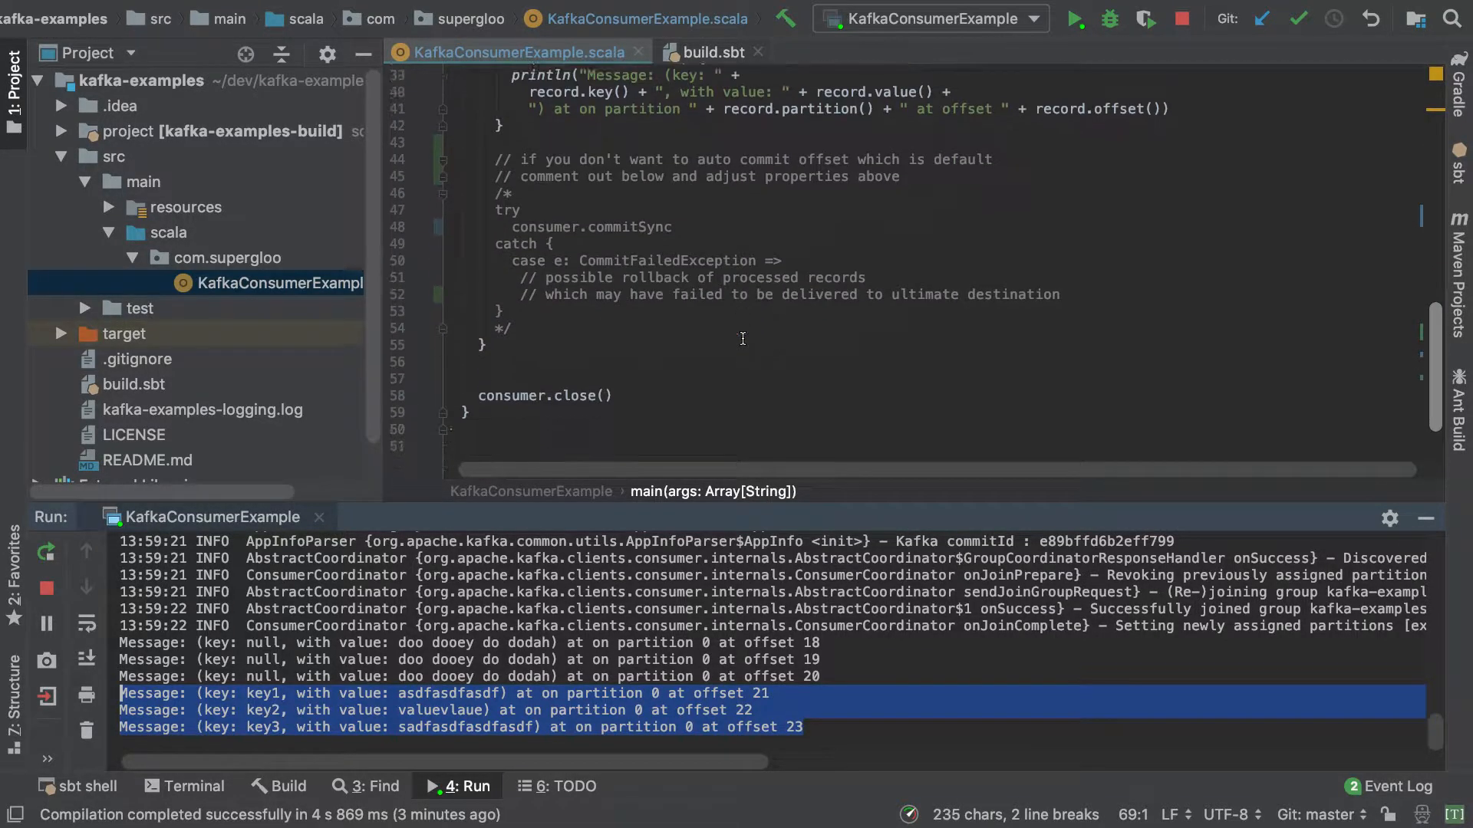
{"action": "scroll", "scroll_direction": "up", "scroll_amount": 3}
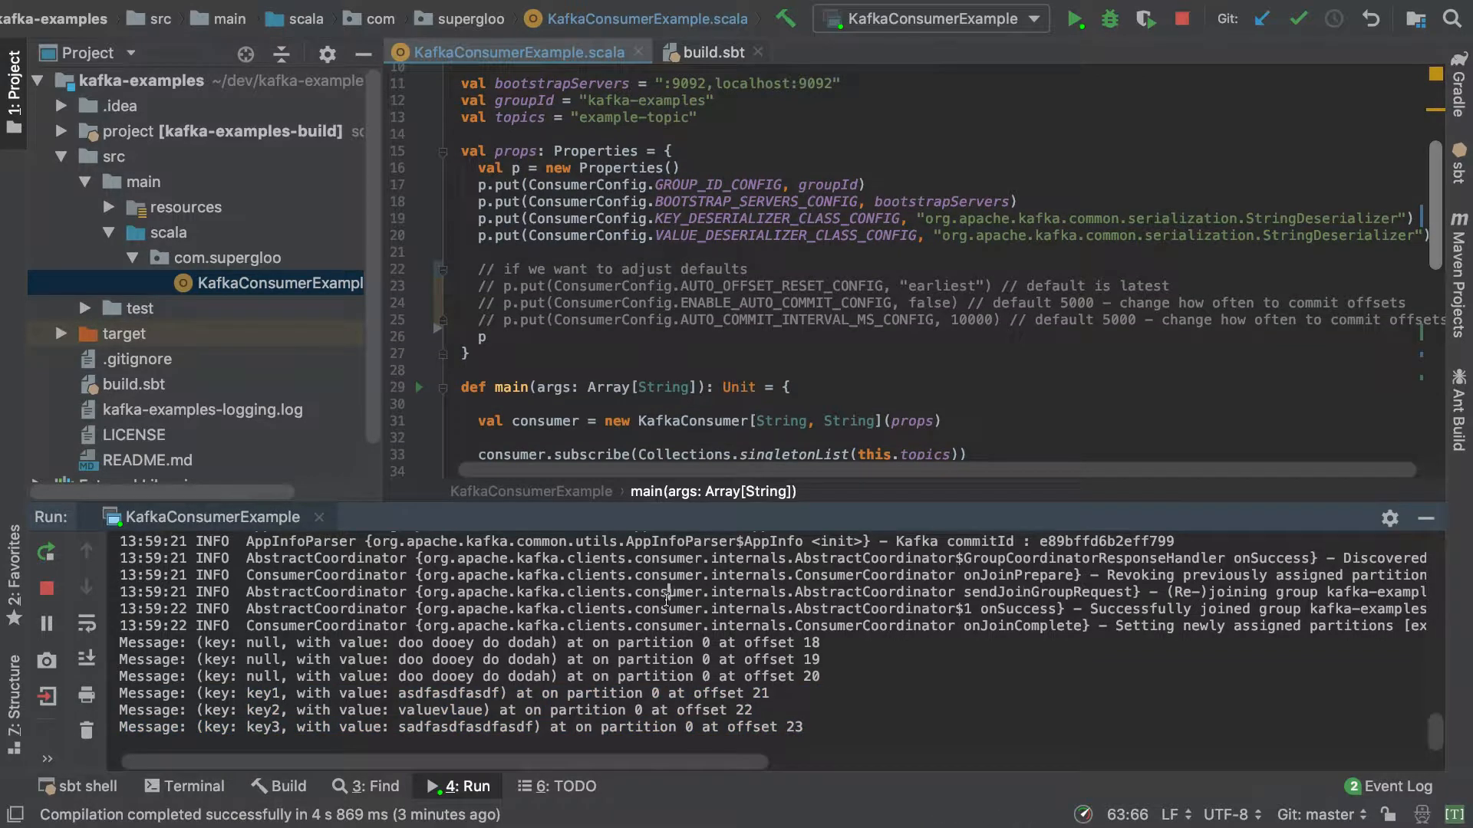
{"action": "mouse_move", "coordinate": [46, 589]}
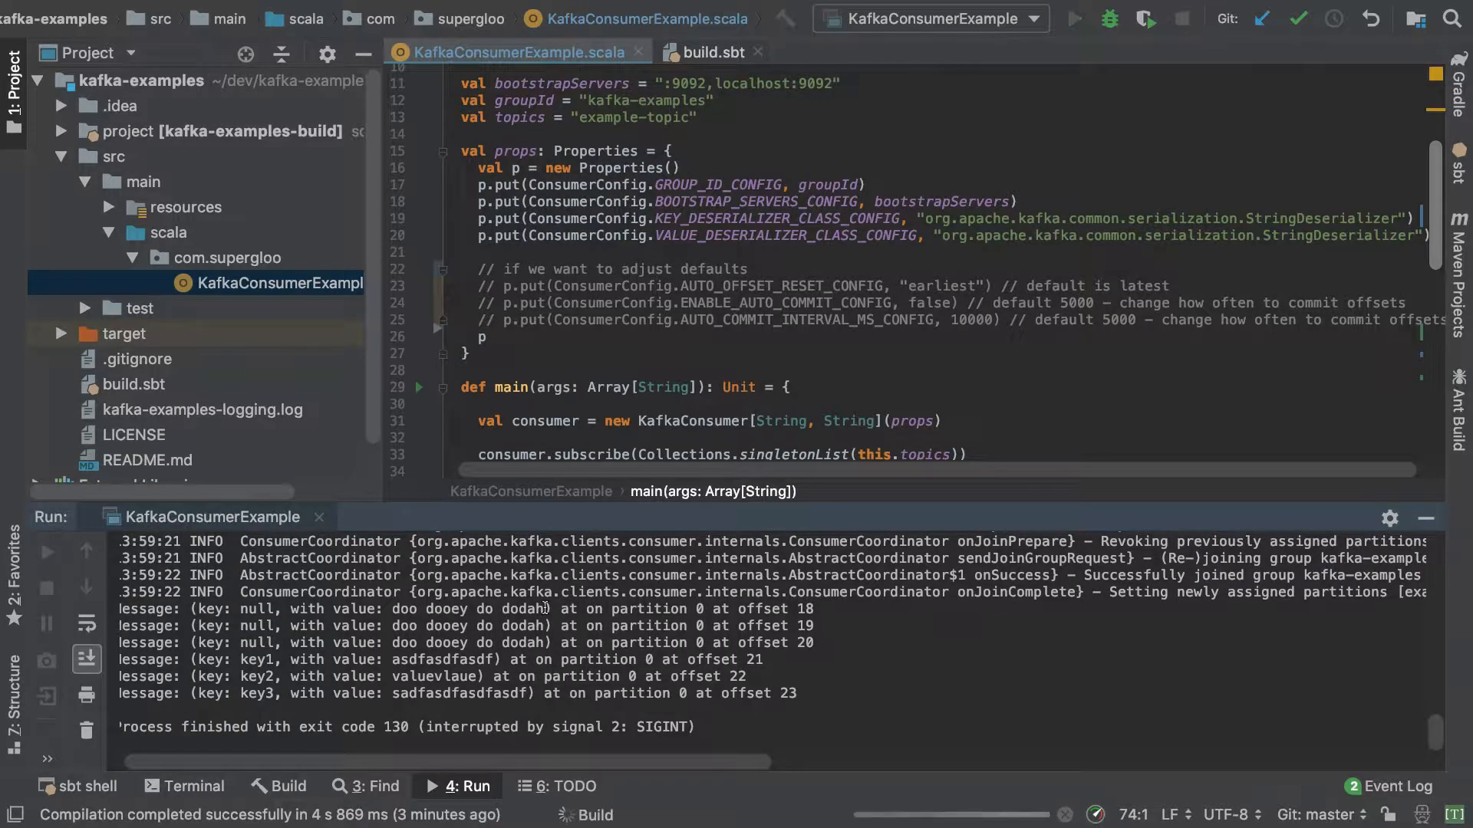
Rerun the consumer example and stop it once it rejoins the group.
{"action": "left_click", "coordinate": [1074, 18]}
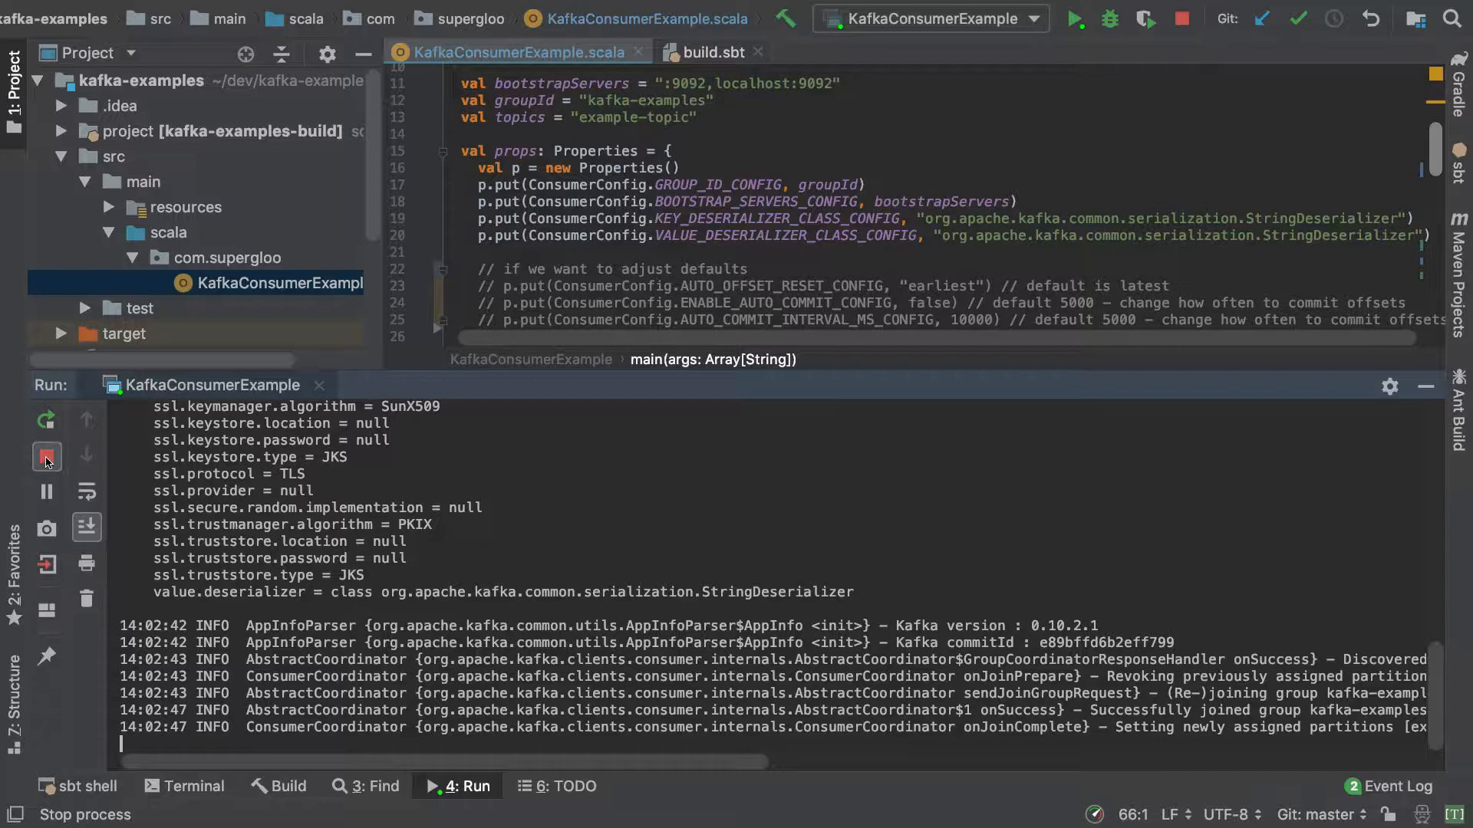
{"action": "left_click", "coordinate": [46, 457]}
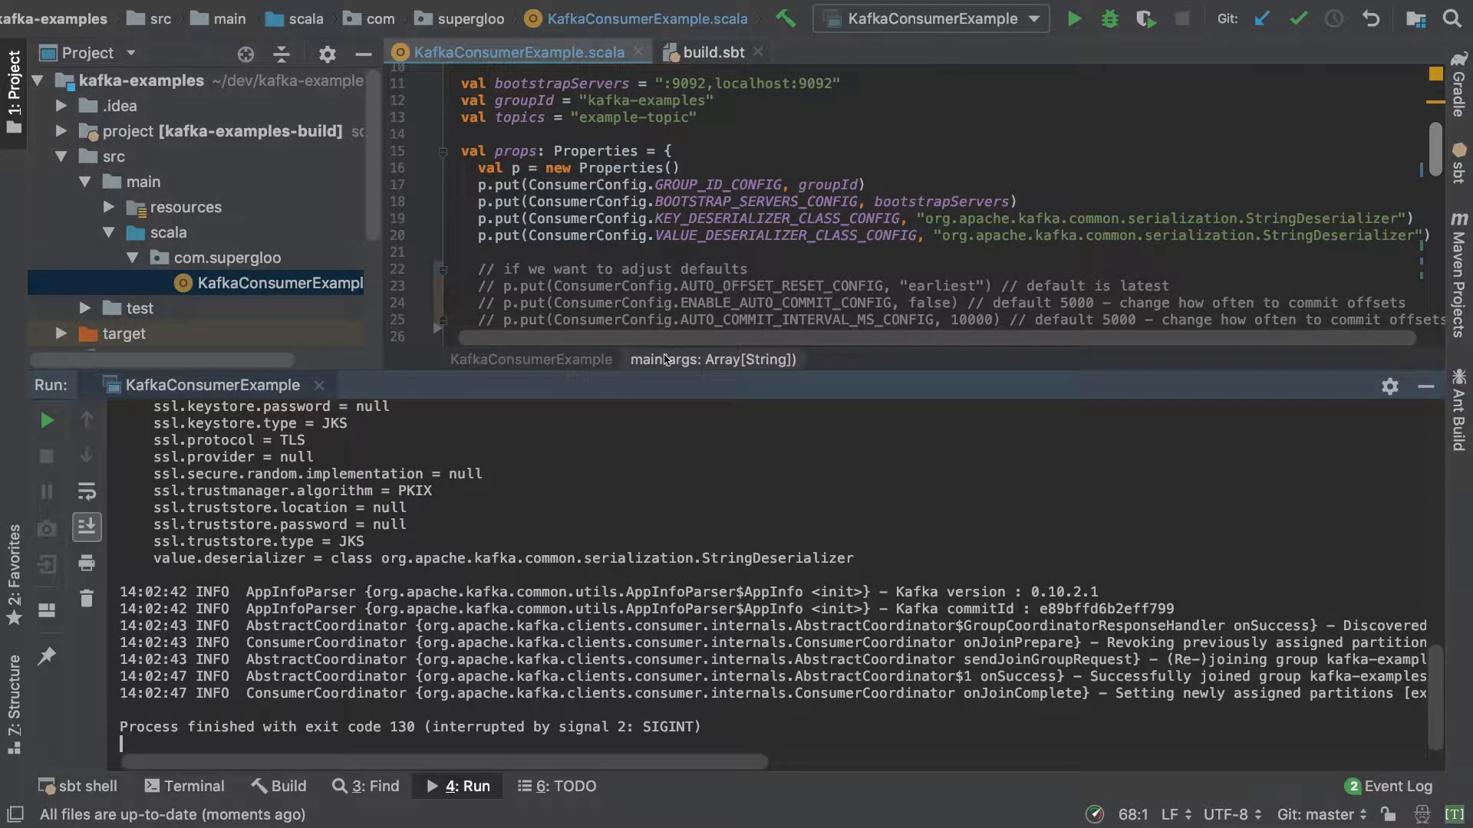
{"action": "mouse_move", "coordinate": [1089, 347]}
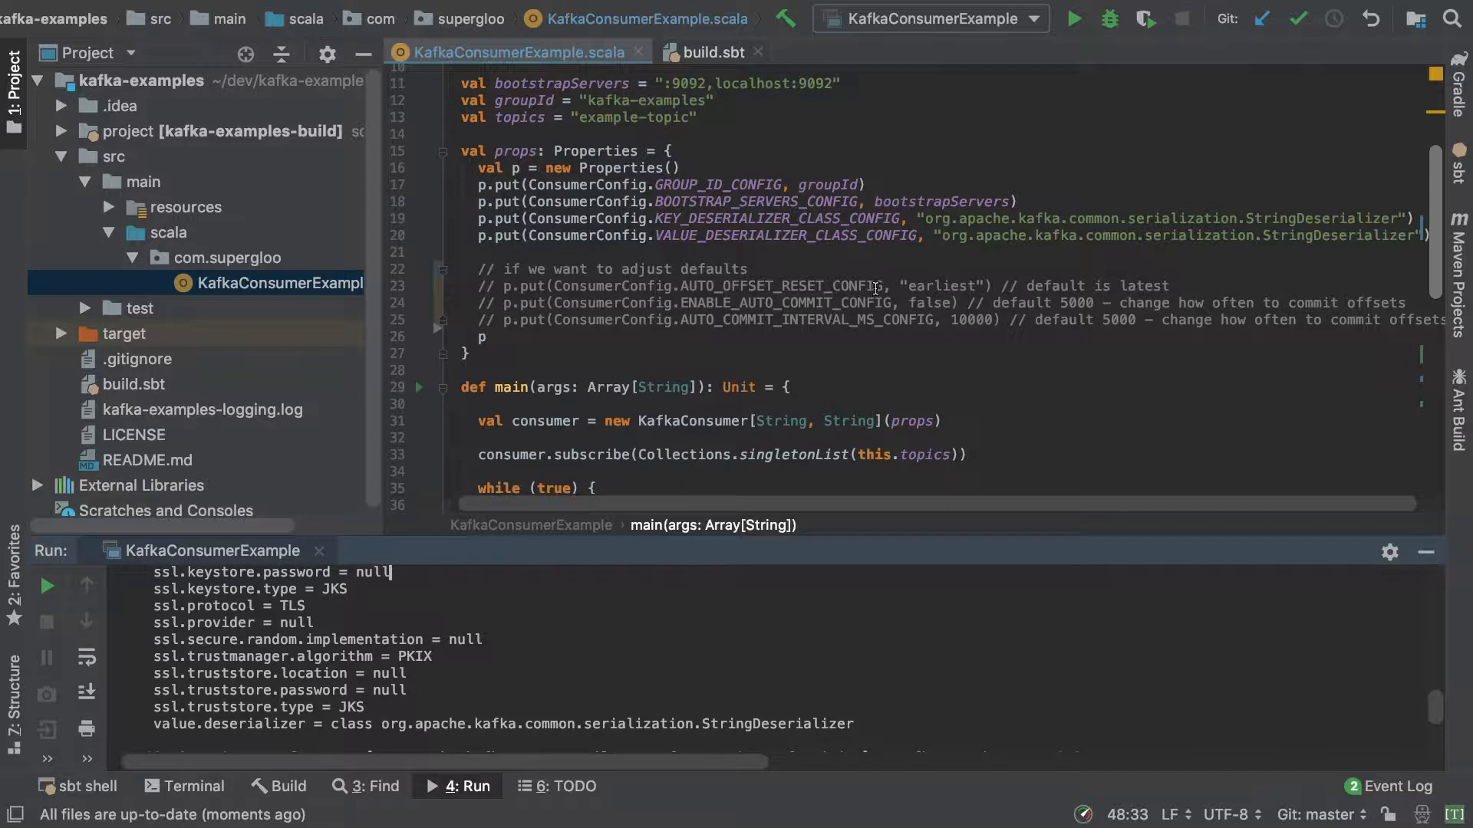
Uncomment the p.put(ConsumerConfig.AUTO_OFFSET_RESET_CONFIG, "earliest") line.
{"action": "double_click", "coordinate": [778, 285]}
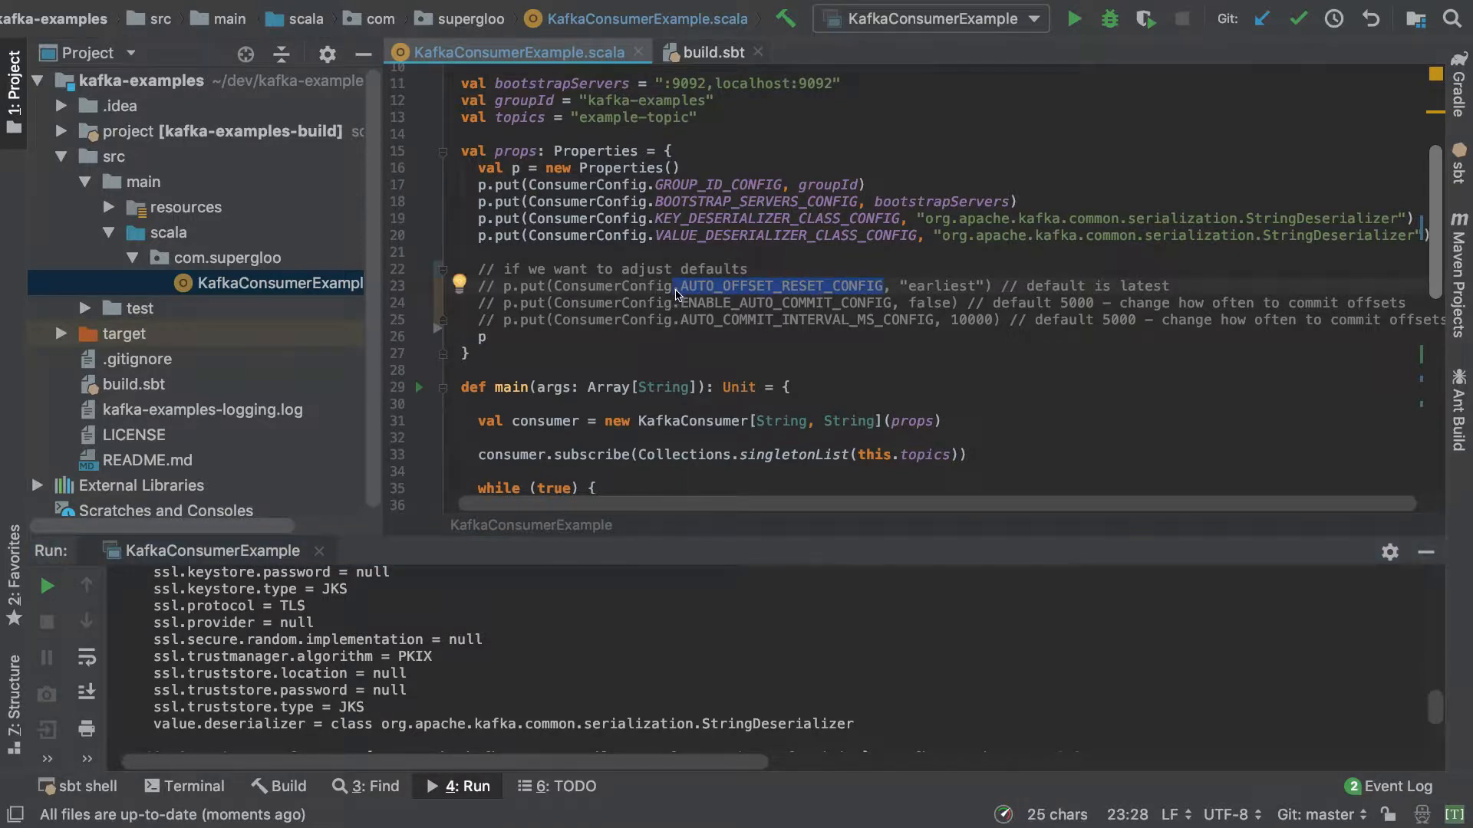
{"action": "left_click", "coordinate": [674, 286]}
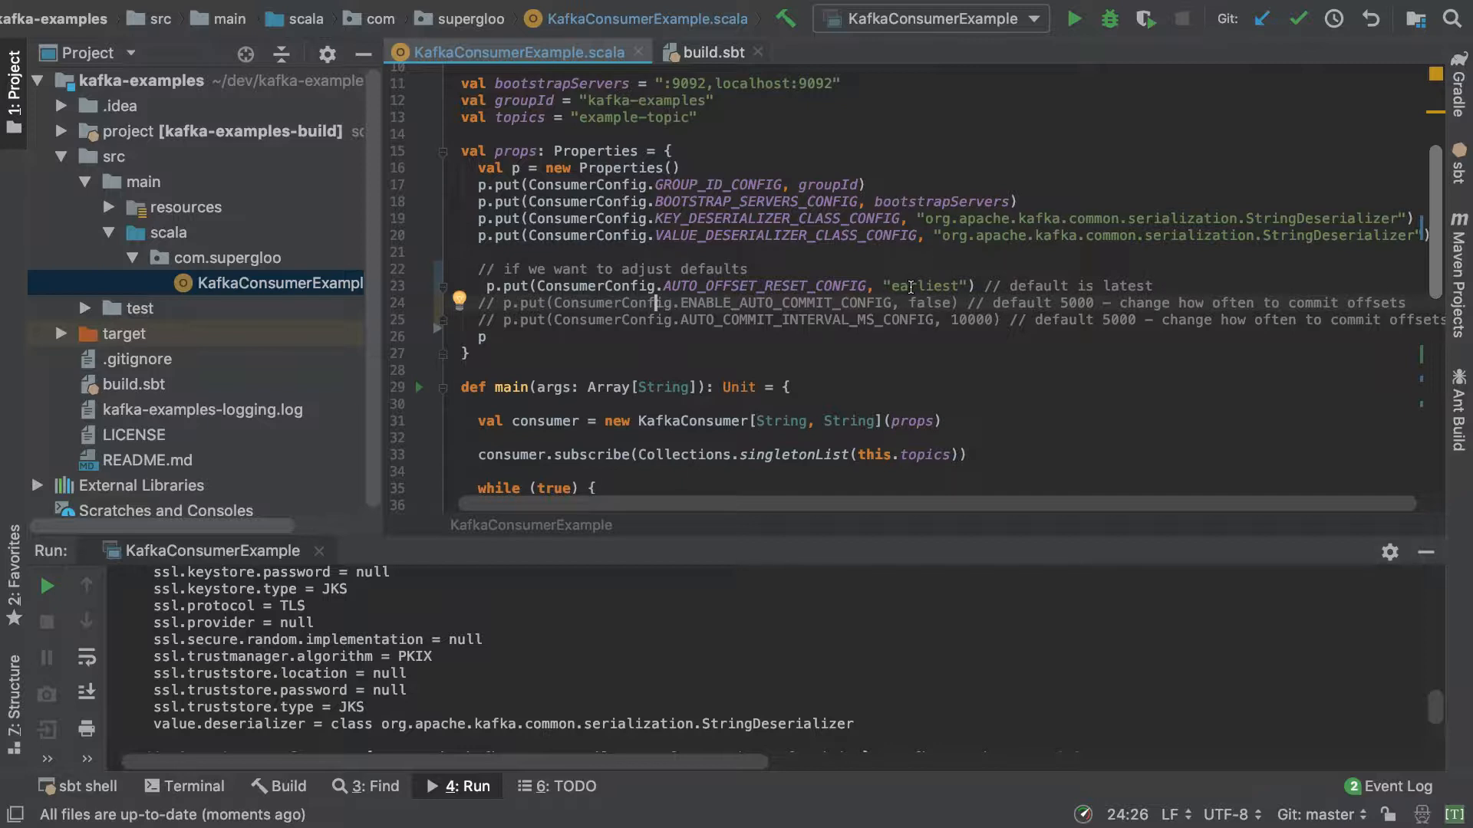
{"action": "mouse_move", "coordinate": [758, 286]}
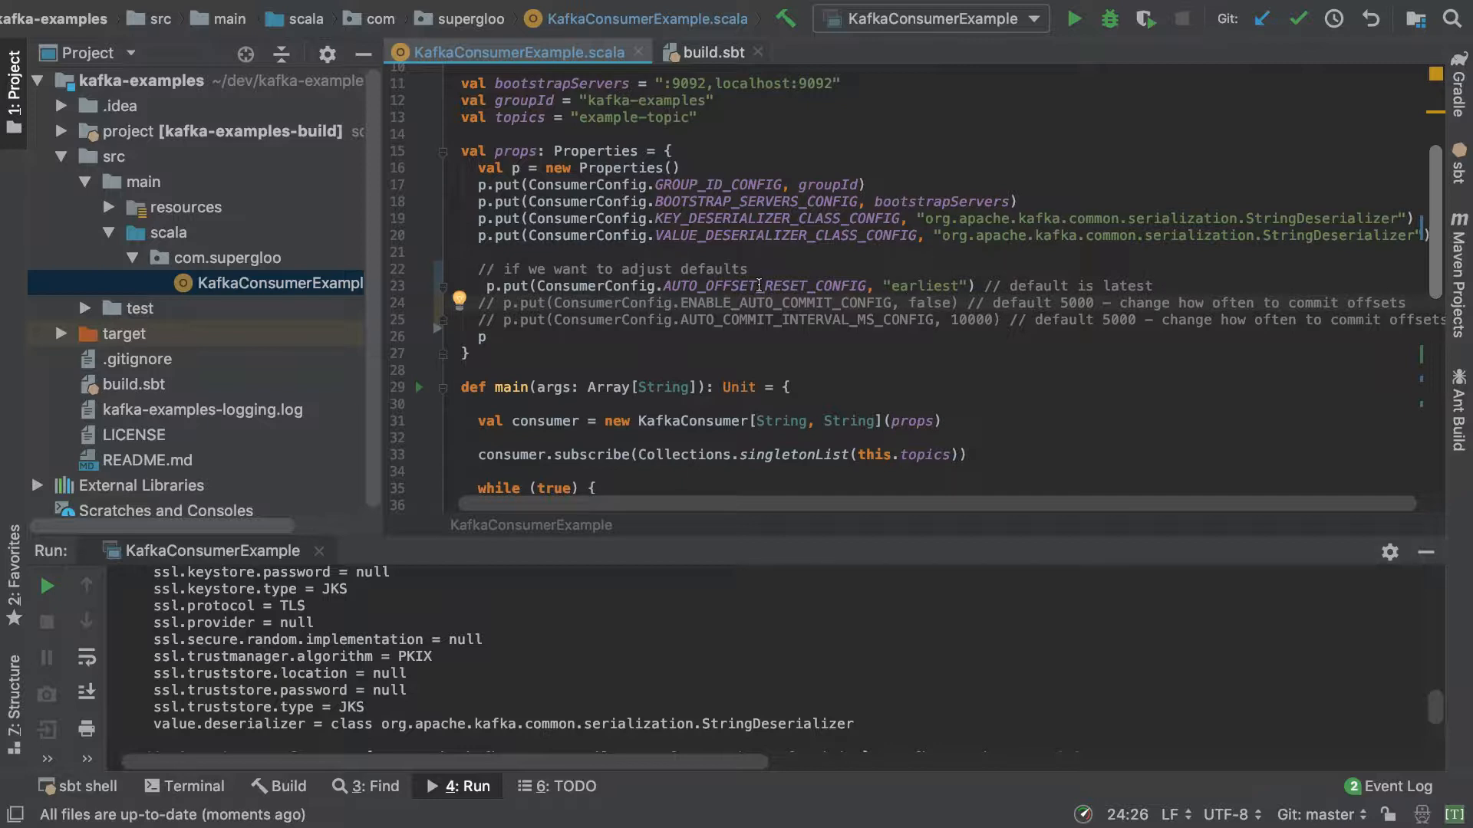
View the AUTO_OFFSET_RESET_CONFIG definition in ConsumerConfig.java, selecting the "auto.offset.reset" string.
{"action": "left_click", "coordinate": [871, 285]}
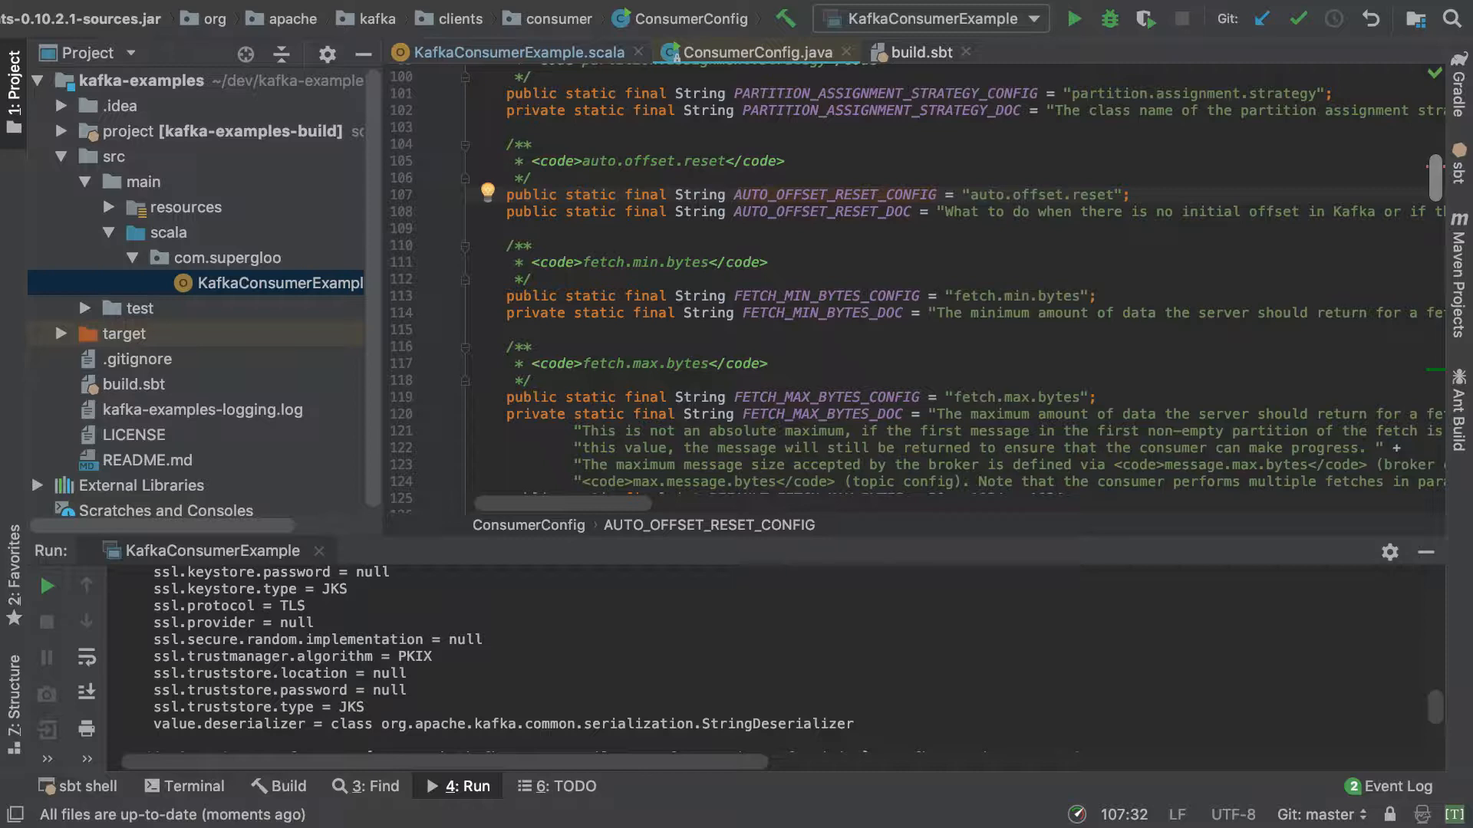
{"action": "double_click", "coordinate": [1036, 194]}
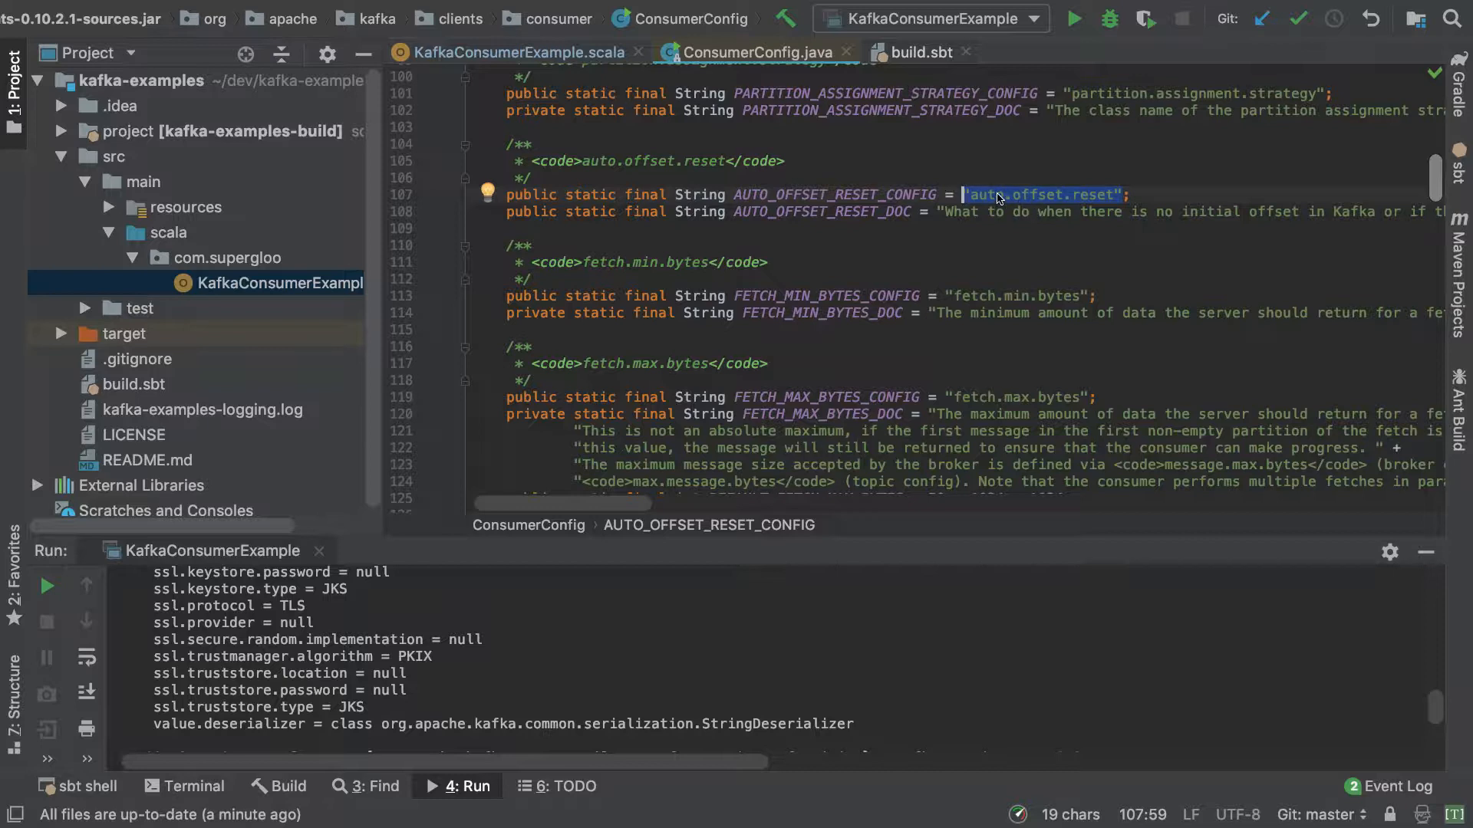
{"action": "mouse_move", "coordinate": [830, 198]}
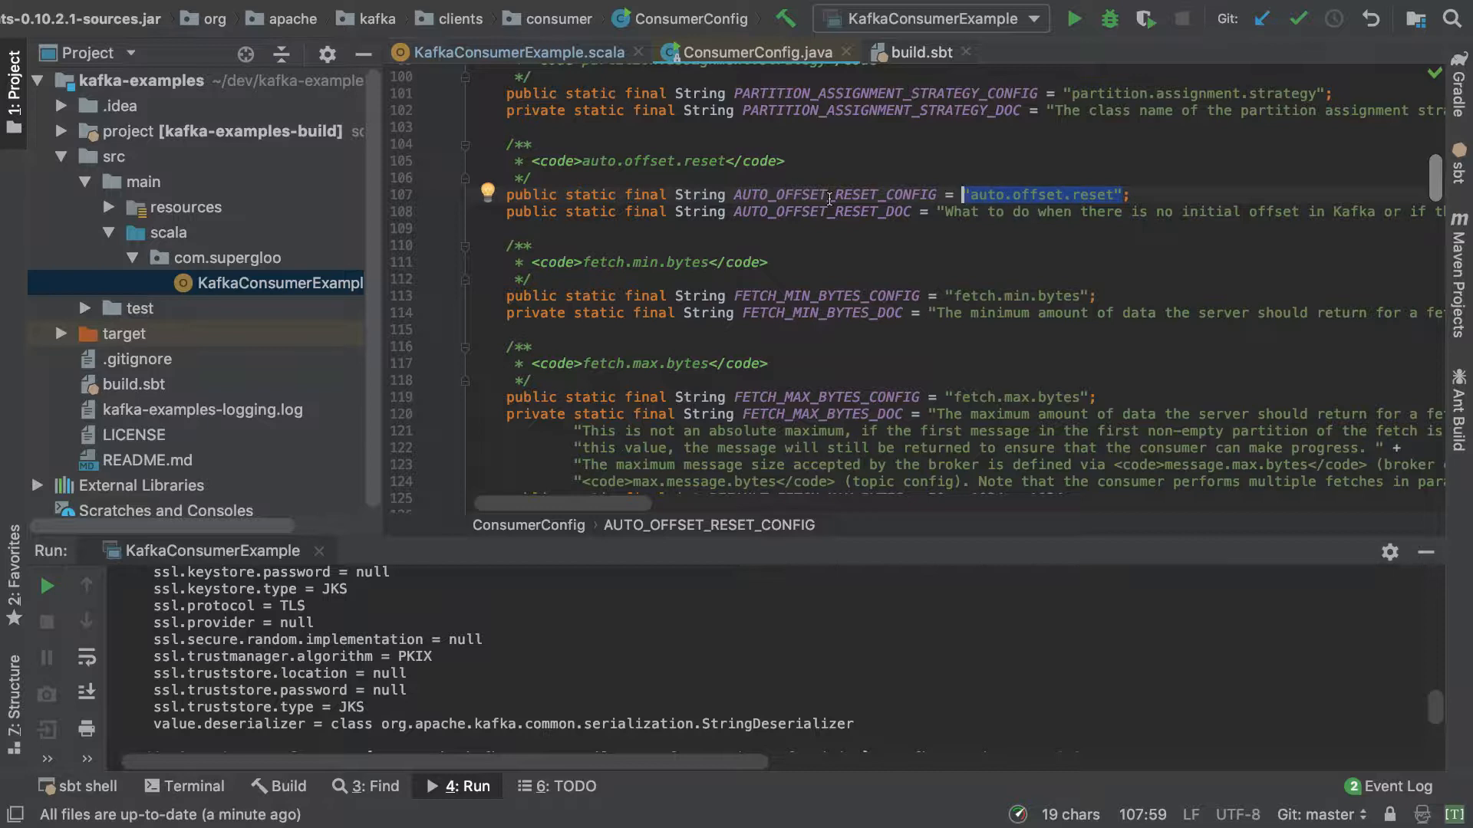
{"action": "left_click", "coordinate": [831, 195]}
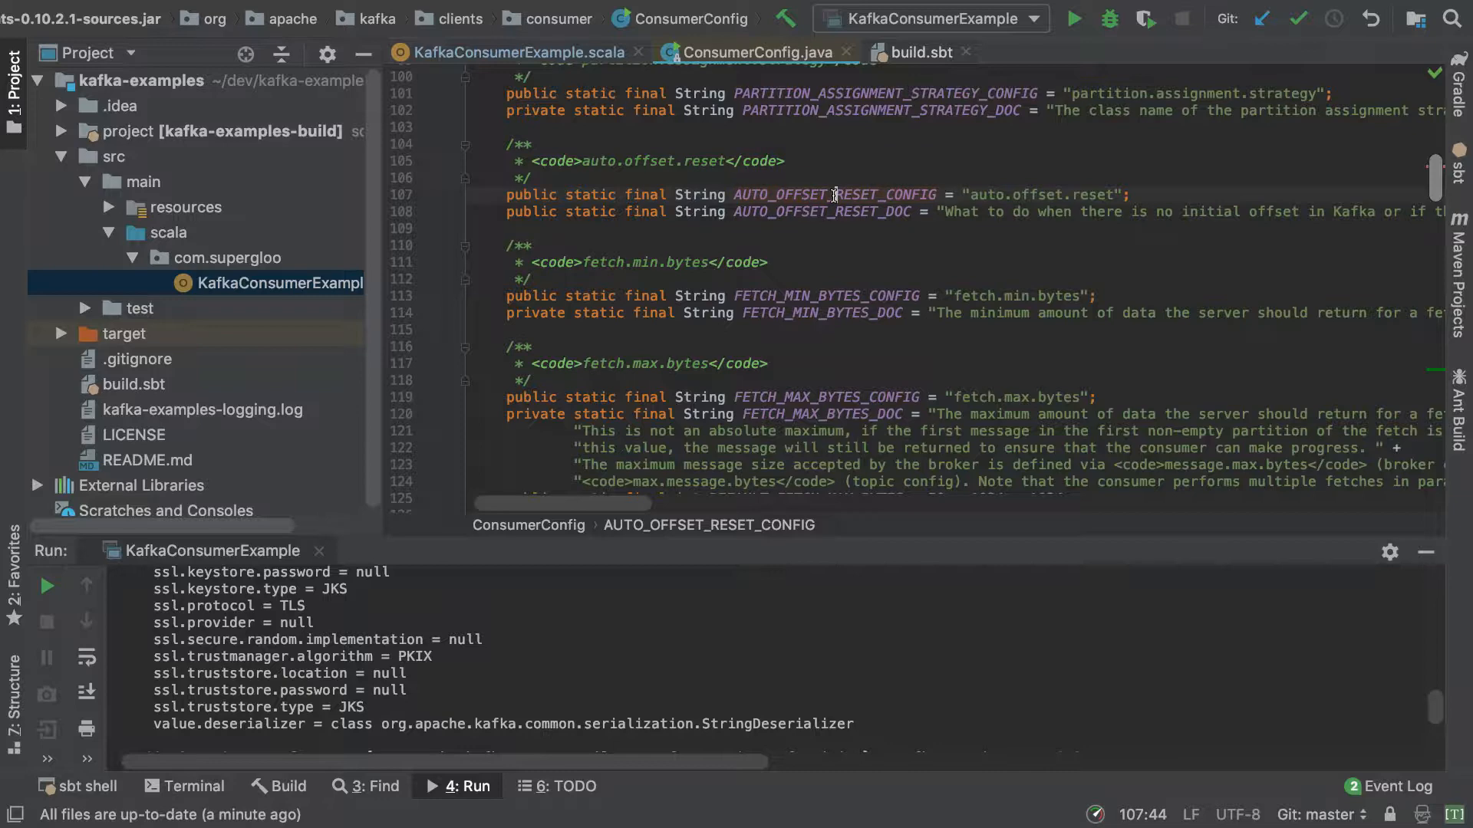
Return to KafkaConsumerExample.scala and bring its poll loop into view.
{"action": "left_click", "coordinate": [515, 52]}
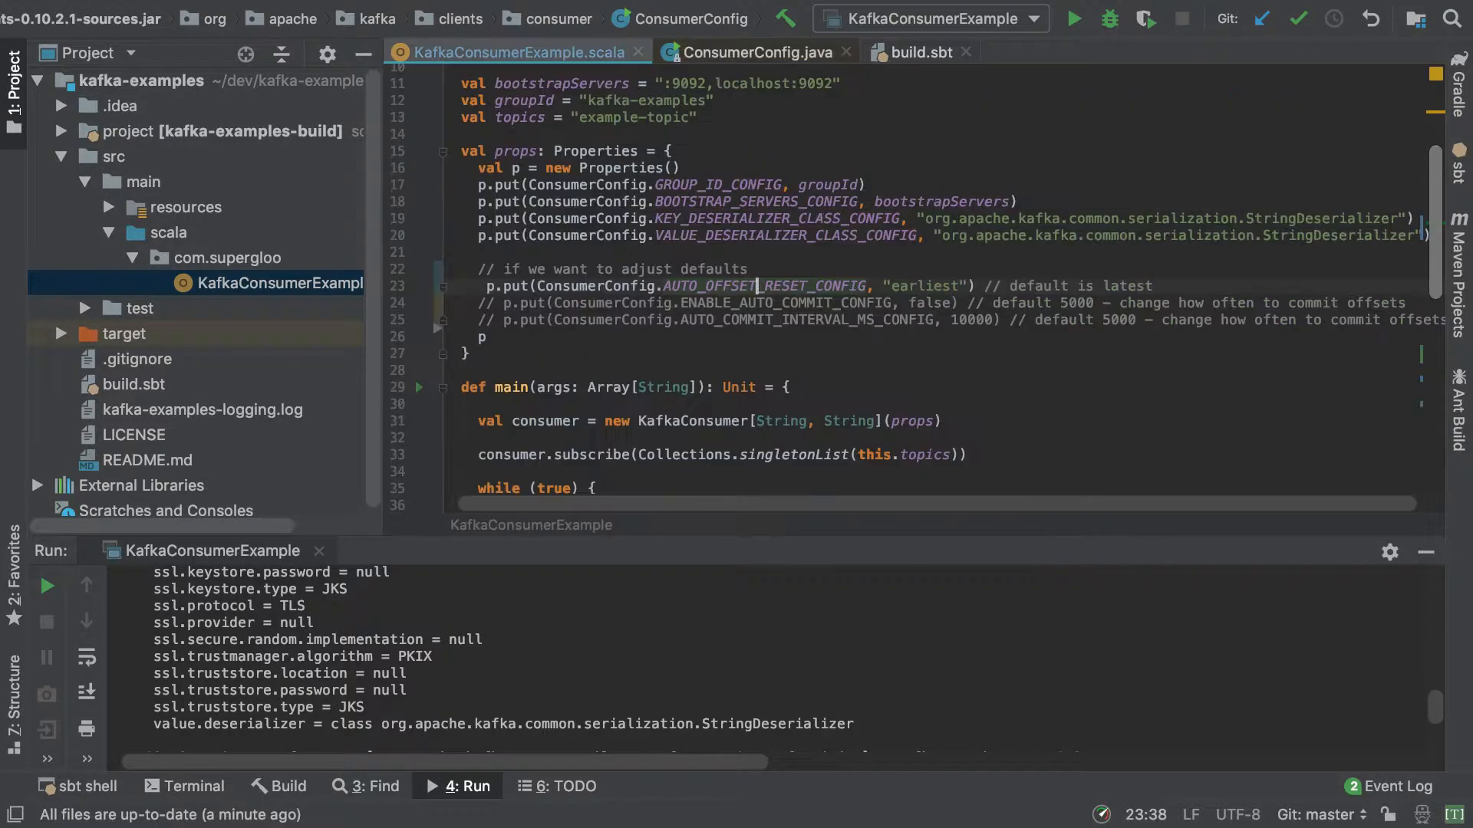
{"action": "scroll", "scroll_direction": "down", "scroll_amount": 3}
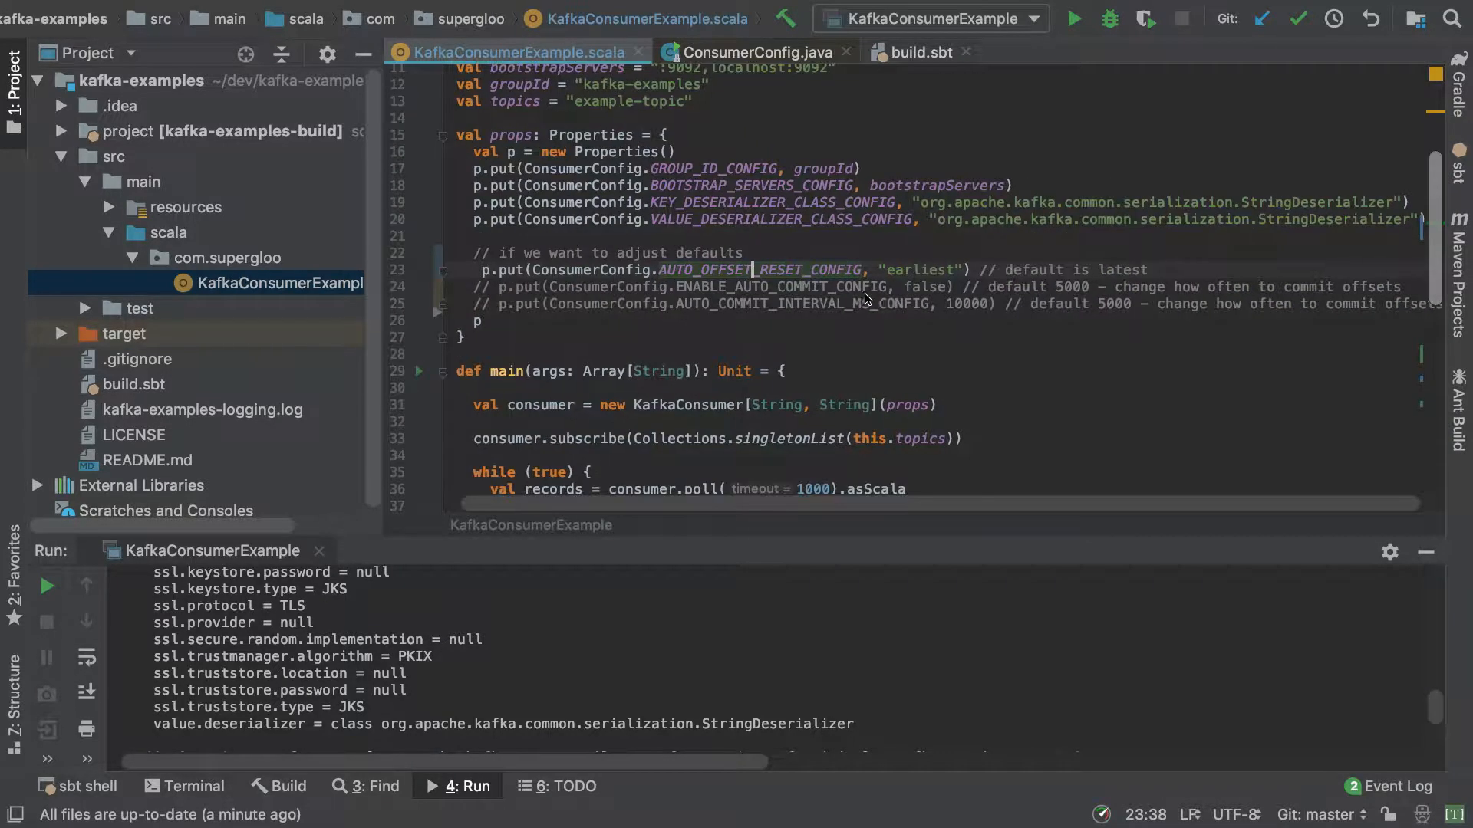
{"action": "scroll", "scroll_direction": "down", "scroll_amount": 3}
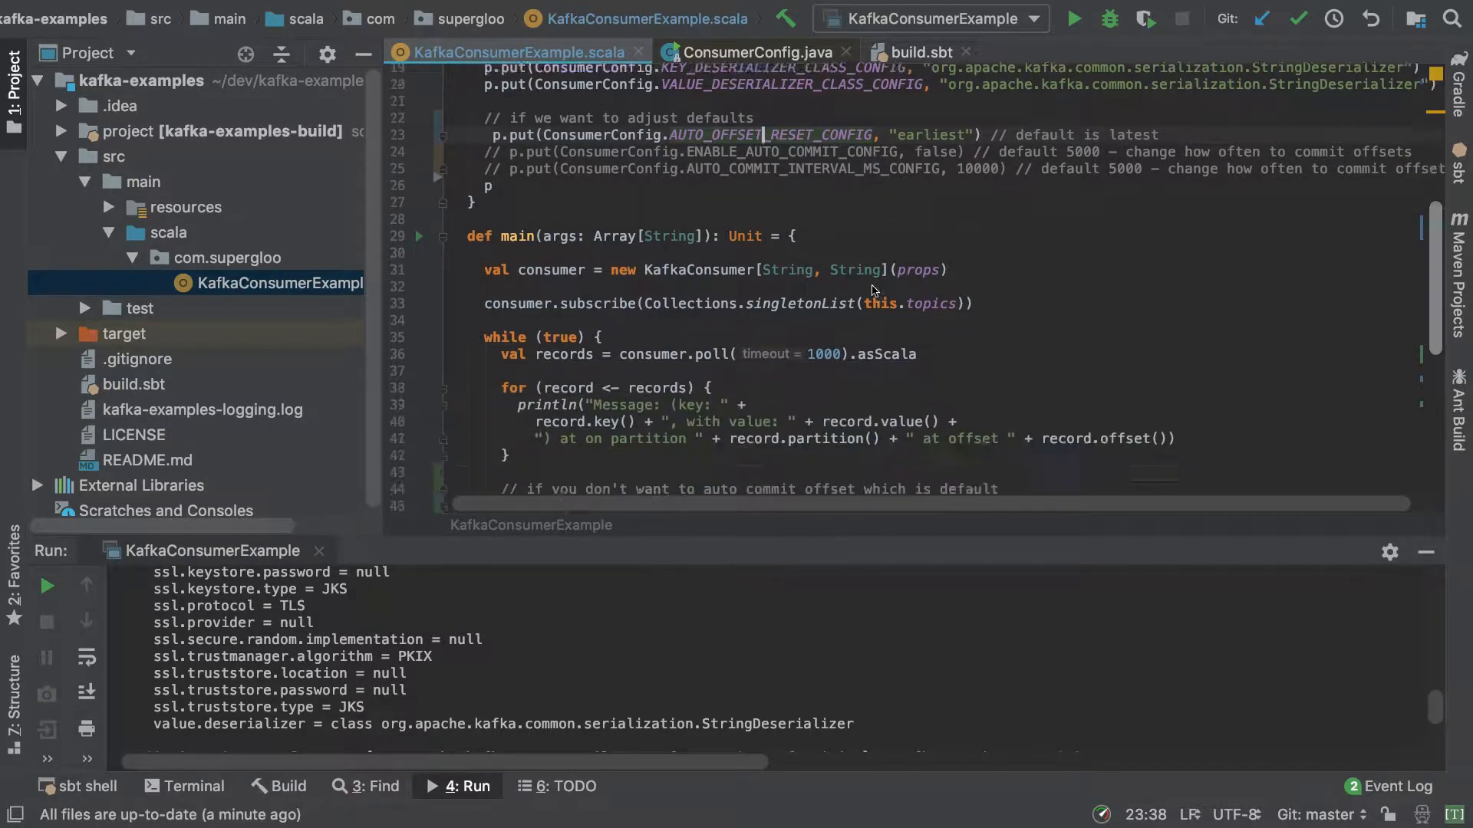
{"action": "scroll", "scroll_direction": "down", "scroll_amount": 3}
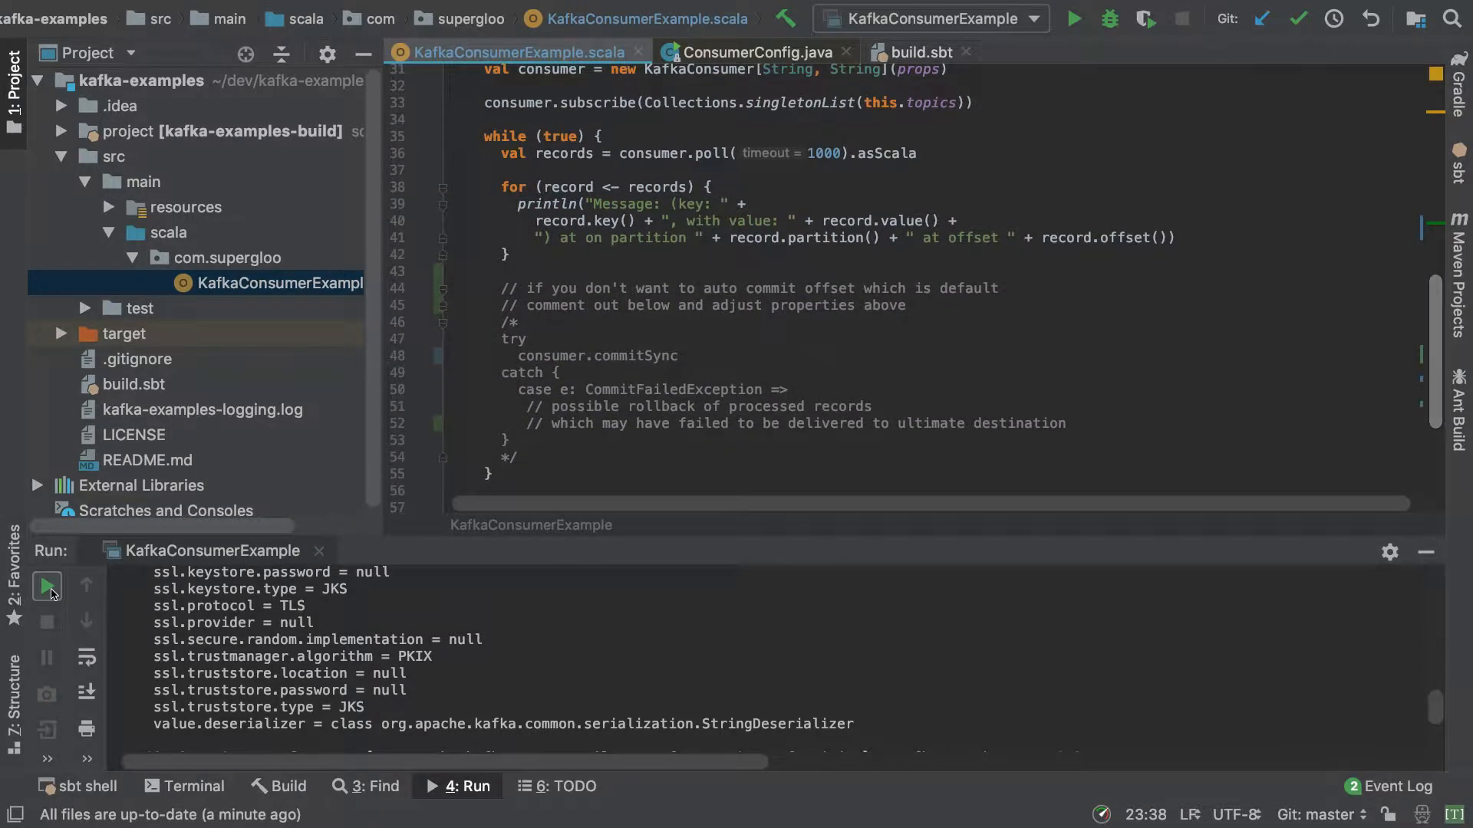
Rerun KafkaConsumerExample and review the consumer settings in the run output.
{"action": "left_click", "coordinate": [46, 584]}
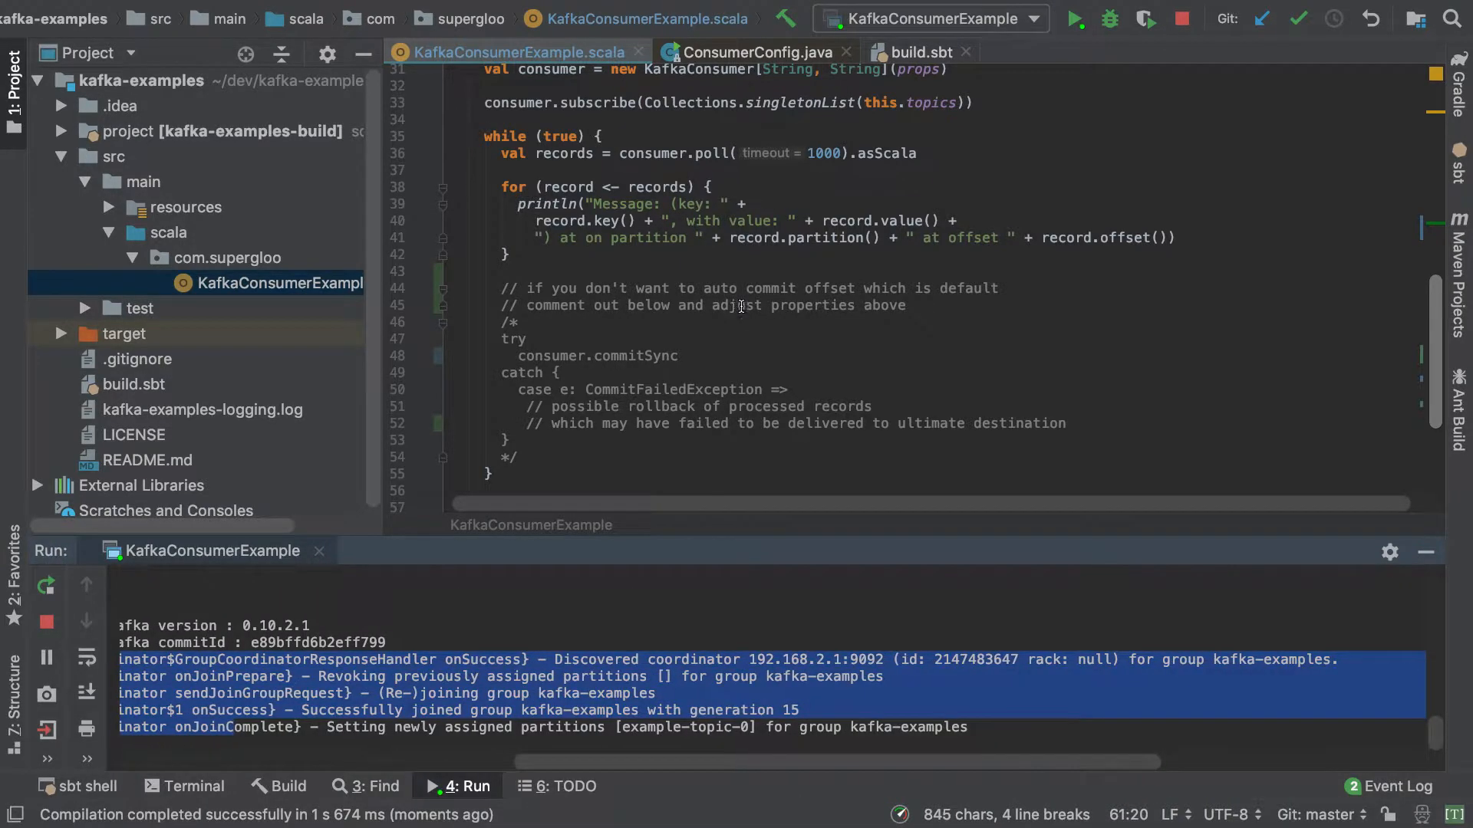
{"action": "scroll", "scroll_direction": "up", "scroll_amount": 3}
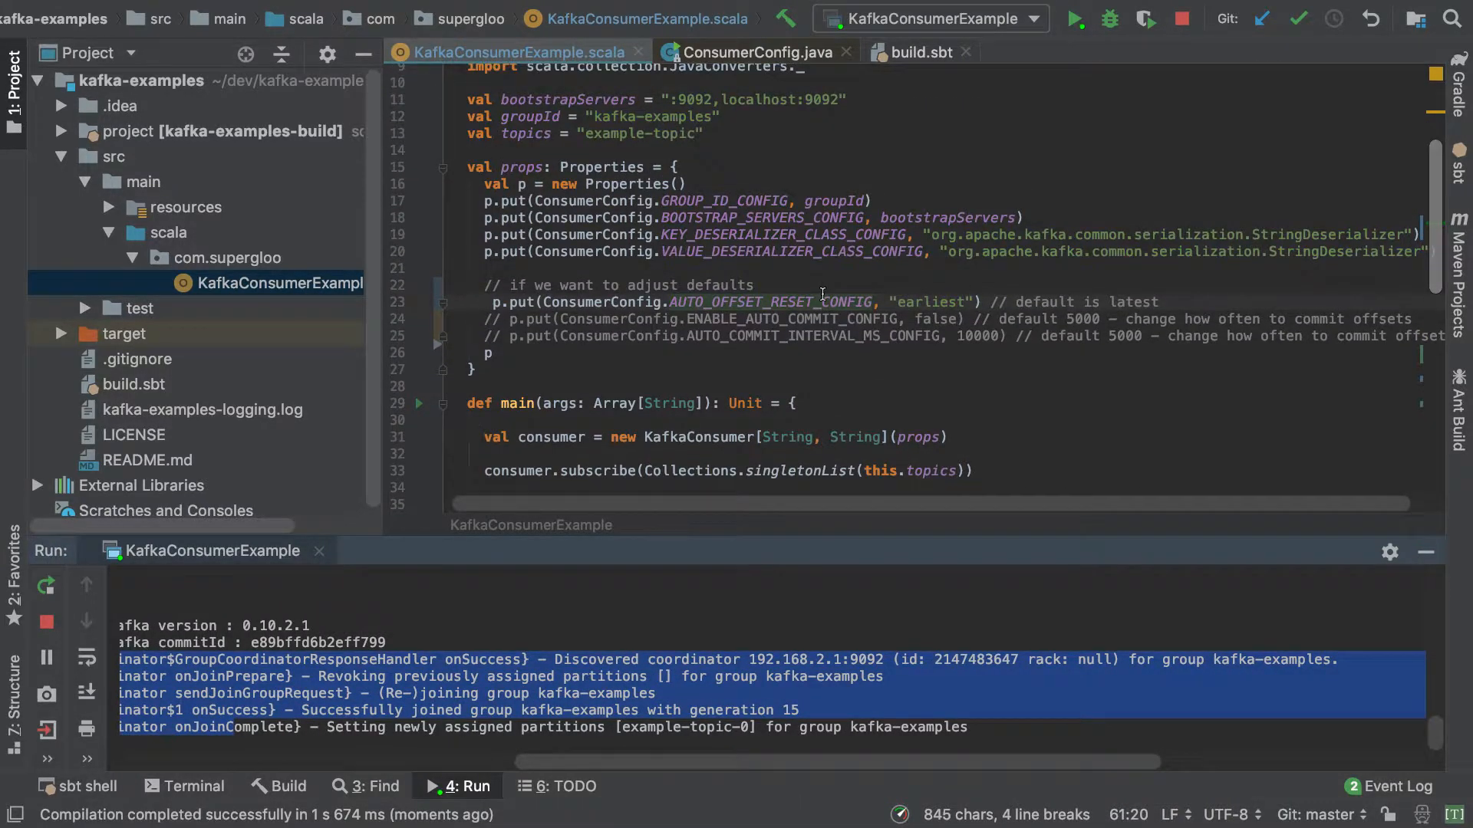
{"action": "scroll", "scroll_direction": "down", "scroll_amount": 3}
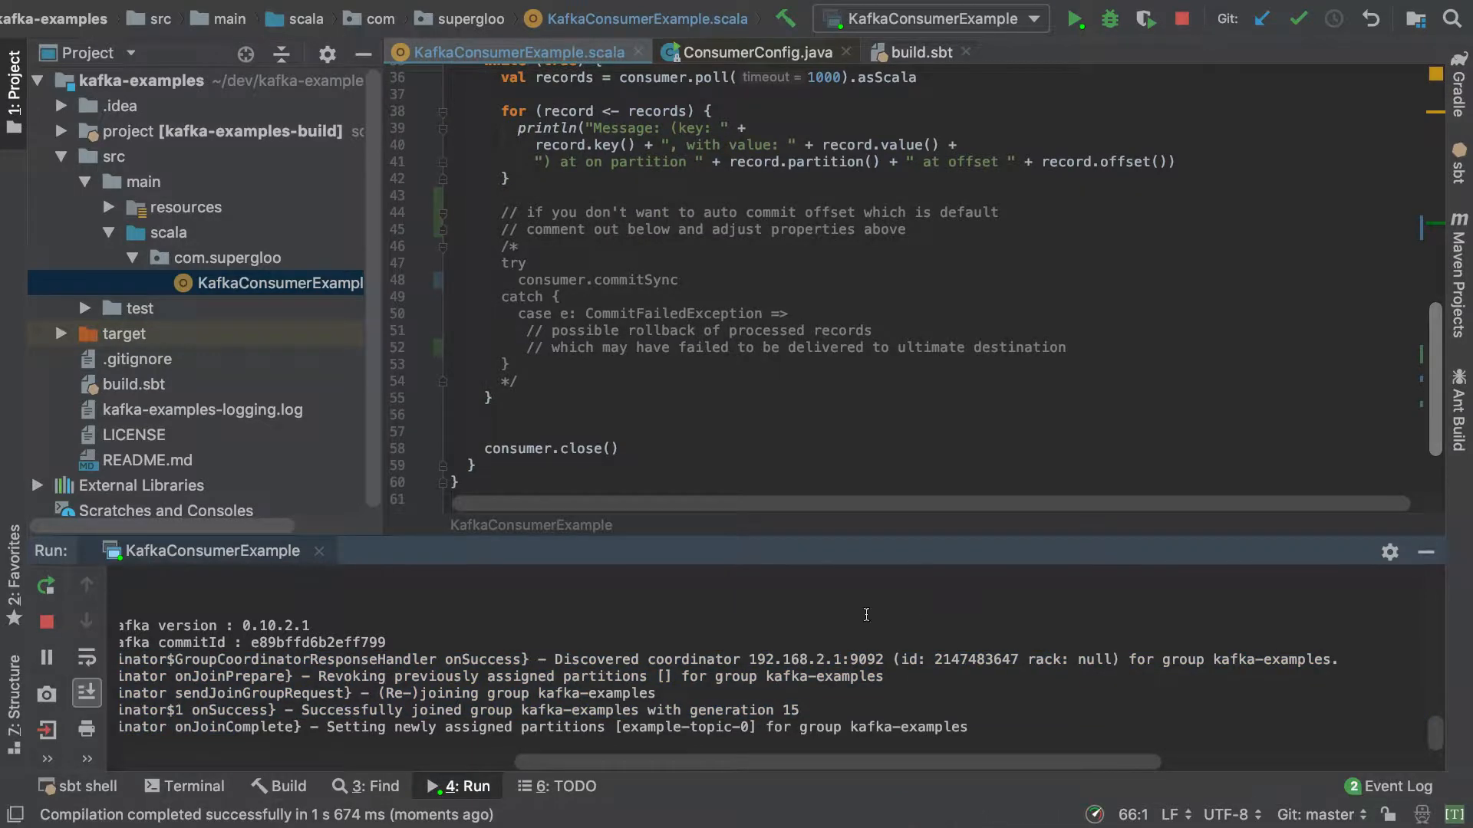
{"action": "scroll", "scroll_direction": "up", "scroll_amount": 3}
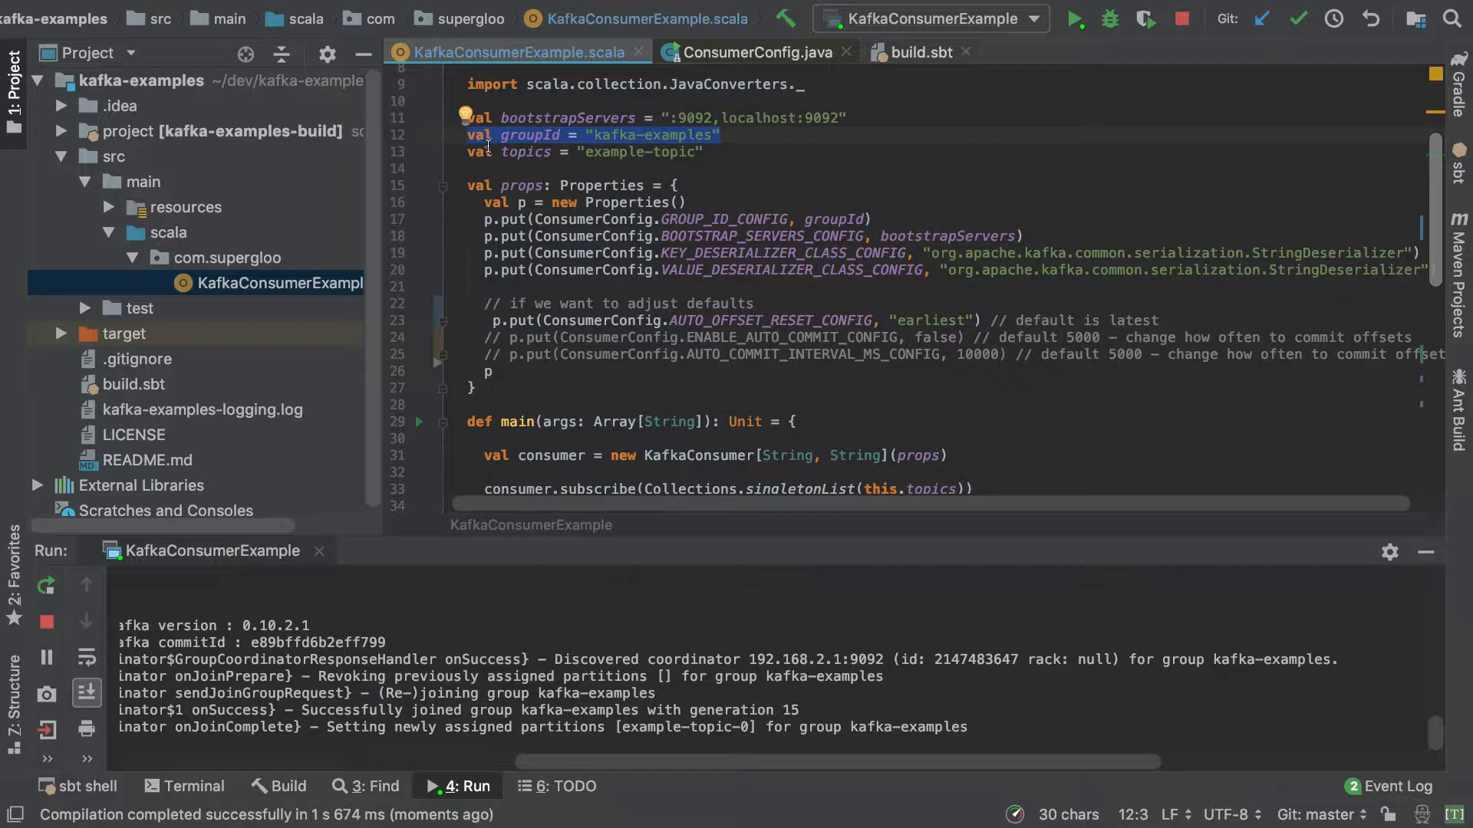
{"action": "mouse_move", "coordinate": [905, 322]}
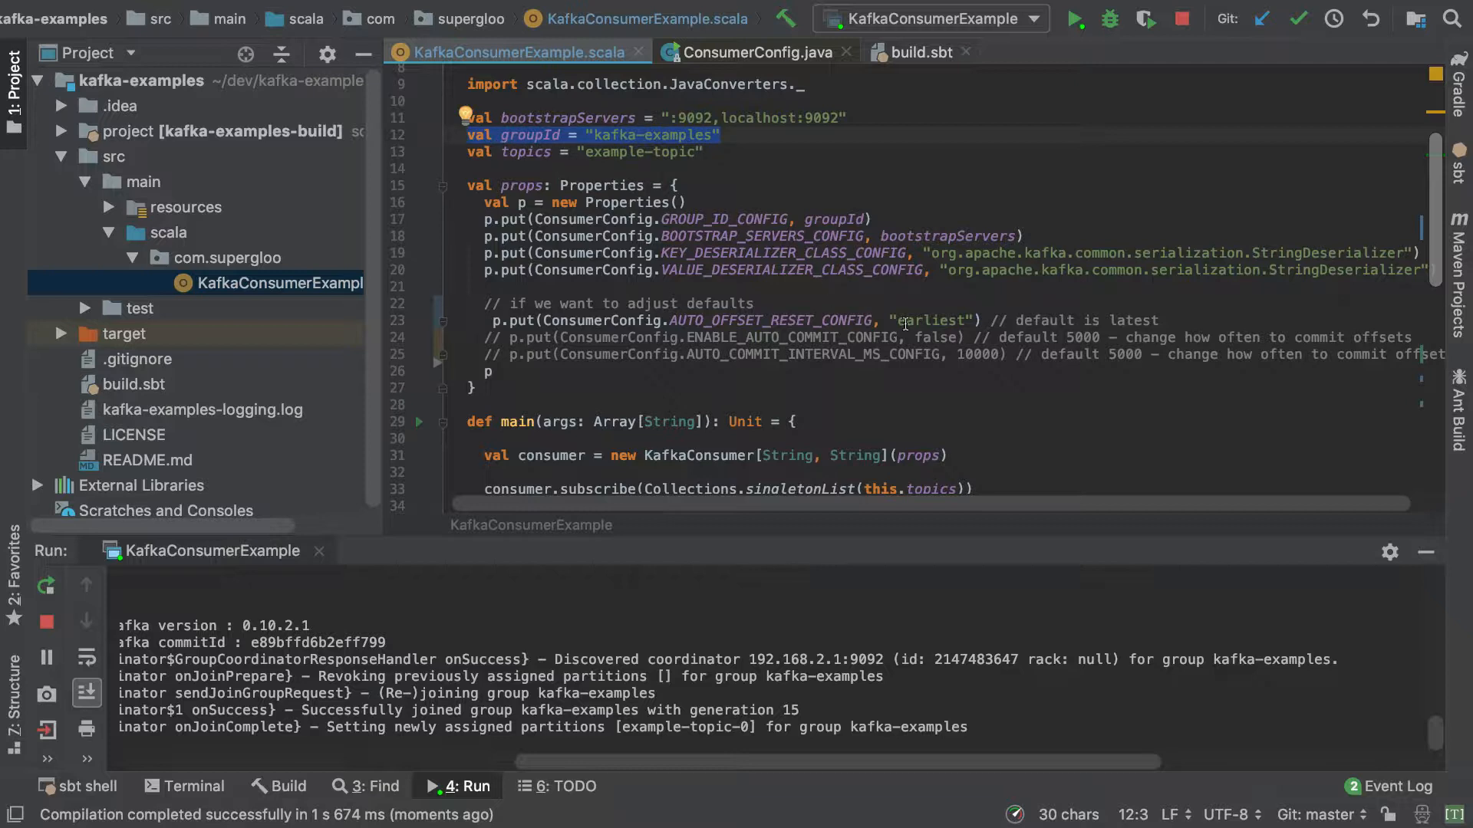
{"action": "mouse_move", "coordinate": [968, 319]}
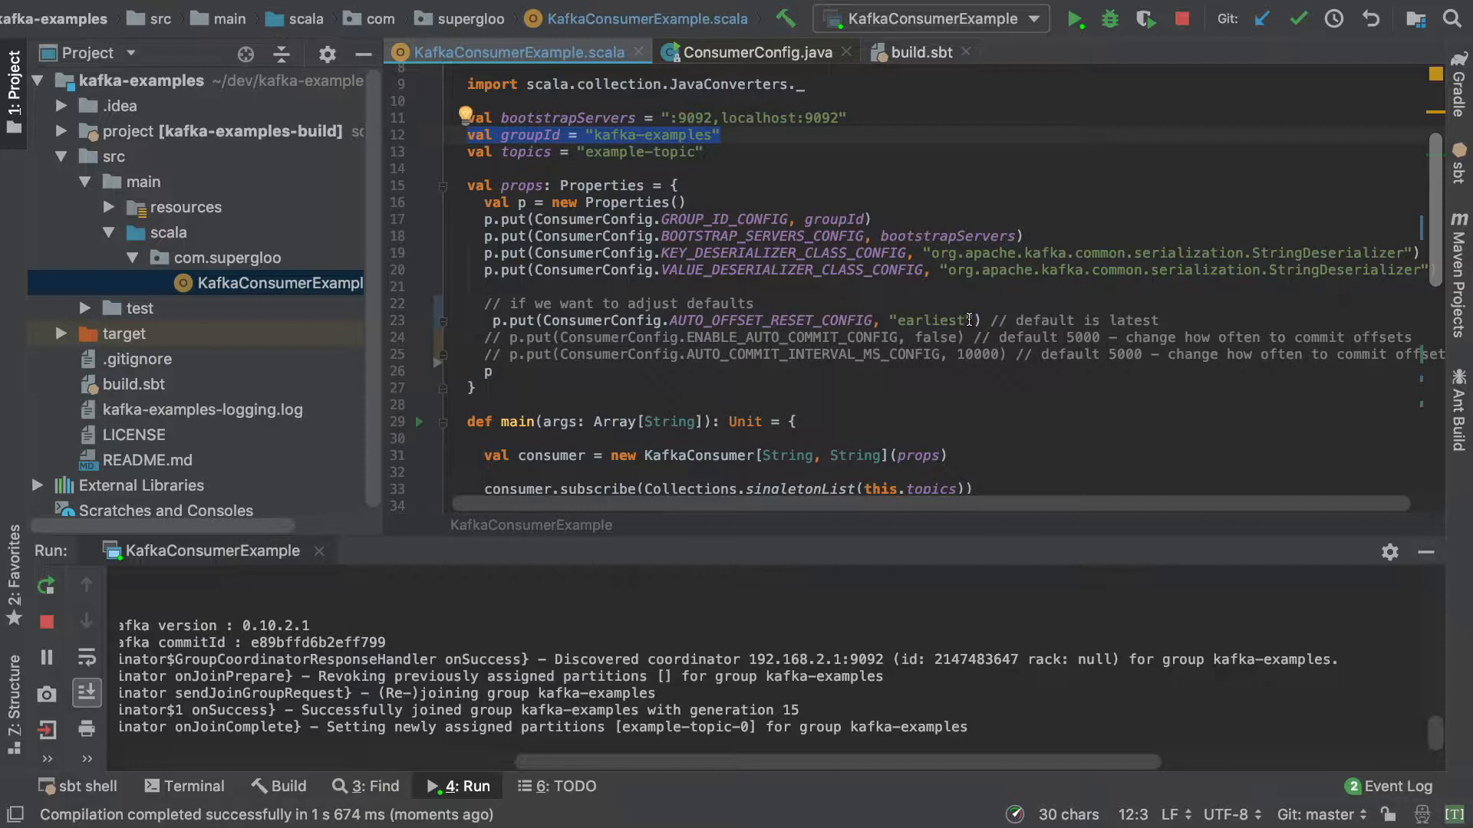
Highlight the kafka-examples groupId value and the earliest AUTO_OFFSET_RESET_CONFIG setting in the source.
{"action": "left_click", "coordinate": [631, 135]}
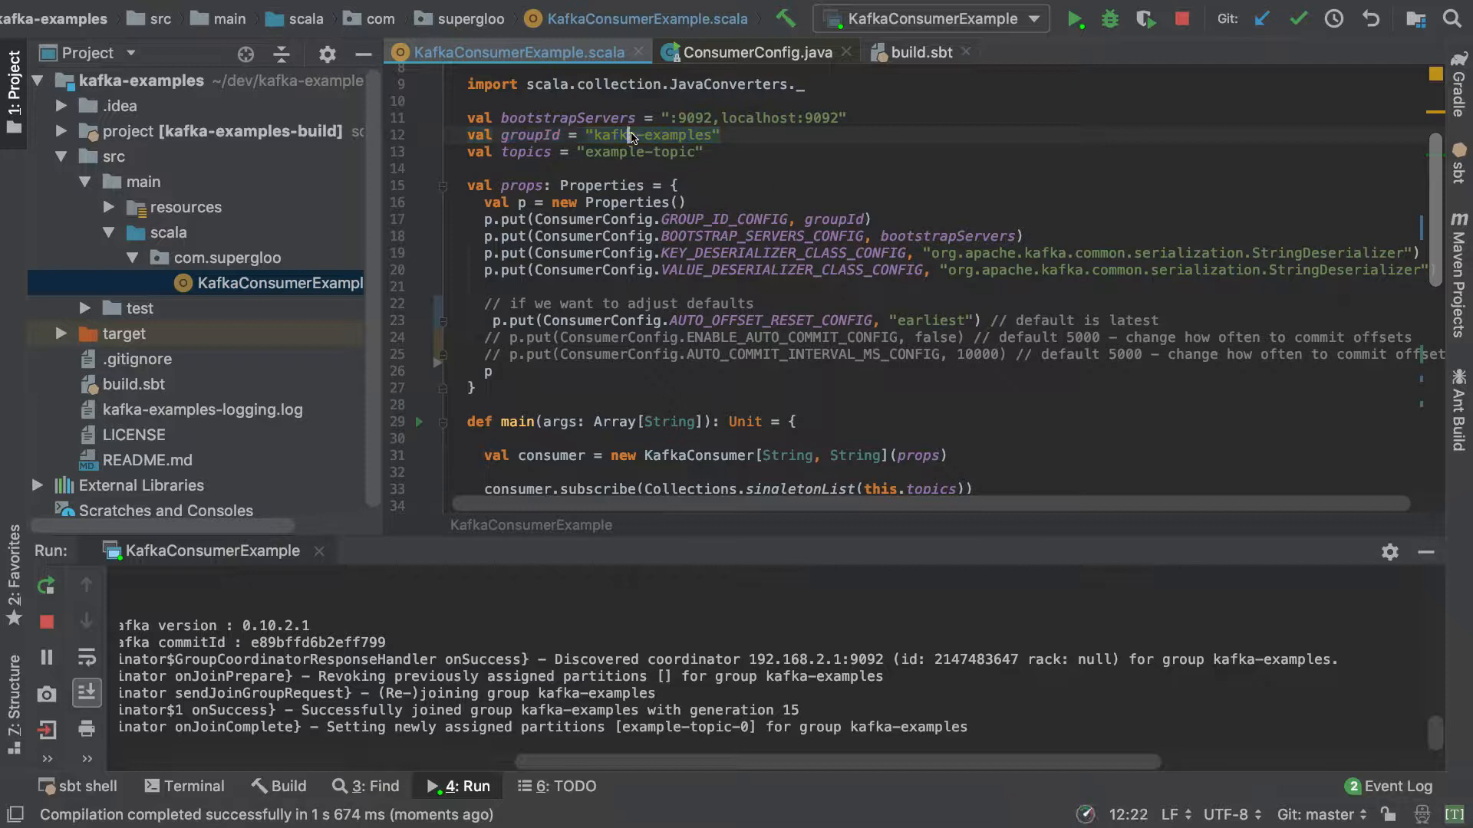
{"action": "left_click", "coordinate": [629, 135]}
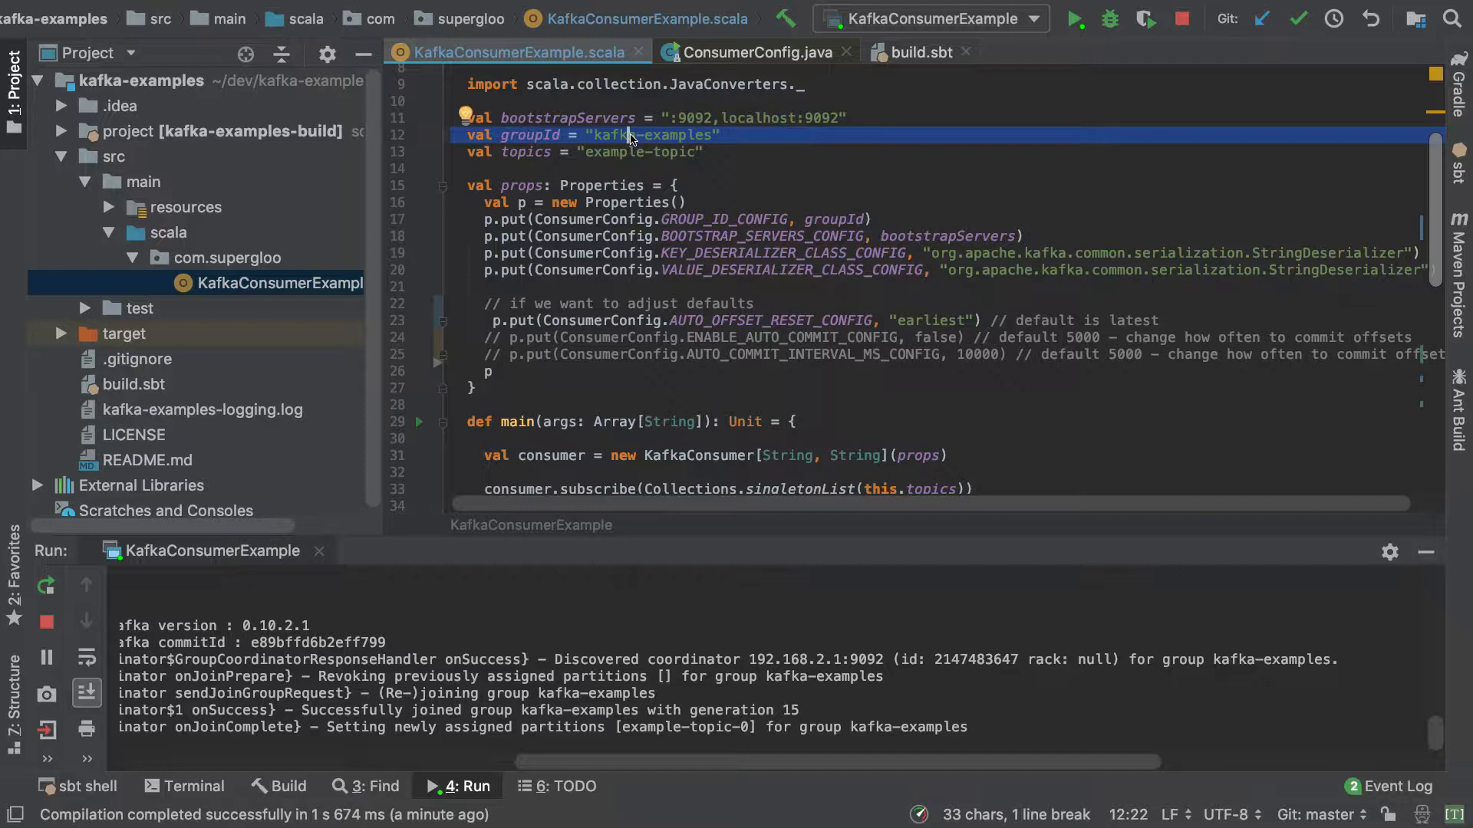
{"action": "left_click", "coordinate": [690, 137]}
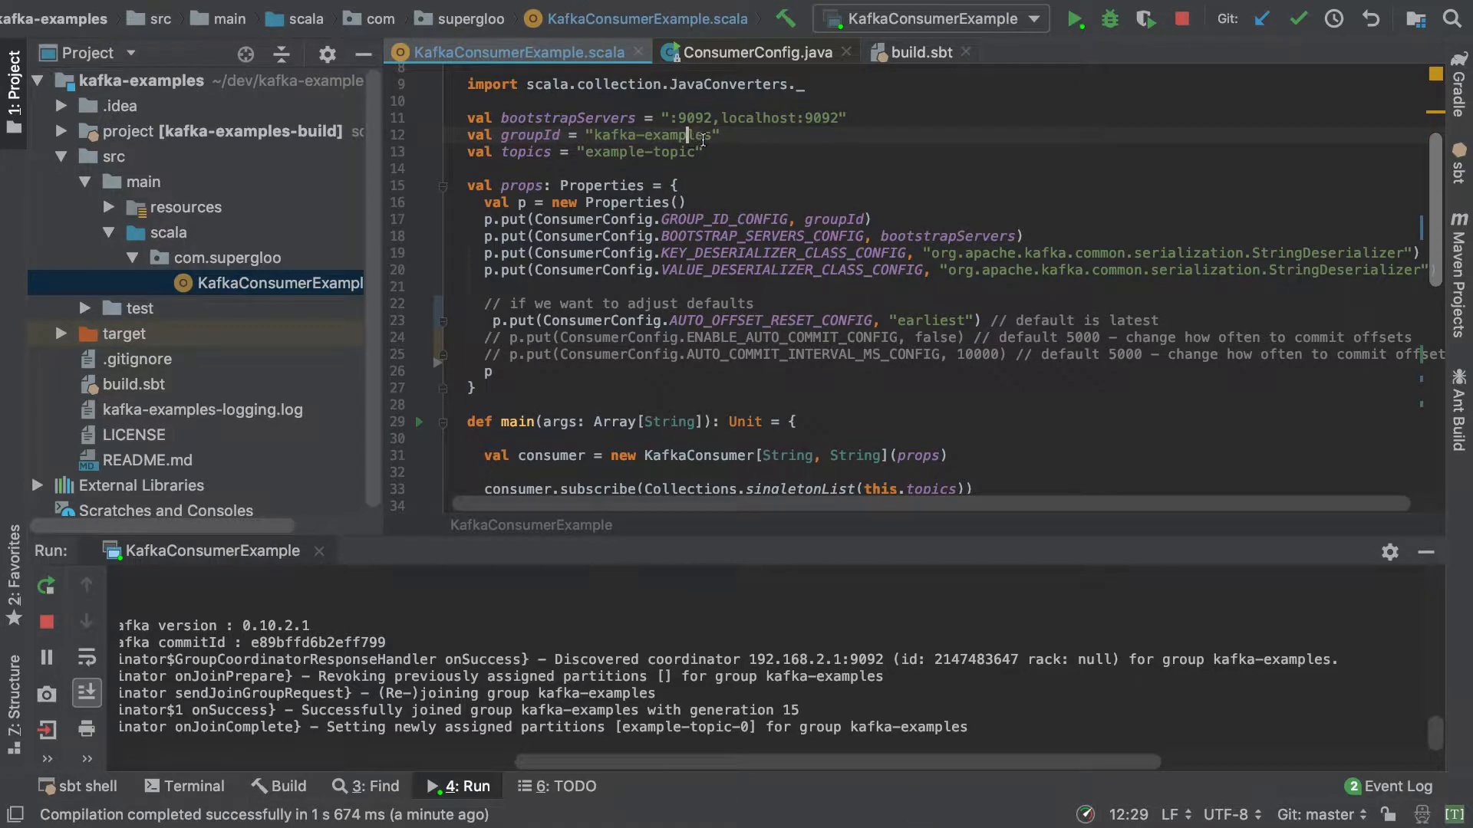
{"action": "double_click", "coordinate": [639, 135]}
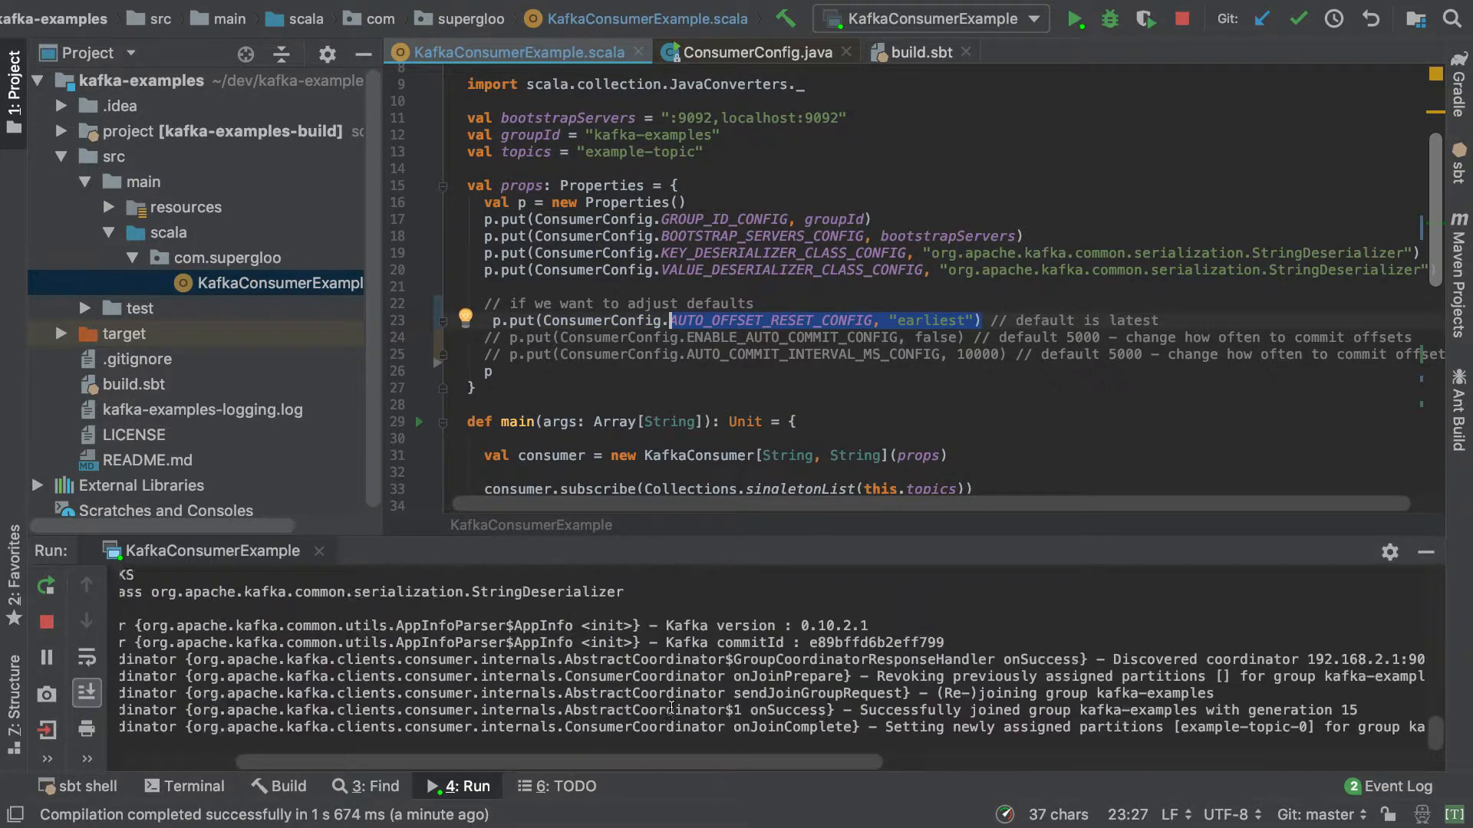
{"action": "left_click", "coordinate": [44, 625]}
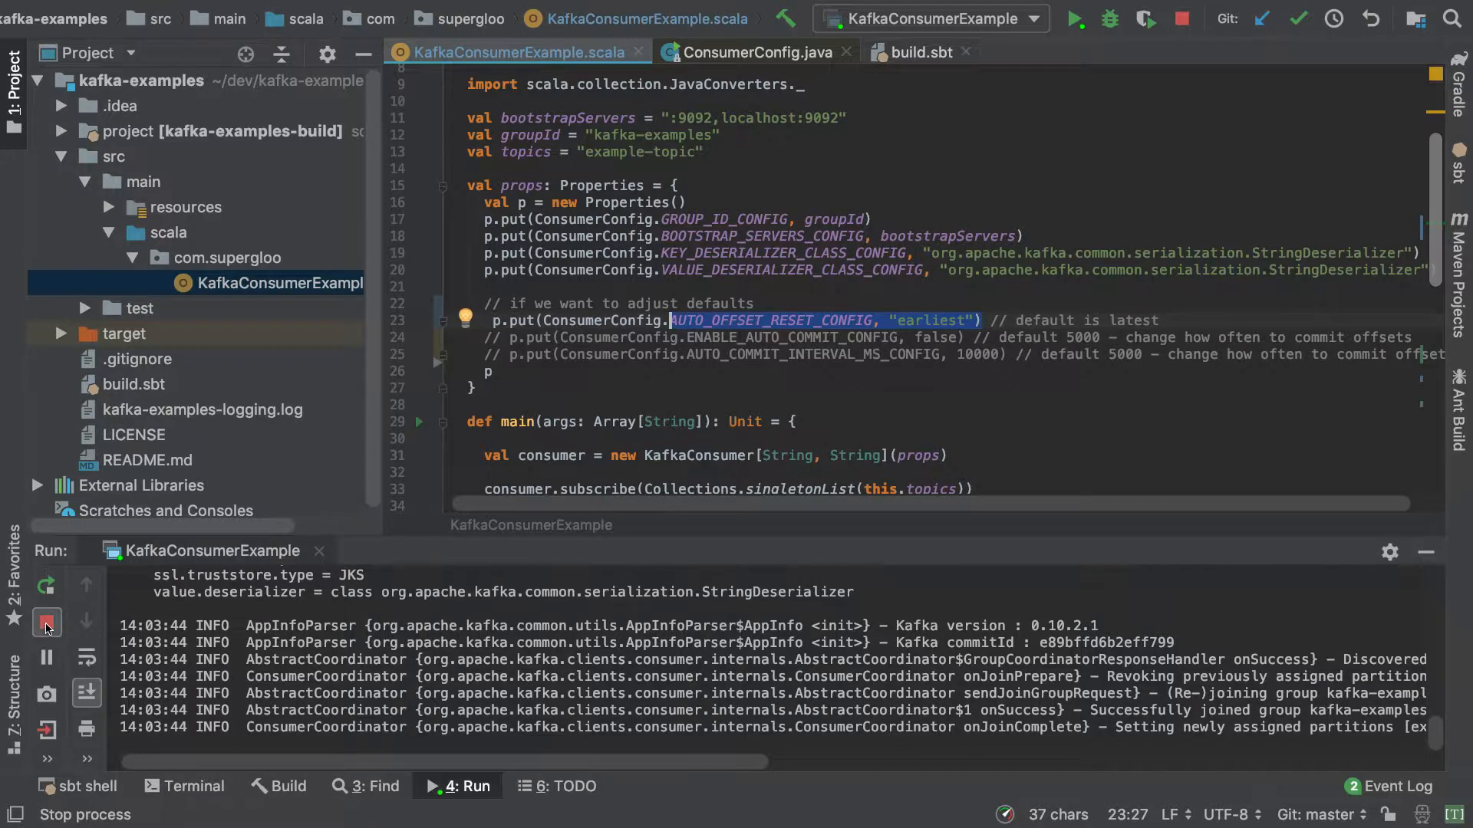
Stop the consumer and rename its groupId to "kafka-examples-1202020".
{"action": "left_click", "coordinate": [44, 623]}
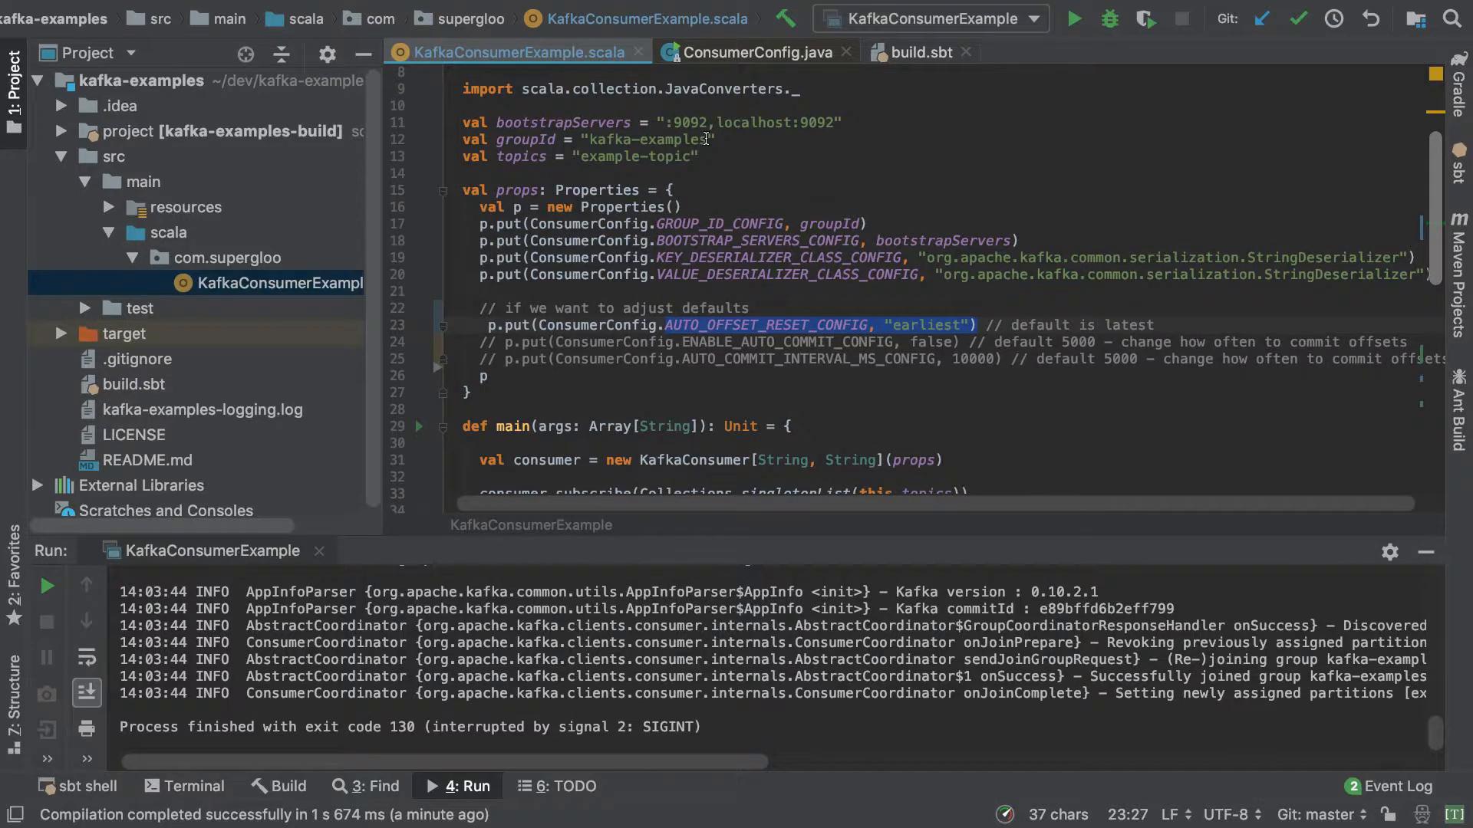
{"action": "type", "text": "-1"}
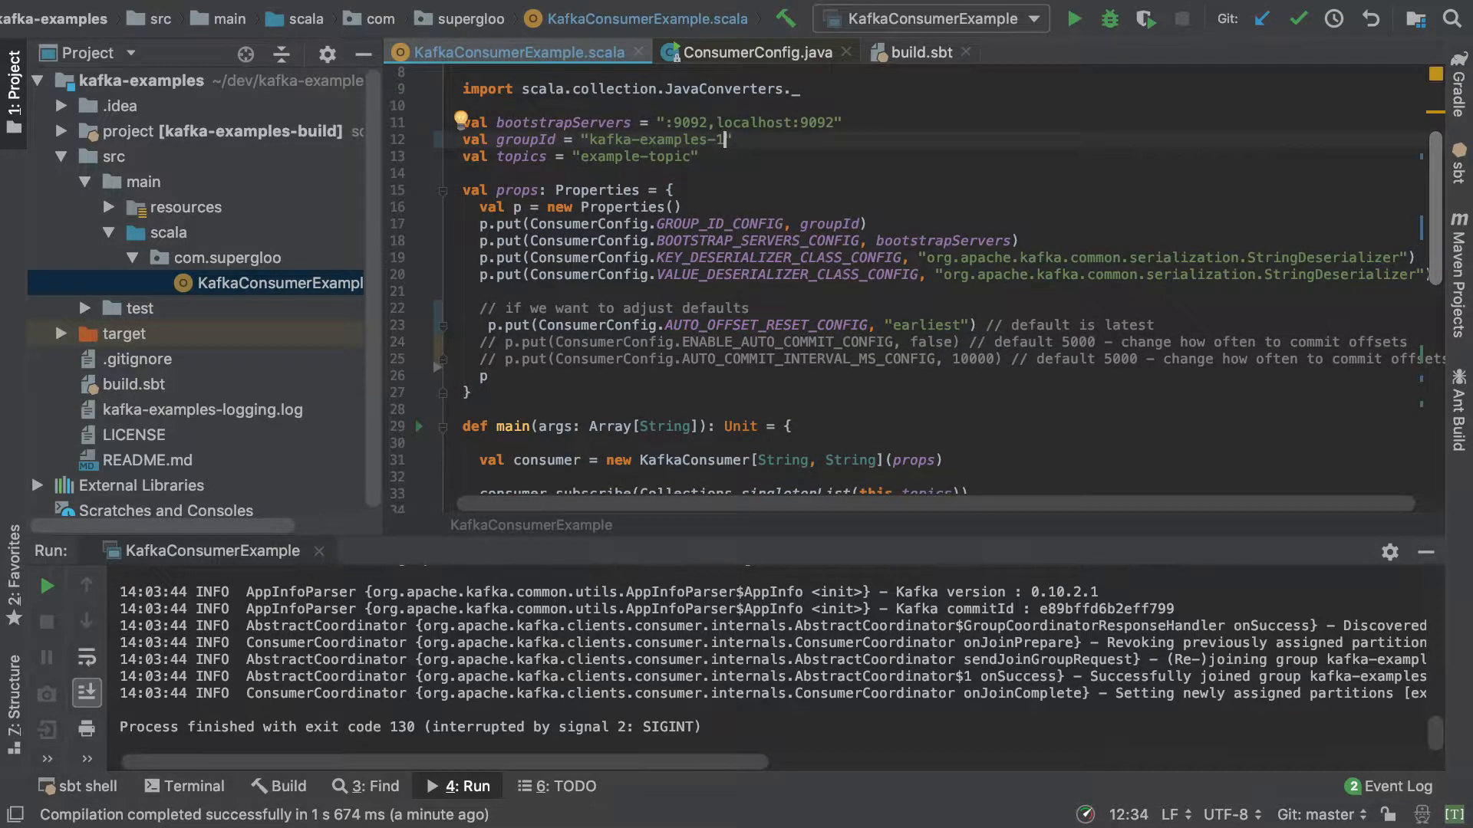
{"action": "type", "text": "202020"}
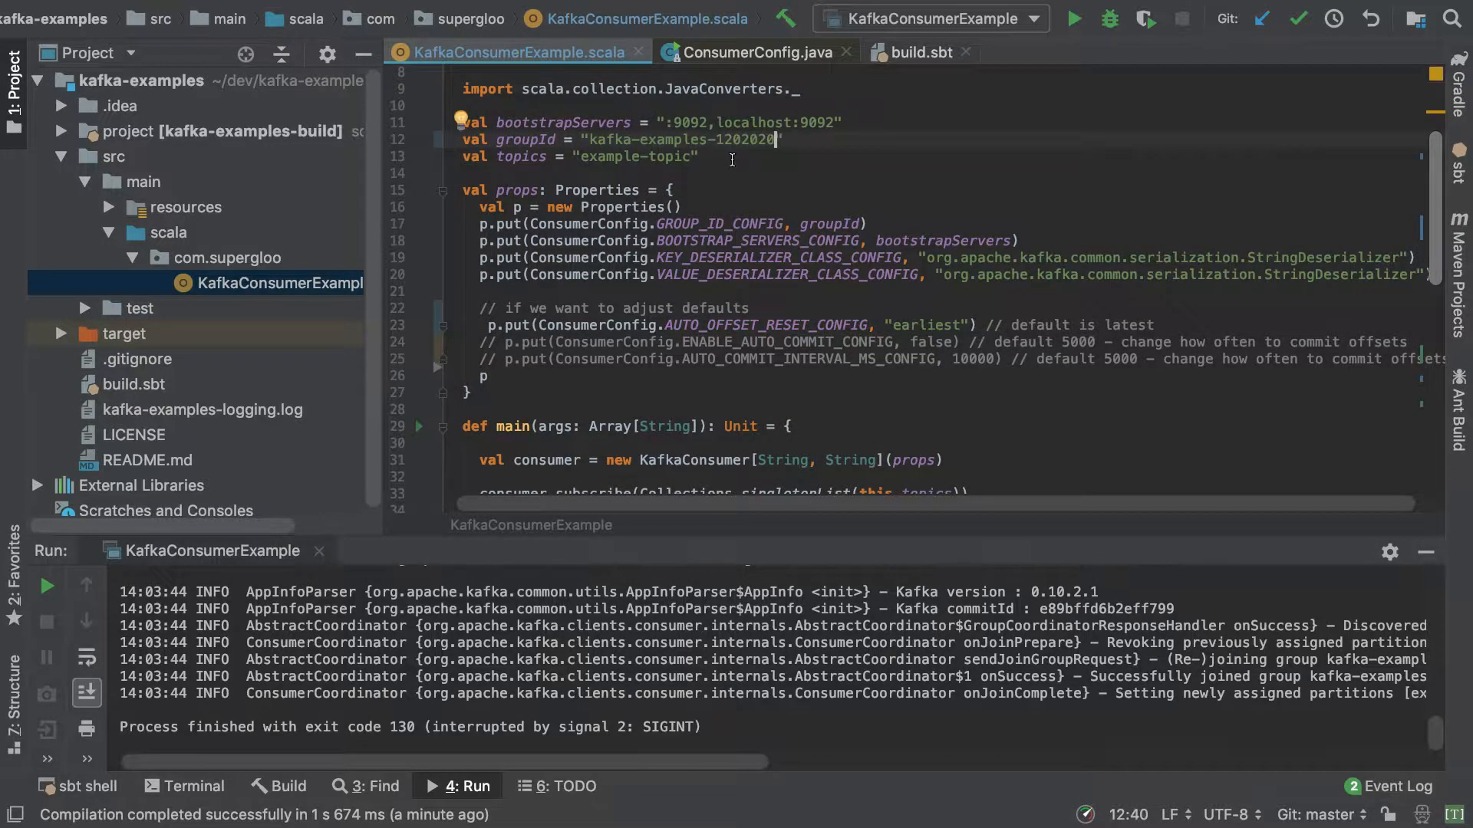
{"action": "mouse_move", "coordinate": [47, 587]}
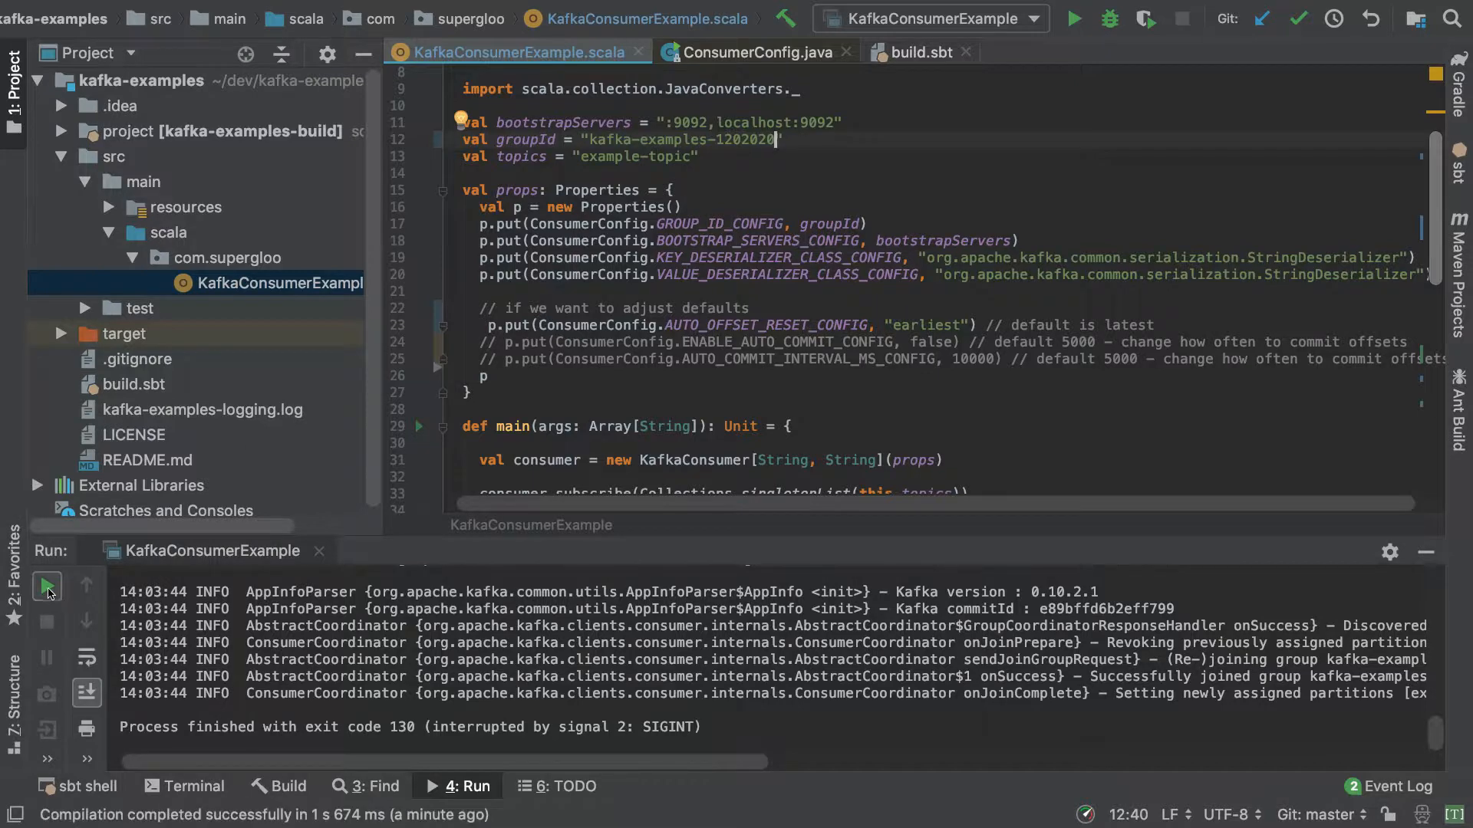
Run the consumer as kafka-examples-1202020 and review the messages replayed from offset 0.
{"action": "left_click", "coordinate": [46, 585]}
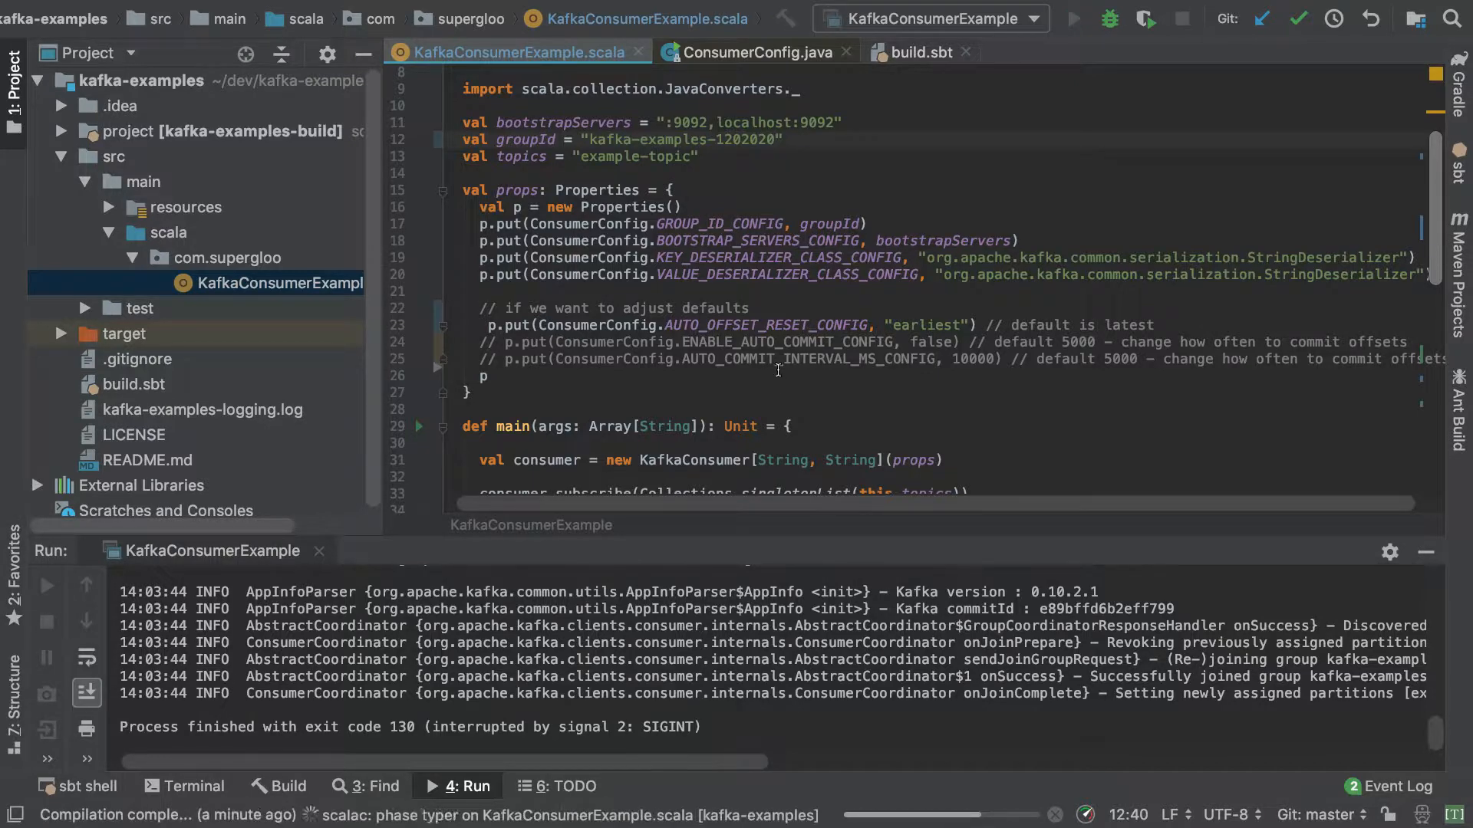
{"action": "left_click", "coordinate": [1074, 17]}
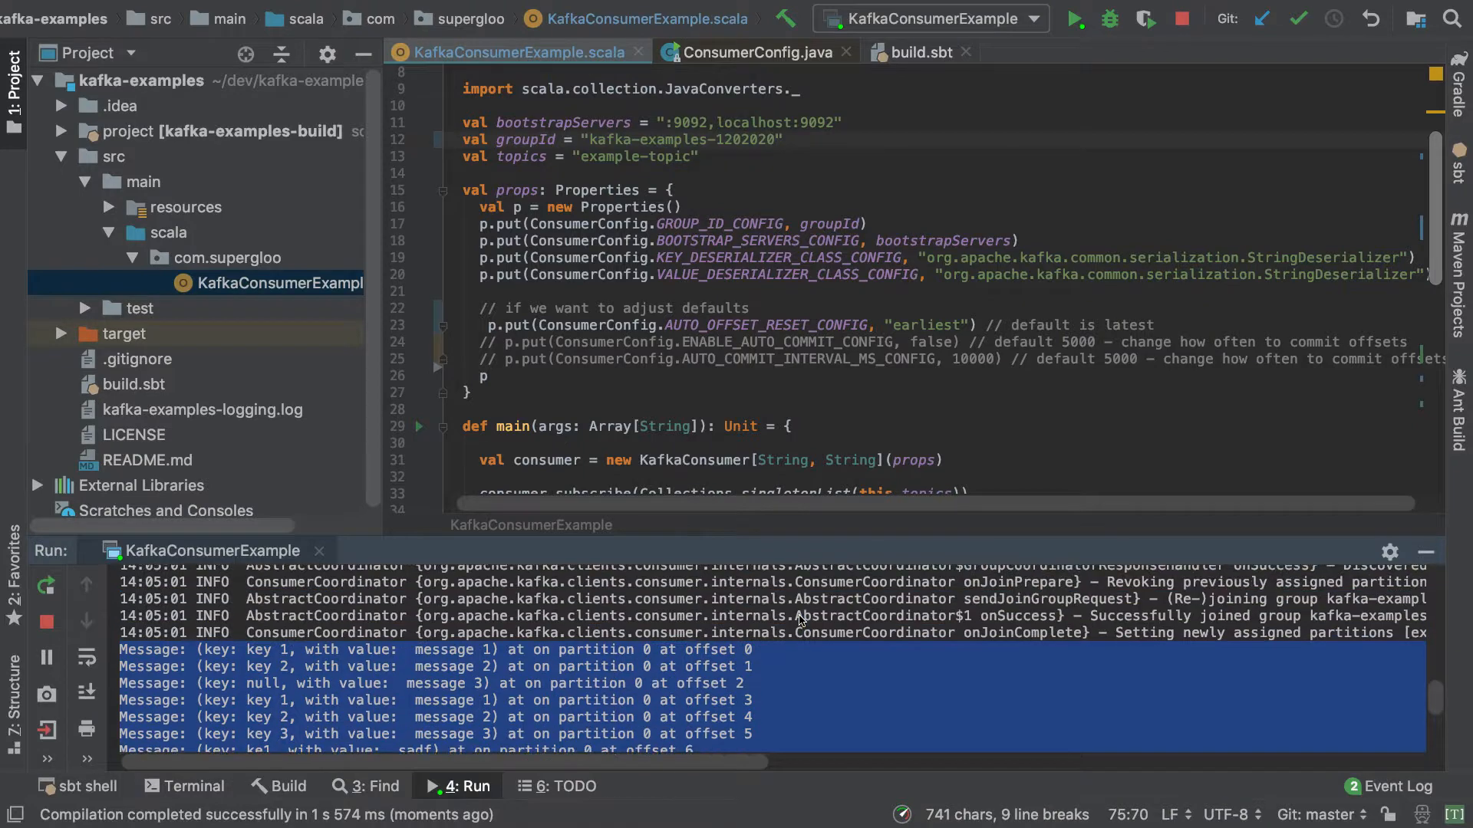
{"action": "scroll", "scroll_direction": "down", "scroll_amount": 3}
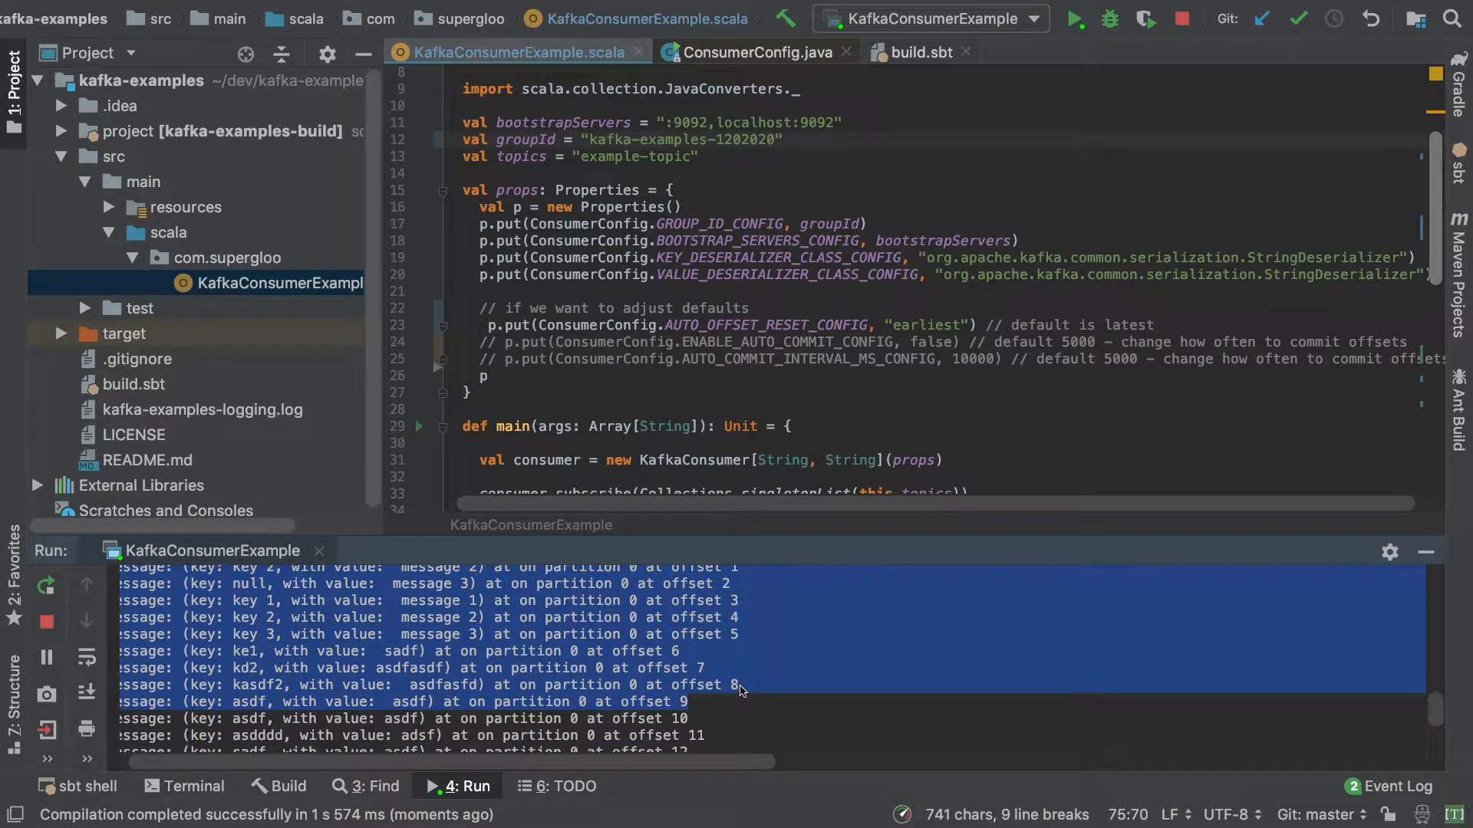
{"action": "scroll", "scroll_direction": "down", "scroll_amount": 3}
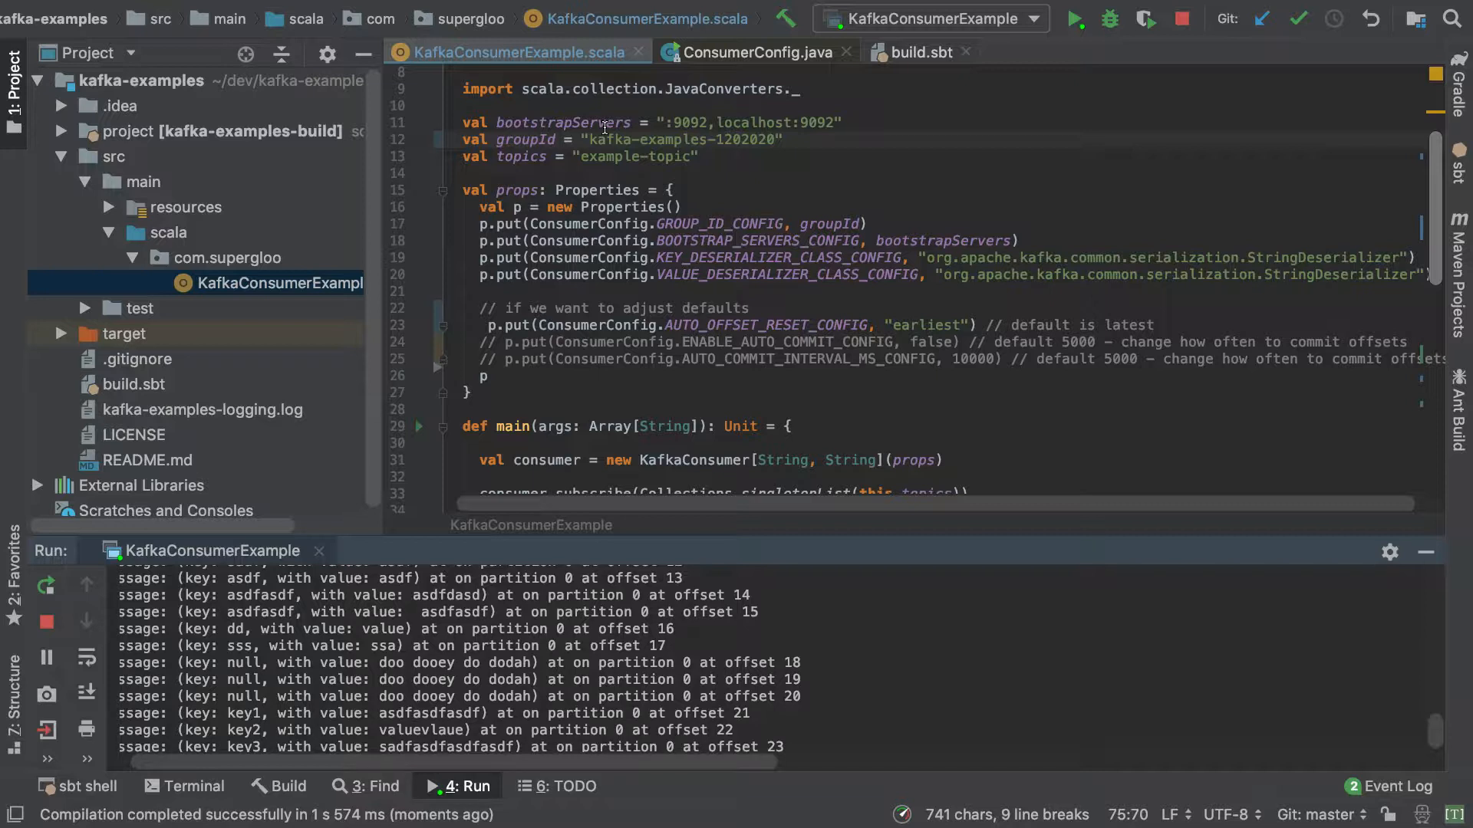
{"action": "mouse_move", "coordinate": [247, 428]}
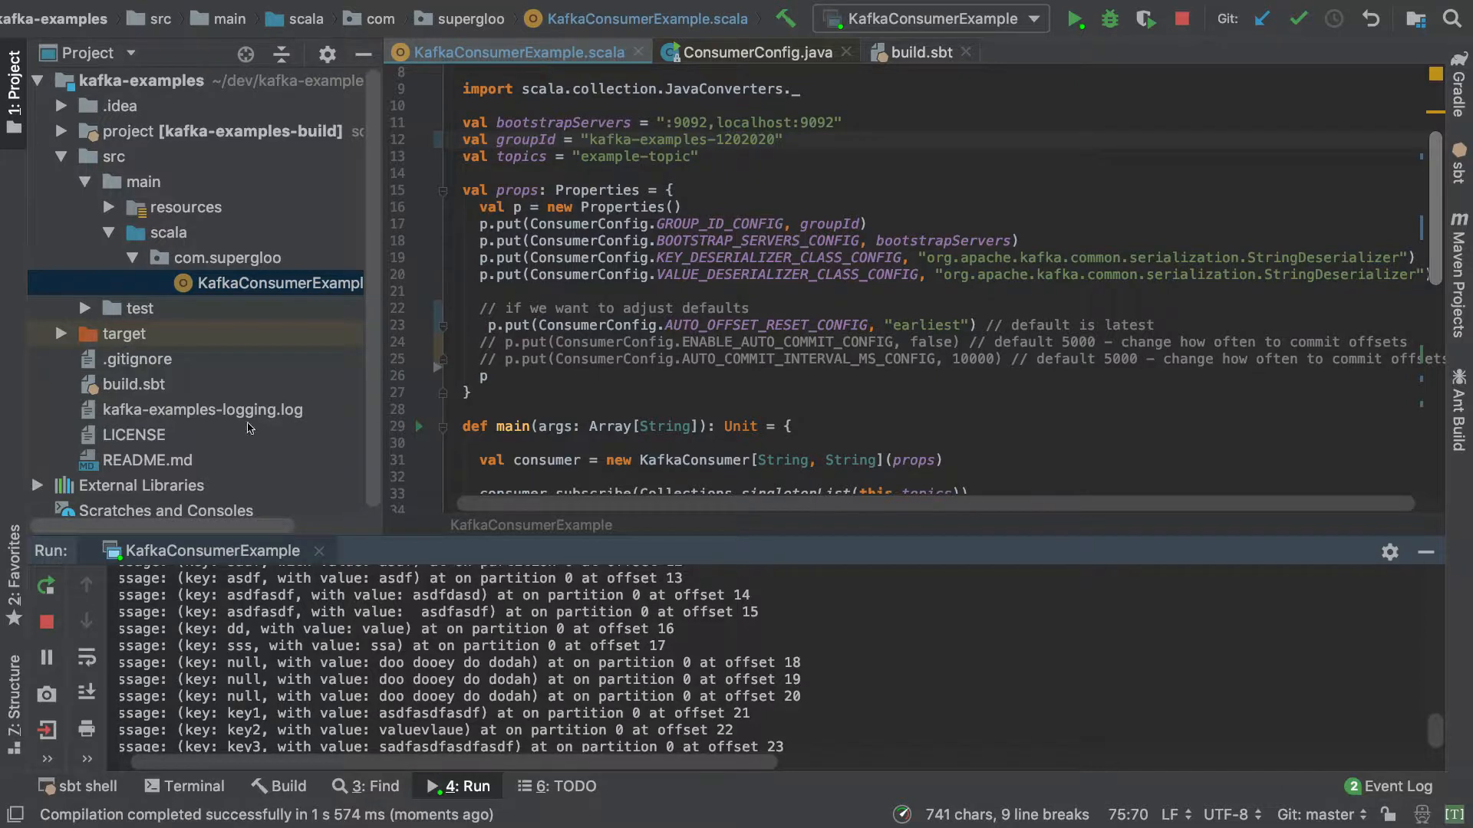
{"action": "left_click", "coordinate": [782, 139]}
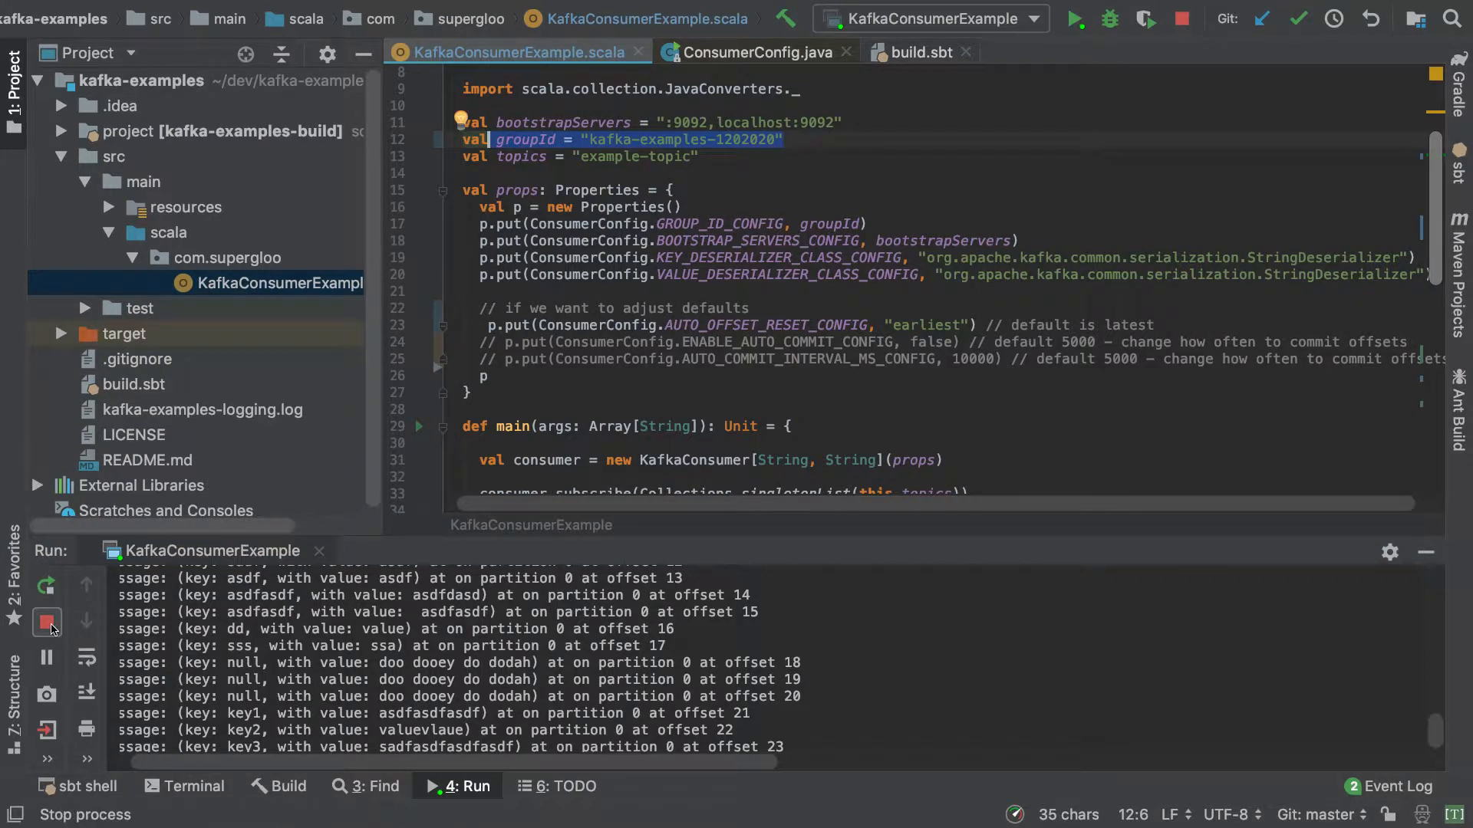
Stop the consumer and run it again under kafka-examples-1202020 so it rejoins without replaying messages.
{"action": "left_click", "coordinate": [48, 623]}
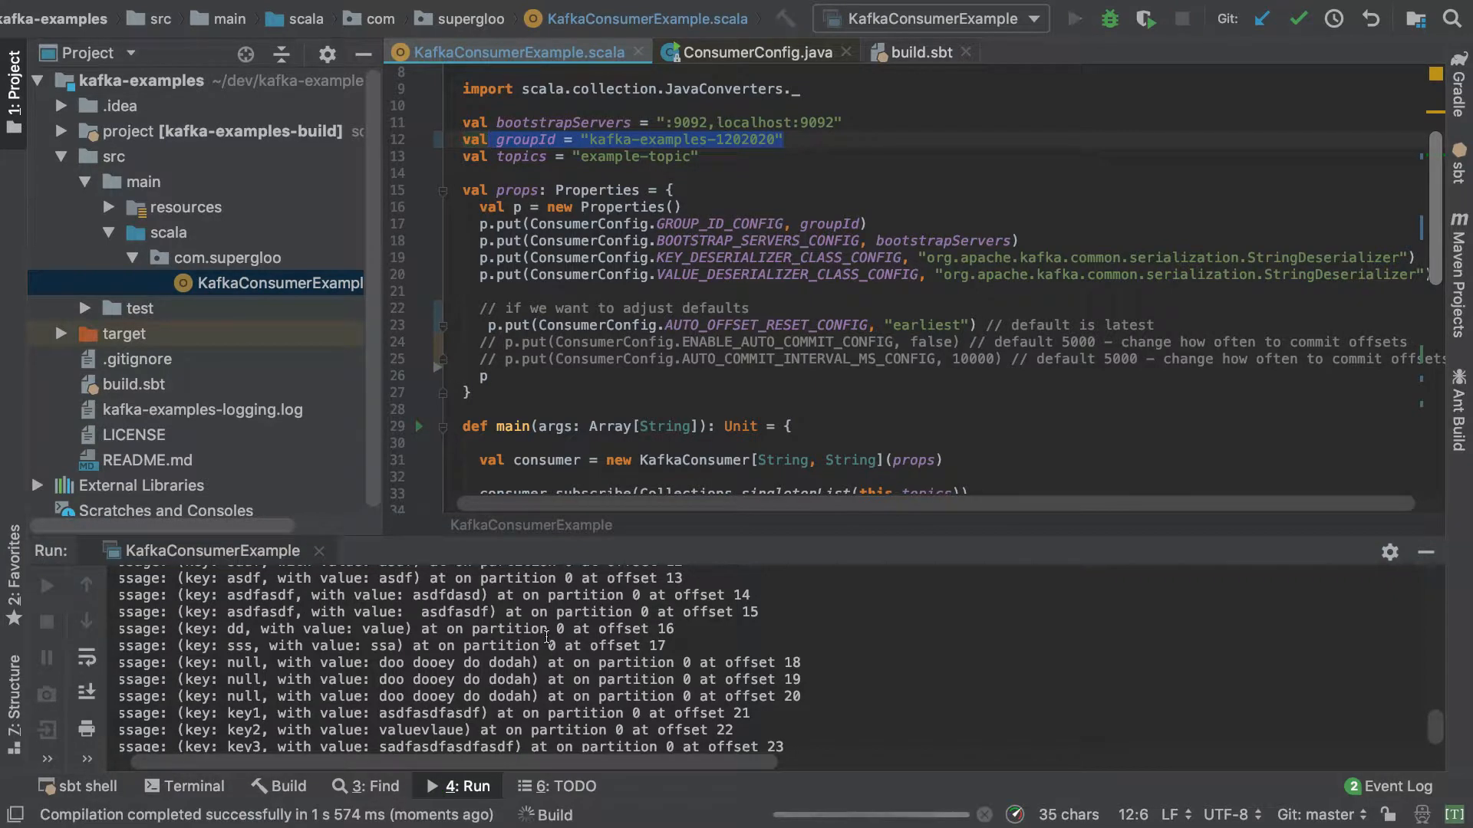
{"action": "left_click", "coordinate": [1074, 18]}
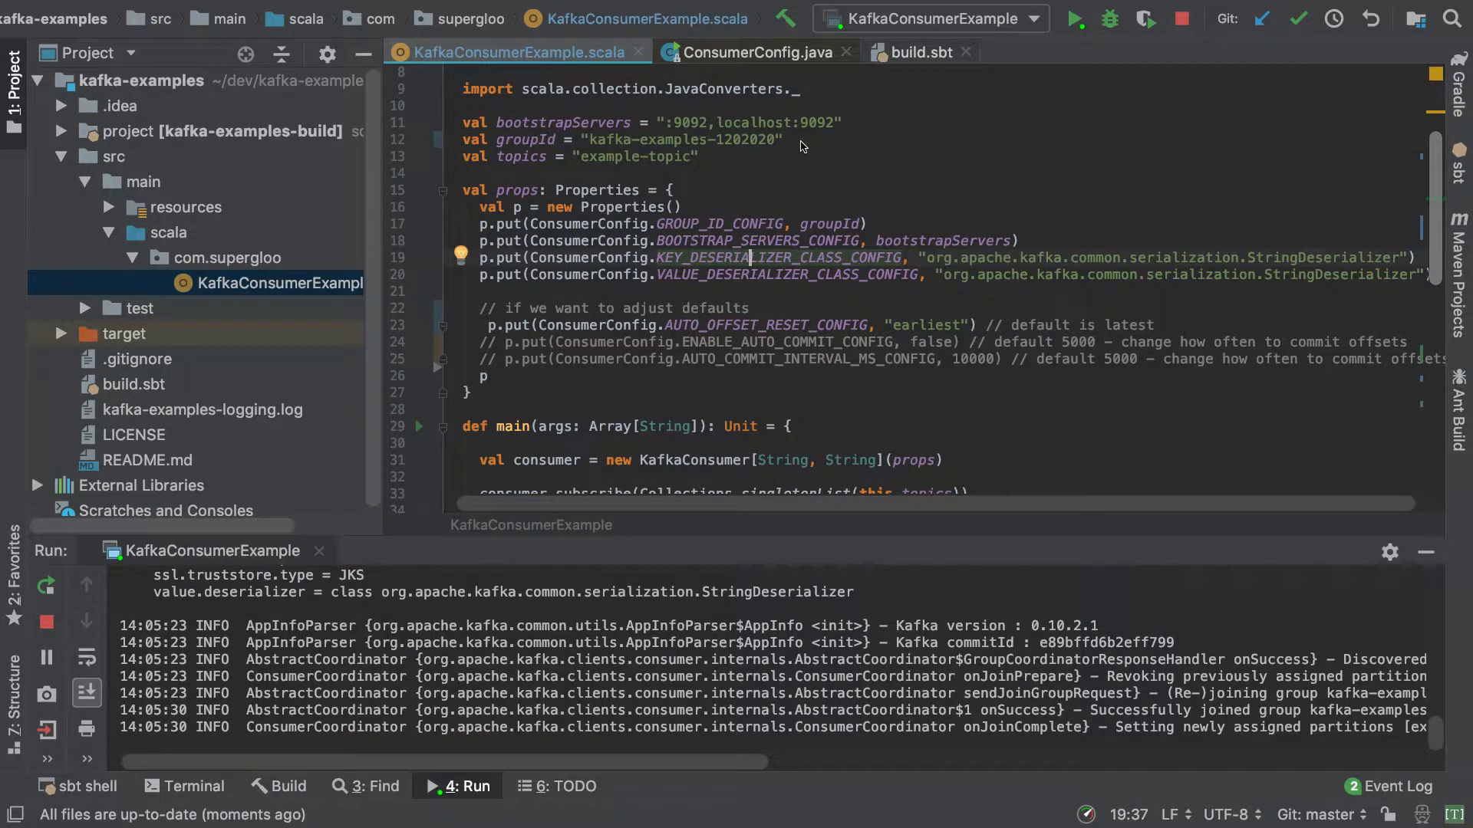
{"action": "mouse_move", "coordinate": [836, 353]}
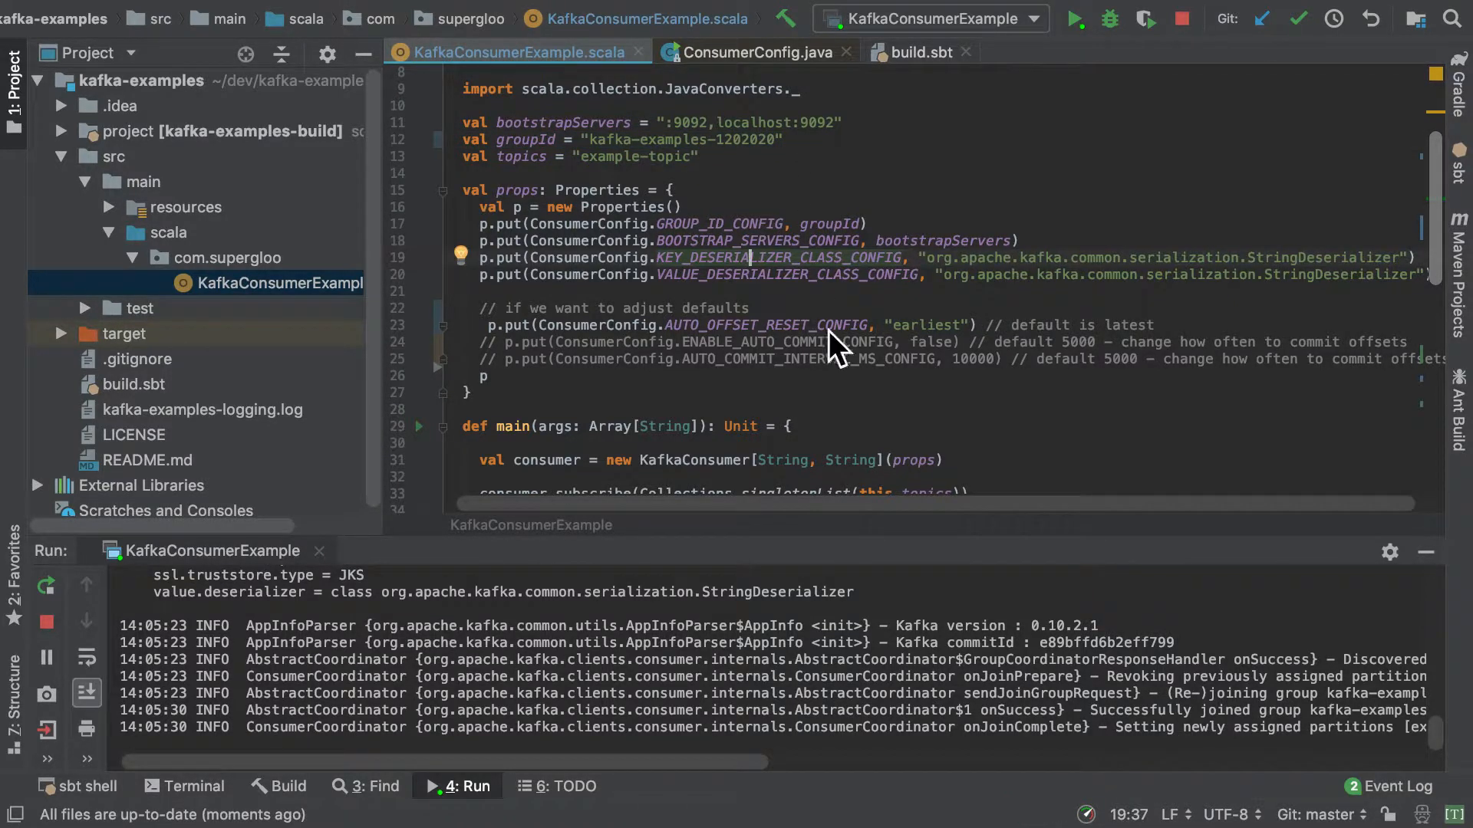
{"action": "mouse_move", "coordinate": [658, 140]}
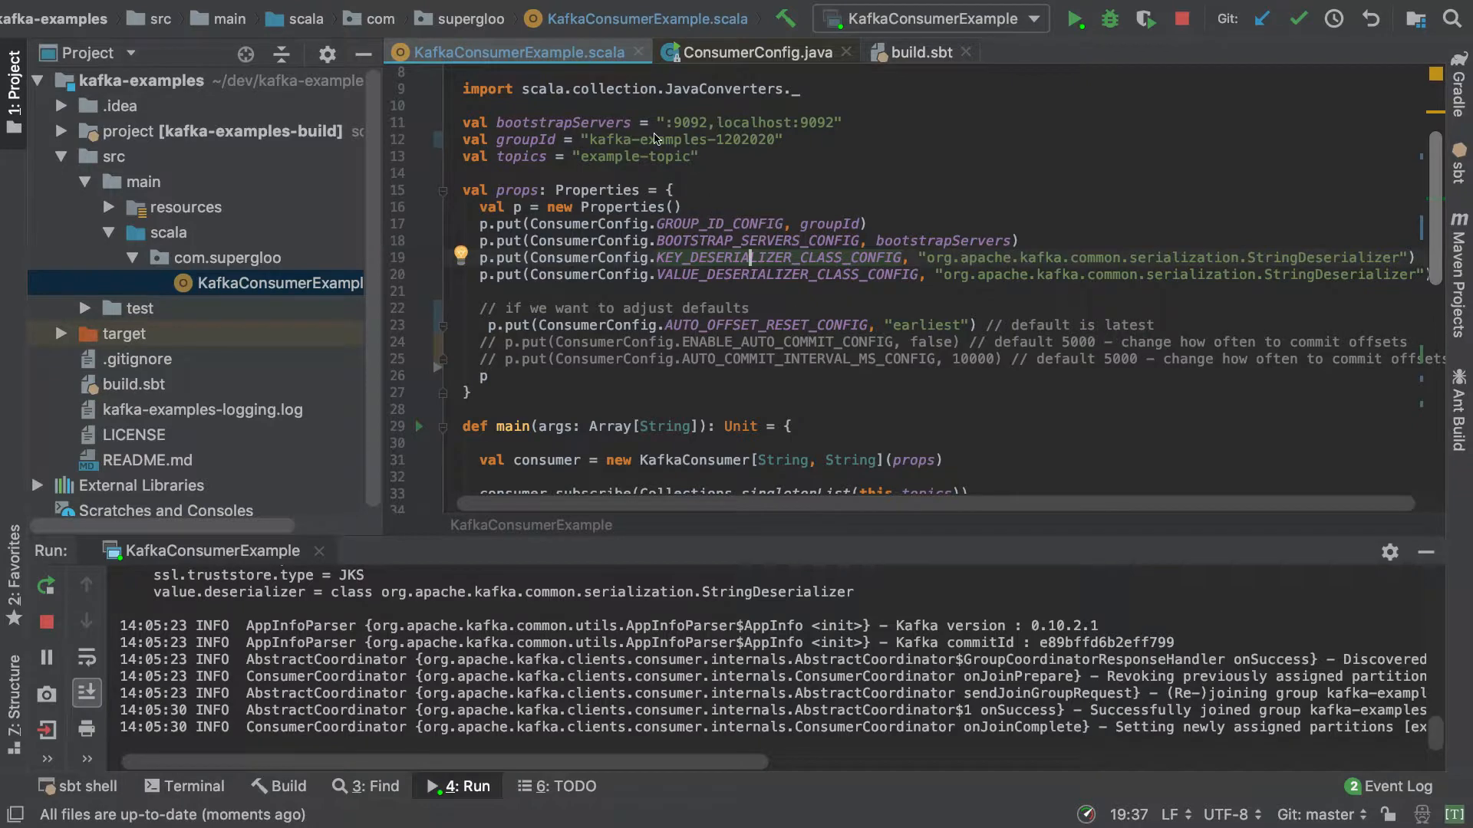